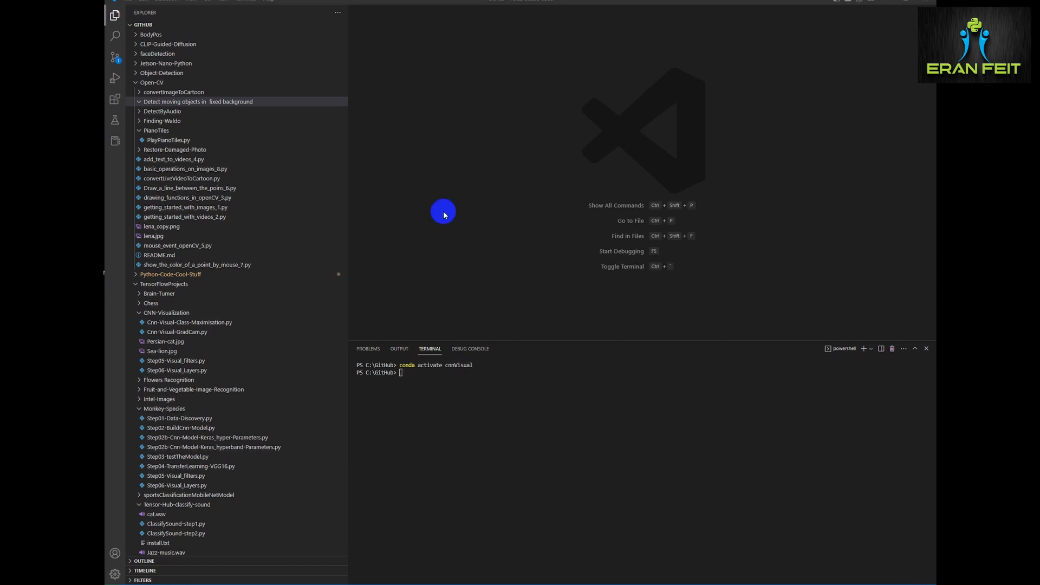
# Step: Create Detect-moving-objects-in-a-video-with-fixed-background.py in the moving-objects folder
pyautogui.click(309, 24)
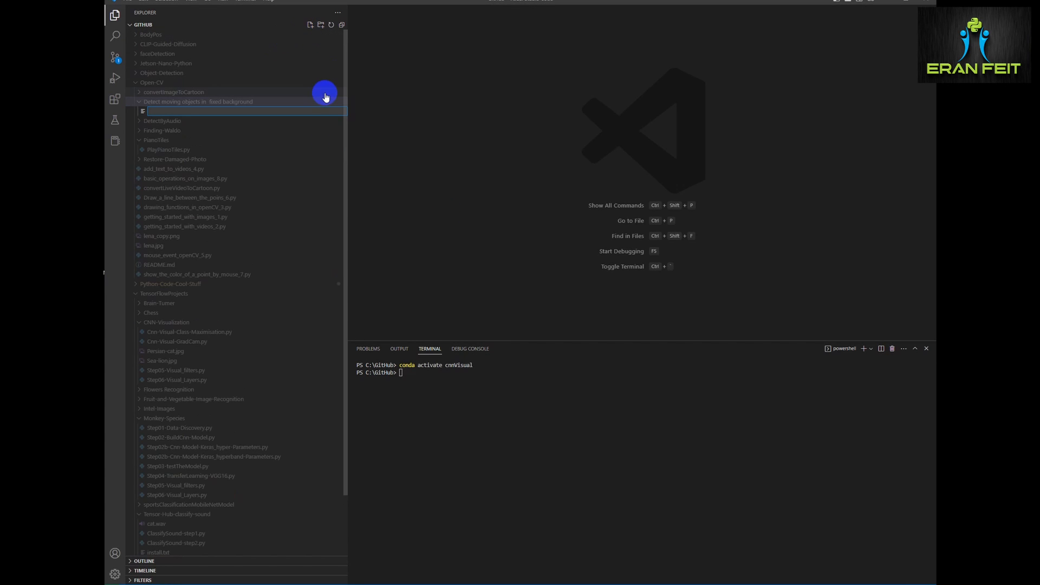
pyautogui.write('Detect-')
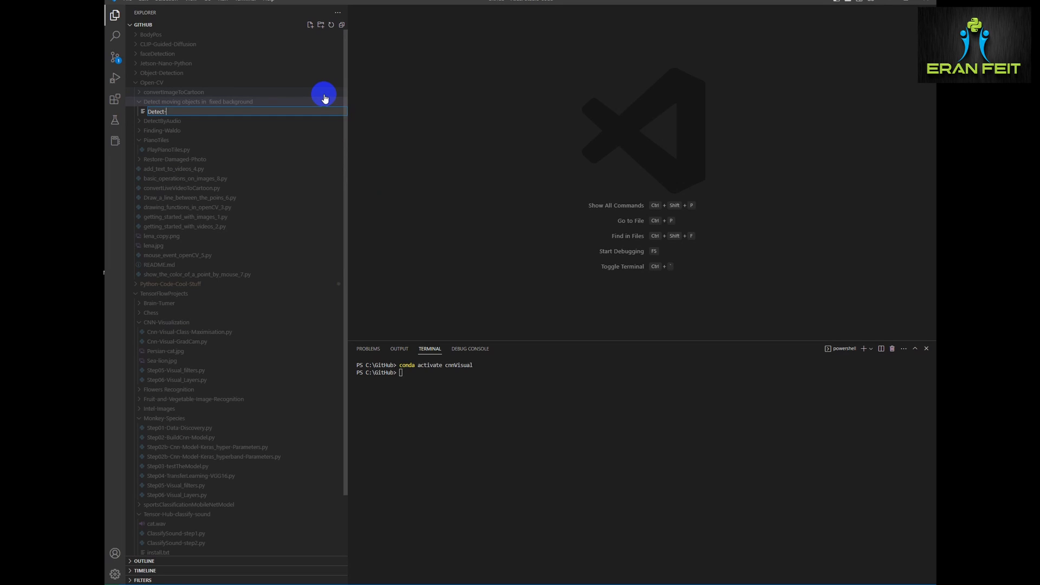
pyautogui.write('moving-object')
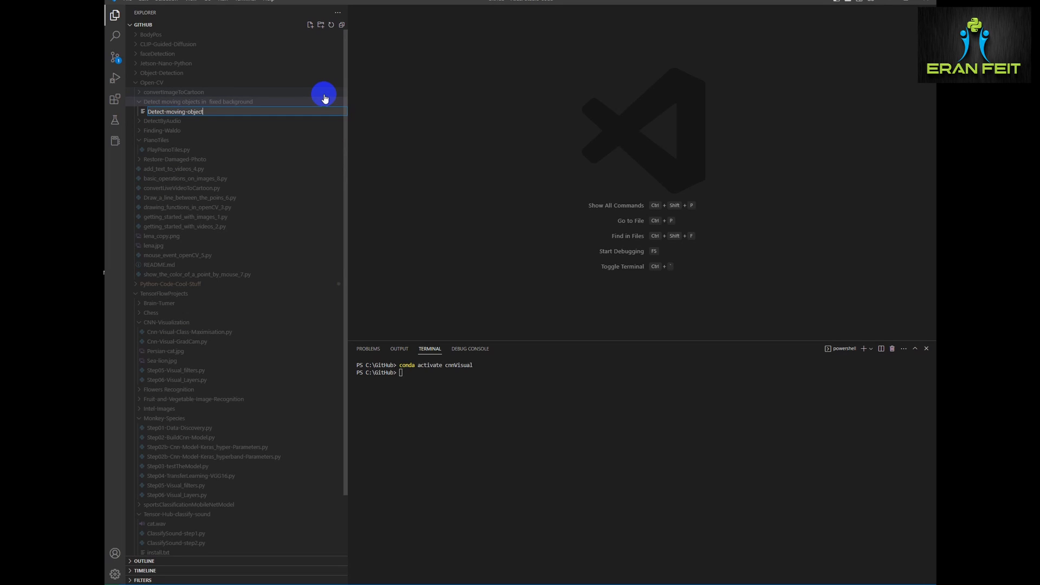
pyautogui.write('s')
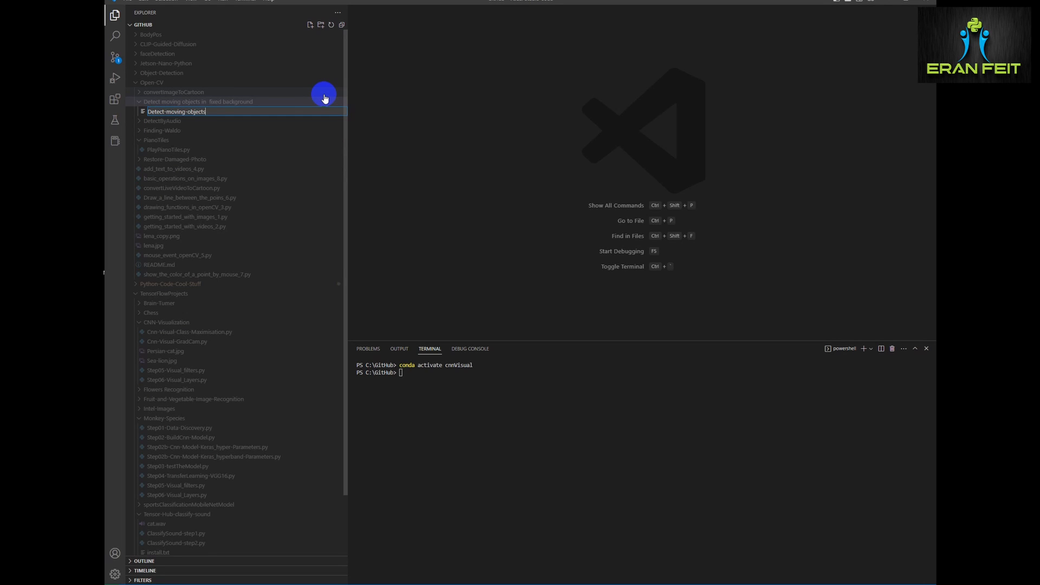
pyautogui.write('-in-a')
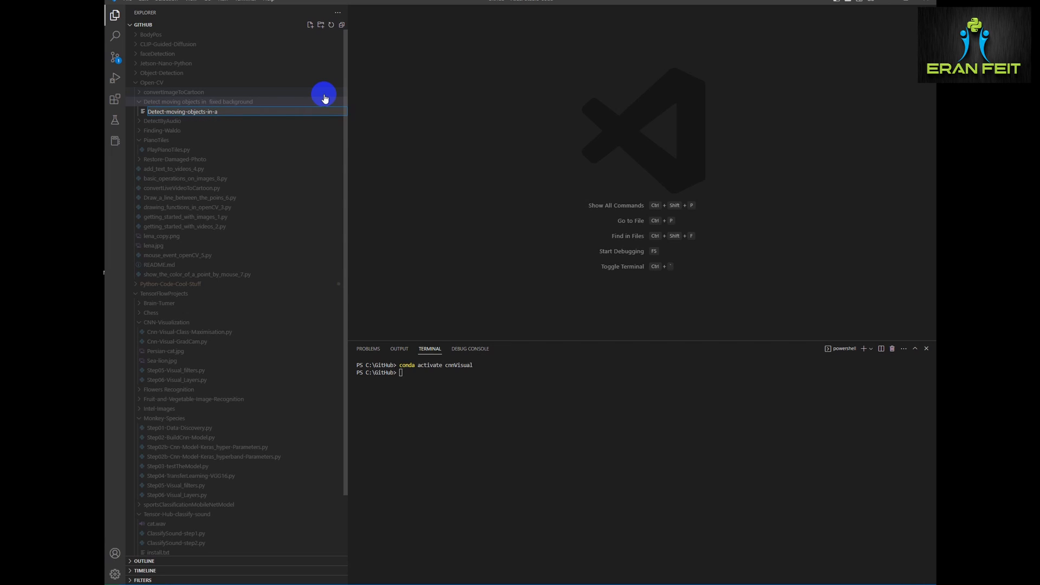
pyautogui.write('-video-with-fixed-backgournd')
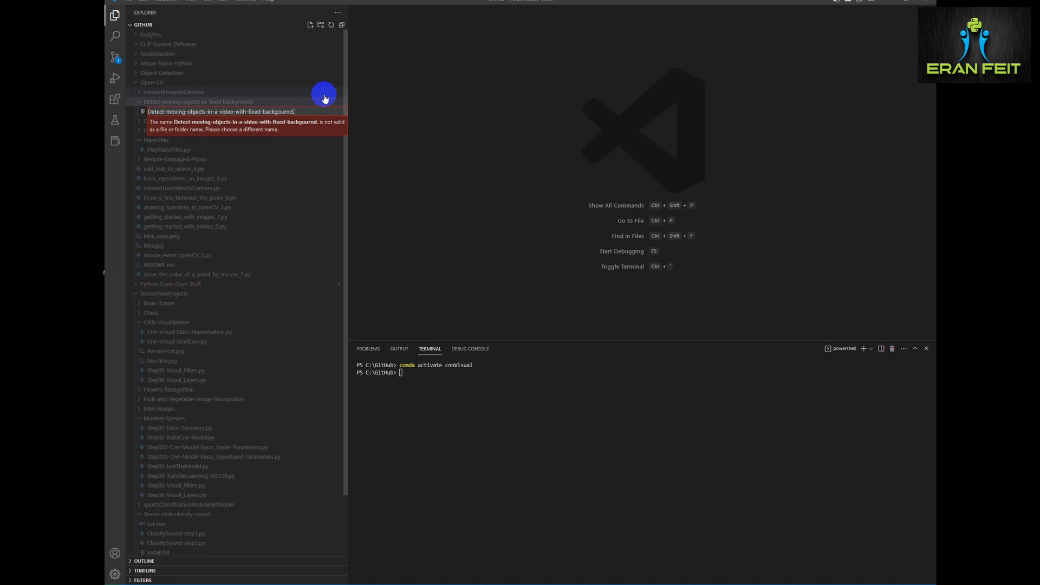
pyautogui.write('.py')
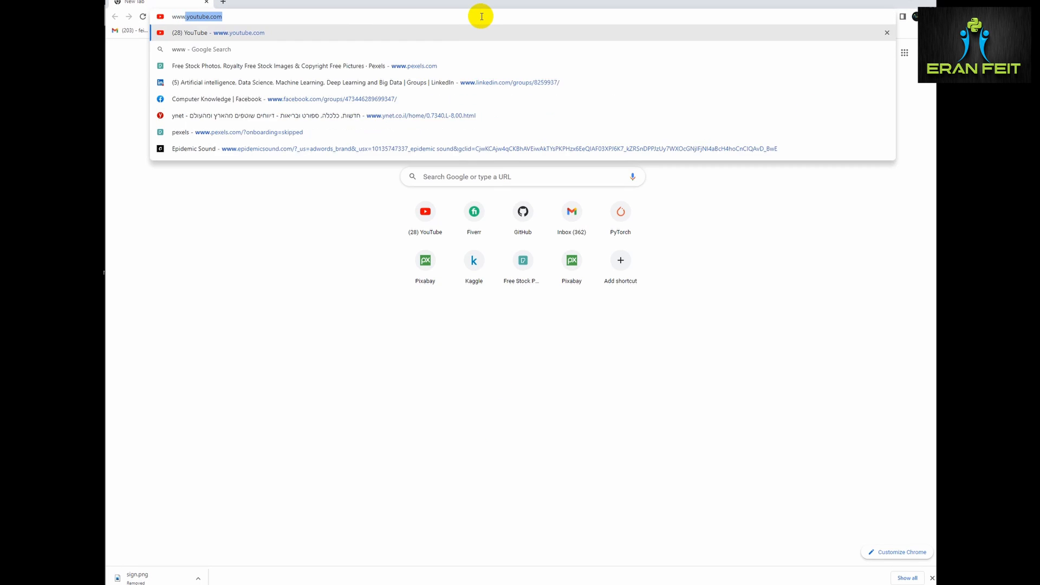
# Step: Search Pixabay videos for 'cars motorway' and download the 1920×1080 version
pyautogui.write('www.pixabay.com download')
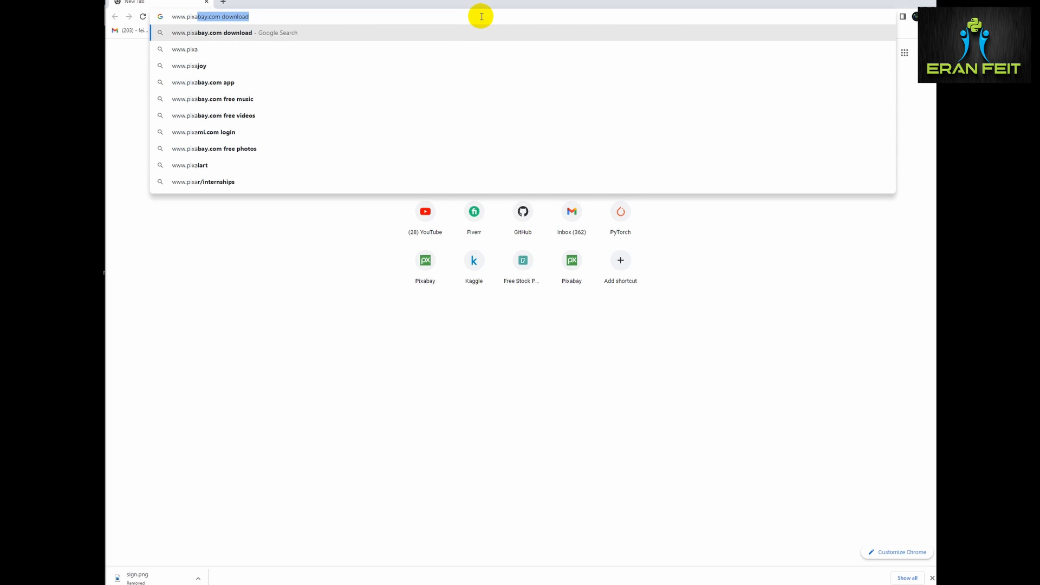
pyautogui.press('Enter')
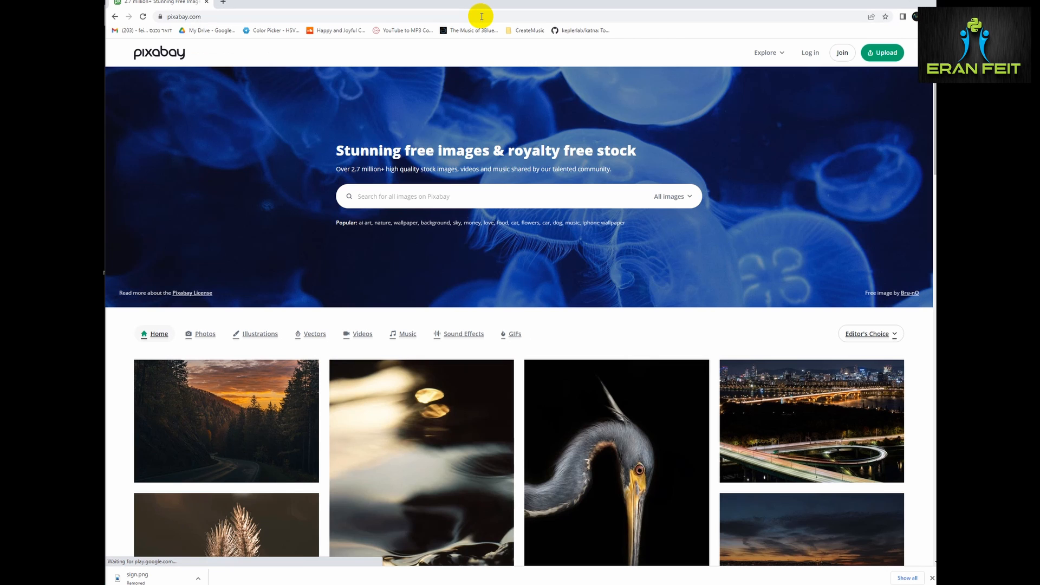
pyautogui.click(672, 195)
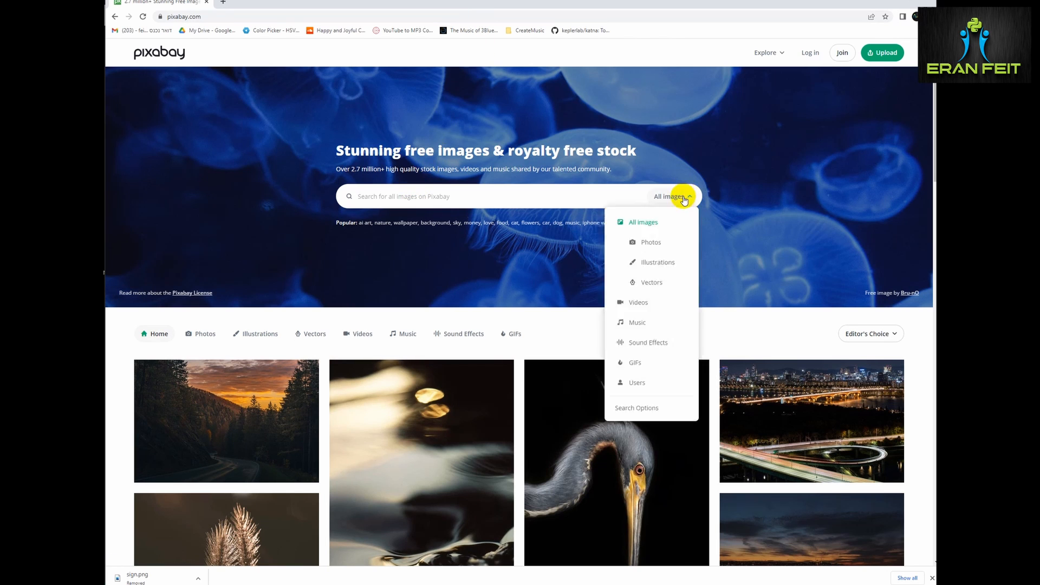
pyautogui.click(636, 302)
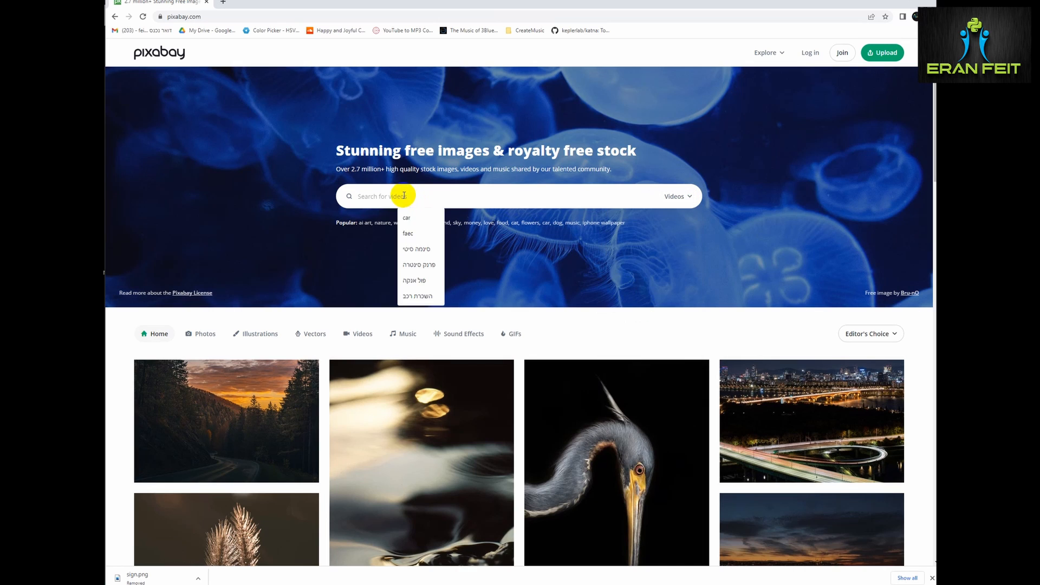
pyautogui.write('cars mo')
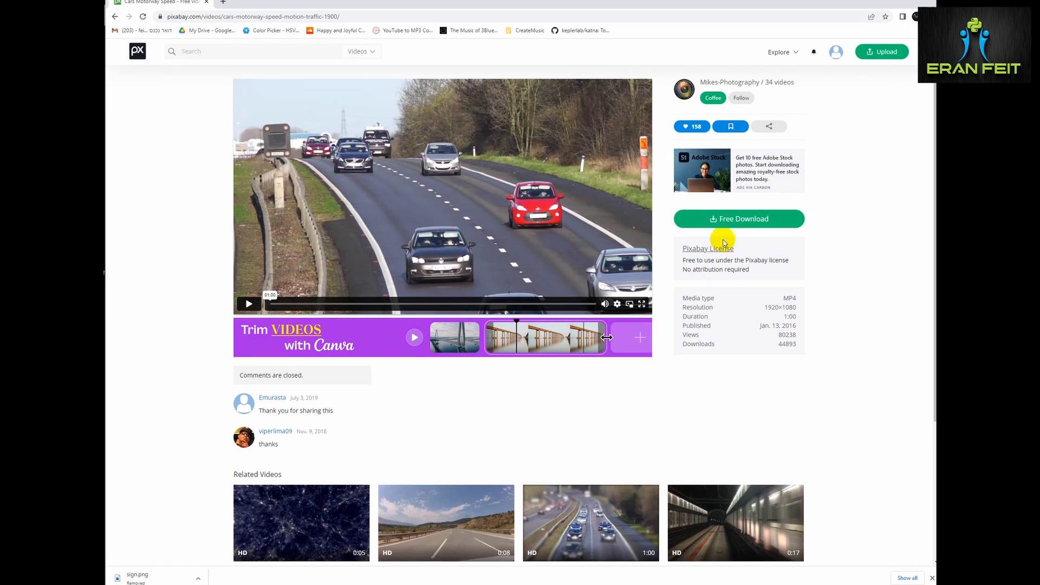
pyautogui.click(738, 218)
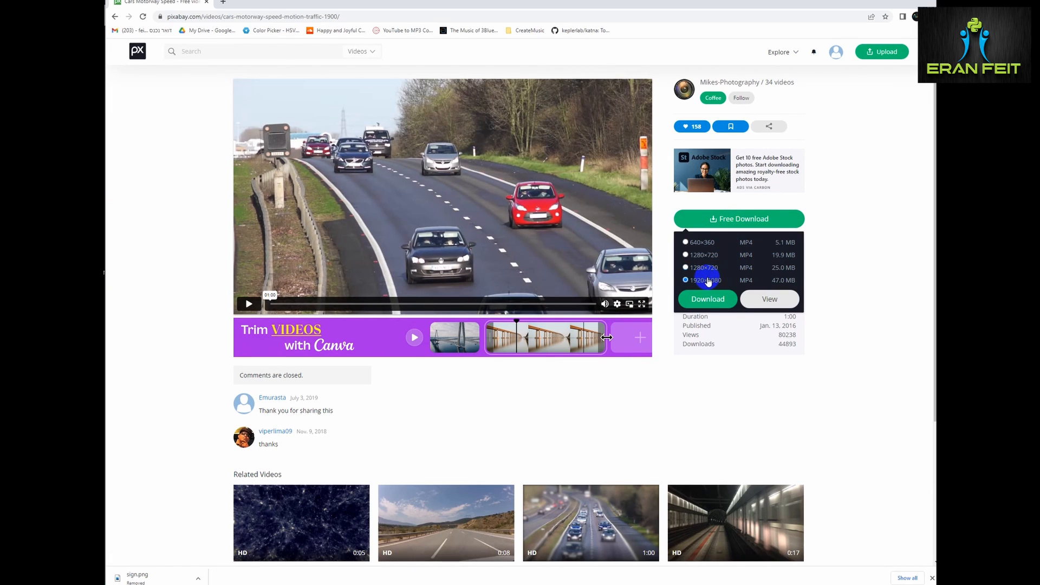
pyautogui.click(707, 299)
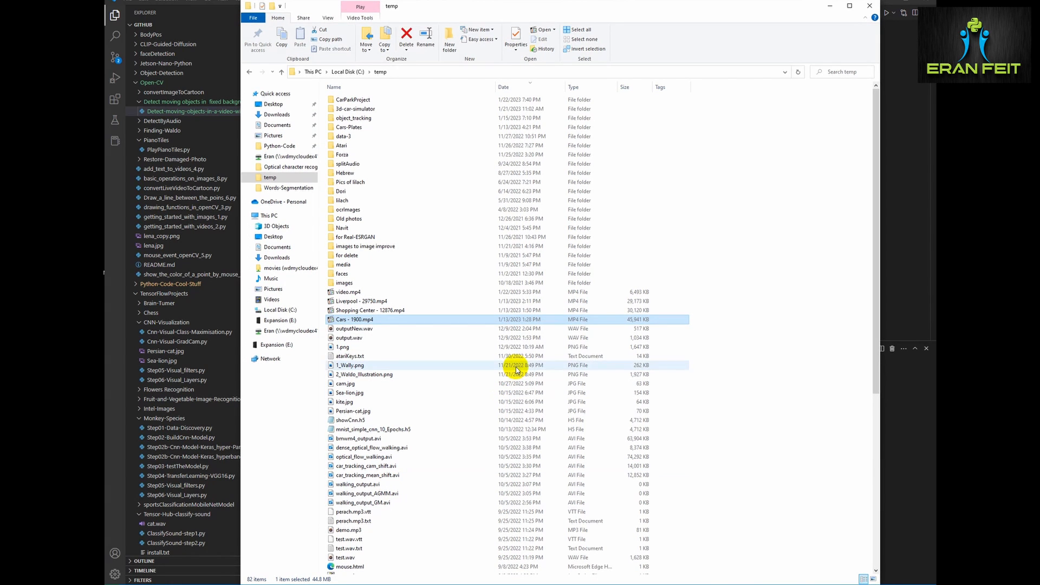
# Step: Find Cars - 1900.mp4 in C:\temp, then return to the empty script
pyautogui.doubleClick(355, 319)
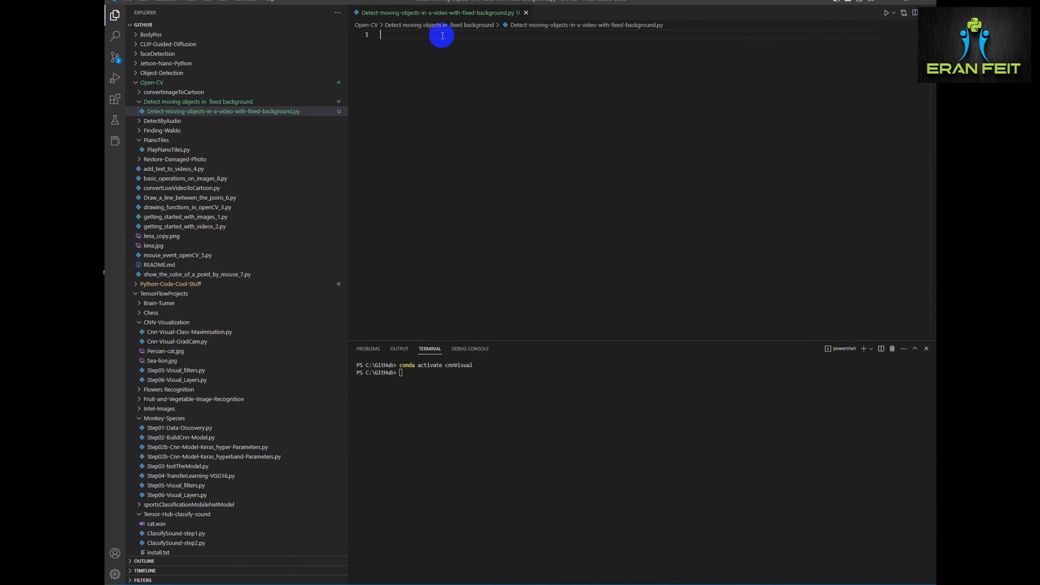
# Step: Import cv2 and numpy and capture video from "c:/temp/Cars - 1900.mp4"
pyautogui.write('import cv2')
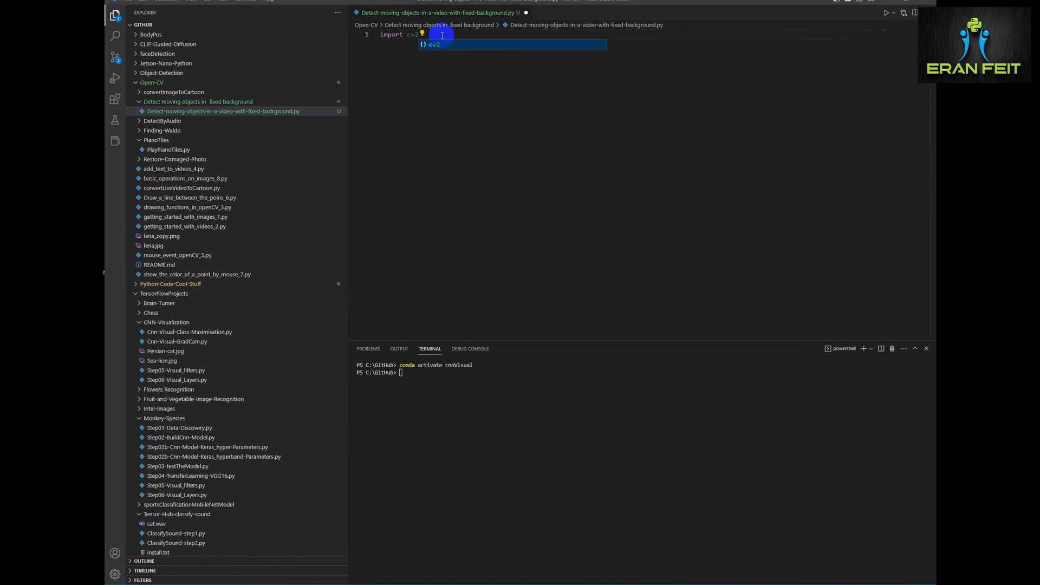
pyautogui.write('import numpy as np')
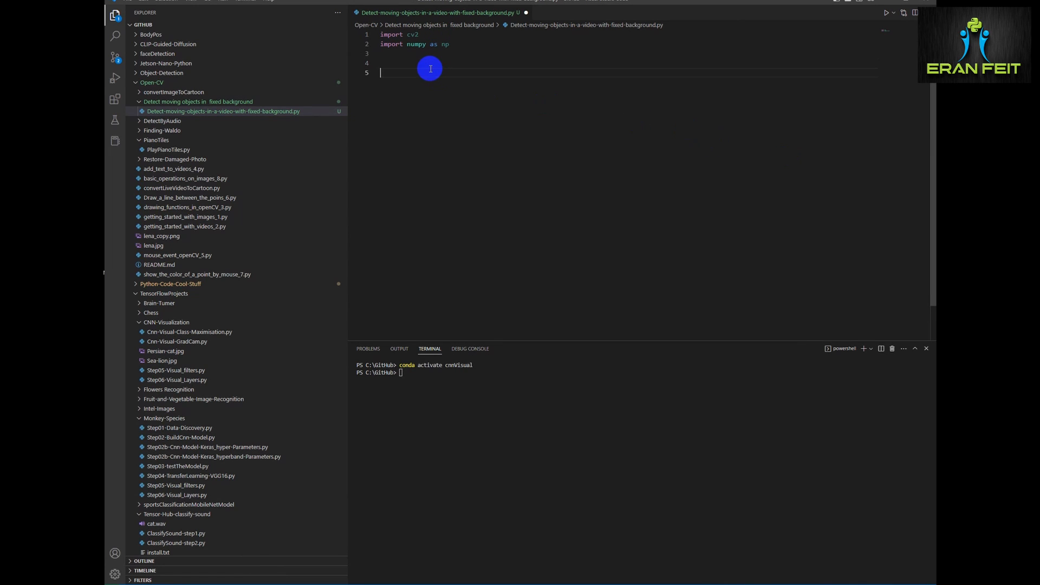
pyautogui.write('cap = cv2.VideoCapture')
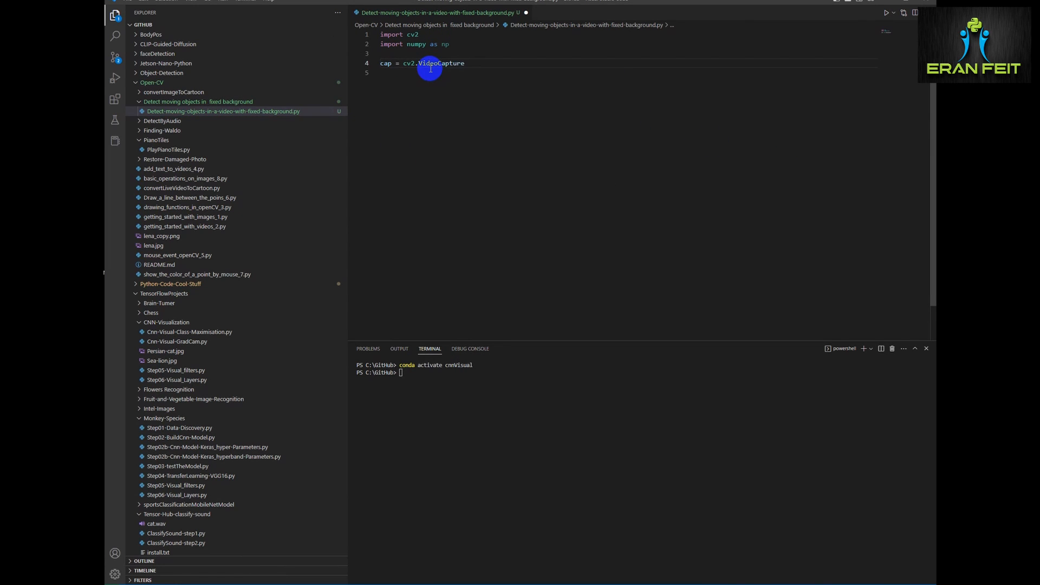
pyautogui.write('("c:/temp")')
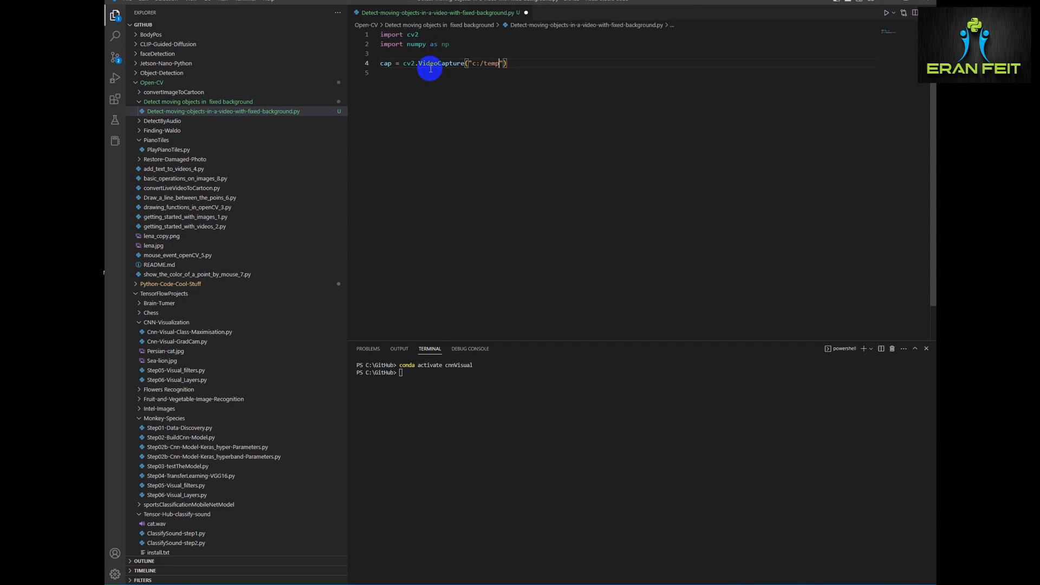
pyautogui.write('/cars')
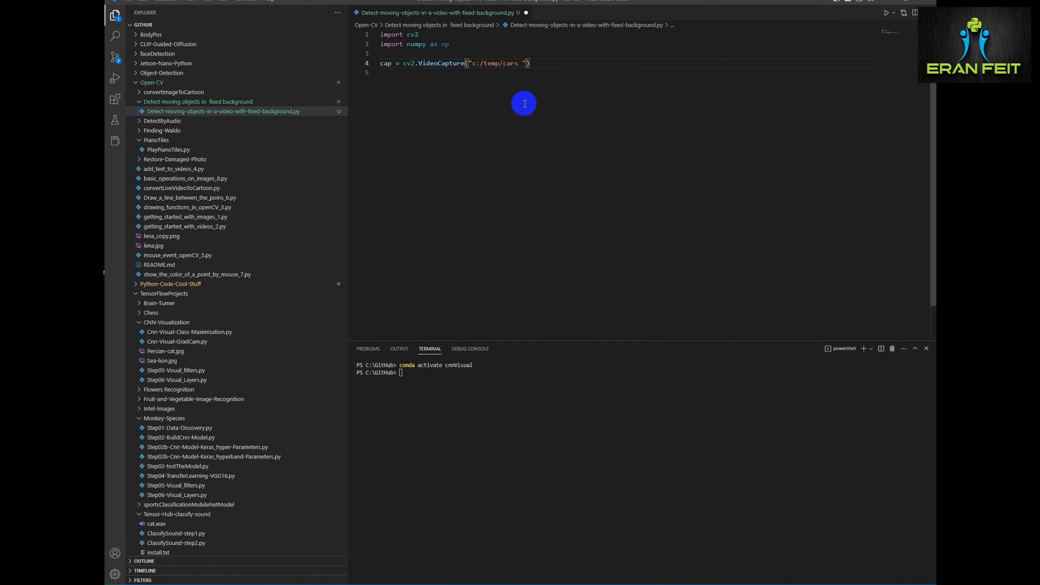
pyautogui.write('Cars - 1900.mp4')
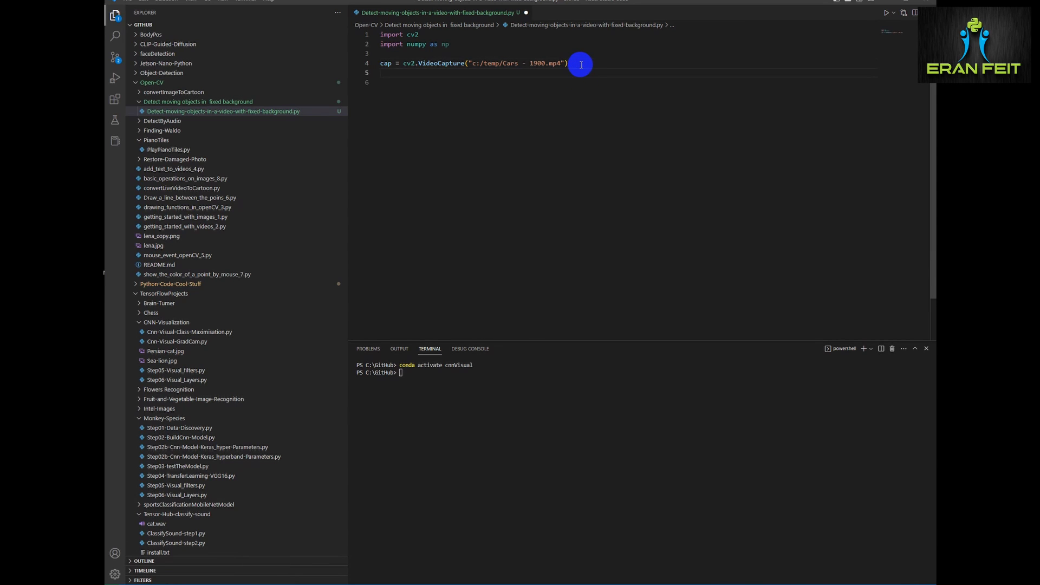
# Step: Write a while True loop reading frames with cap.read() and breaking when ret is false
pyautogui.write('whi')
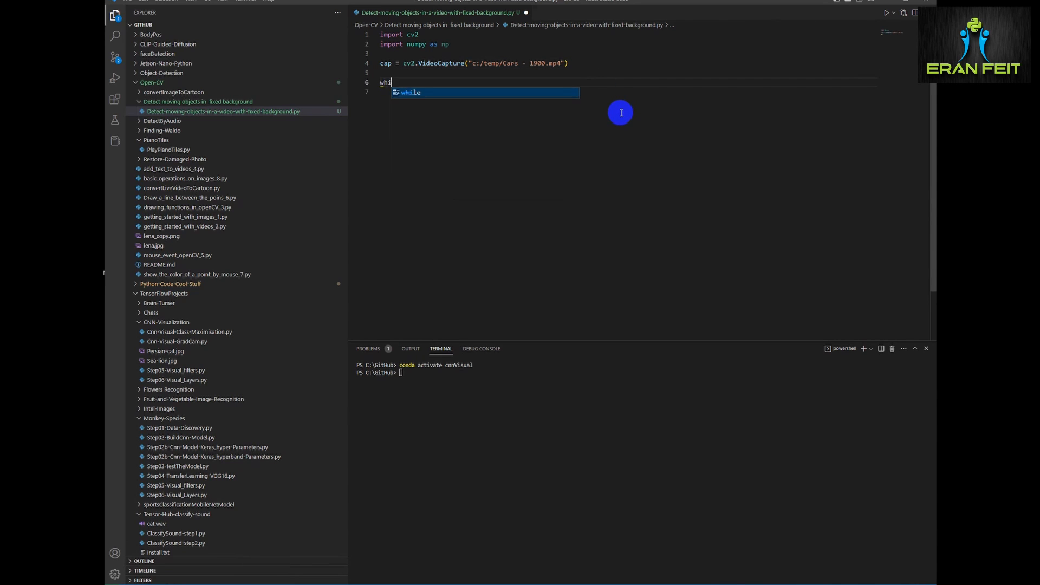
pyautogui.write('while ()')
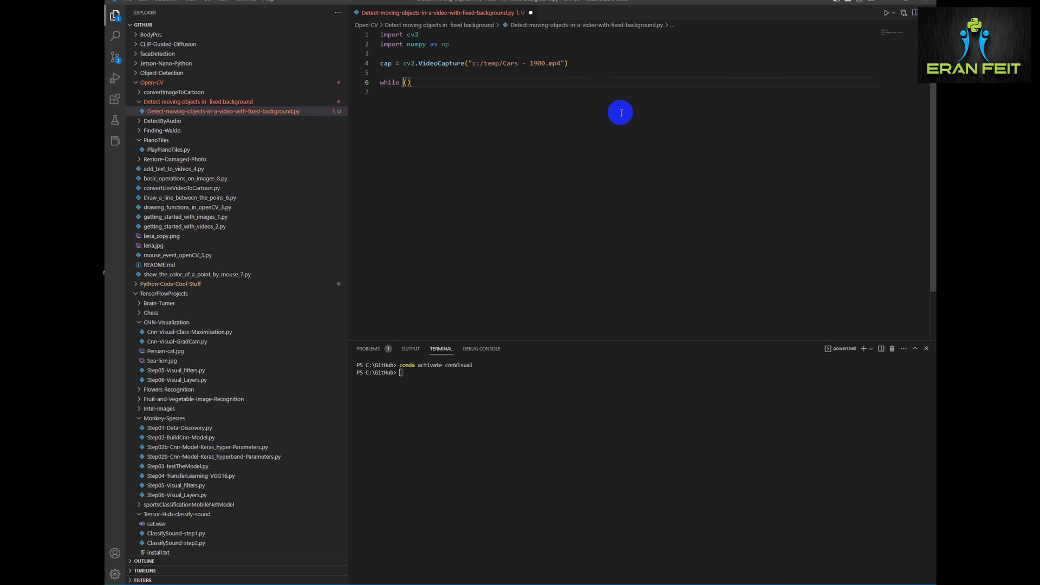
pyautogui.write('True:')
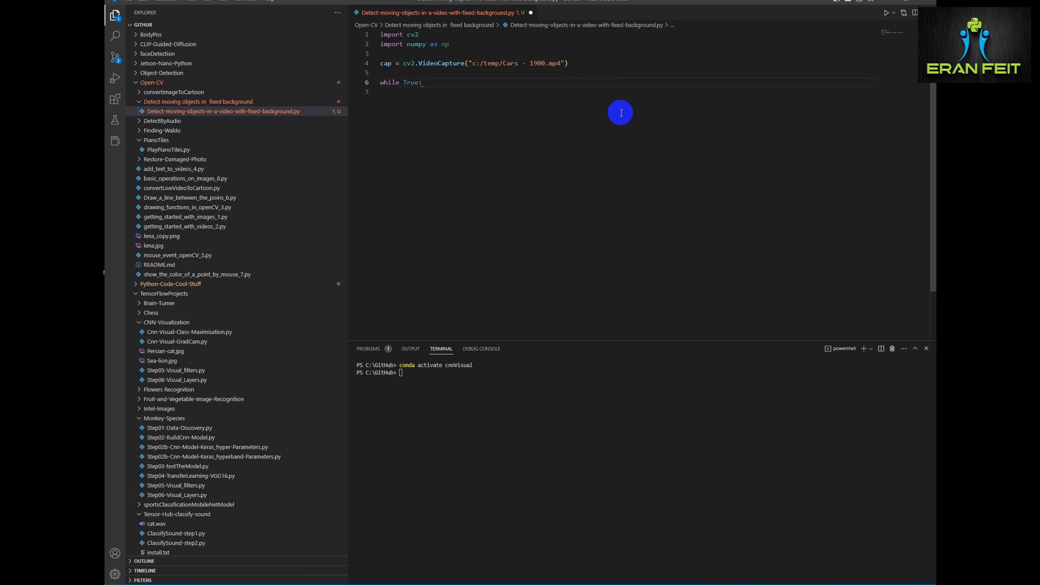
pyautogui.write('ret')
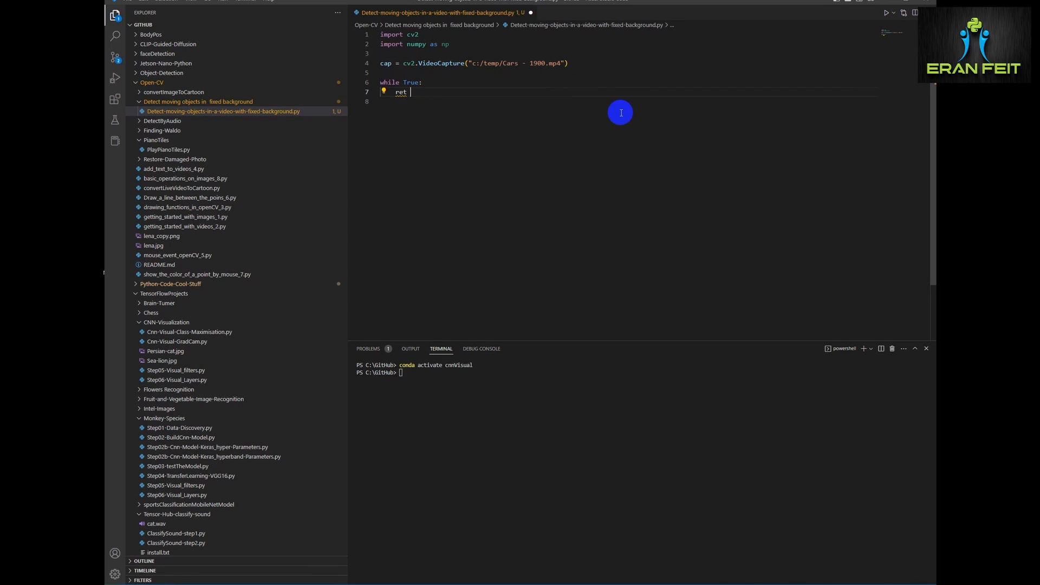
pyautogui.write(', frame')
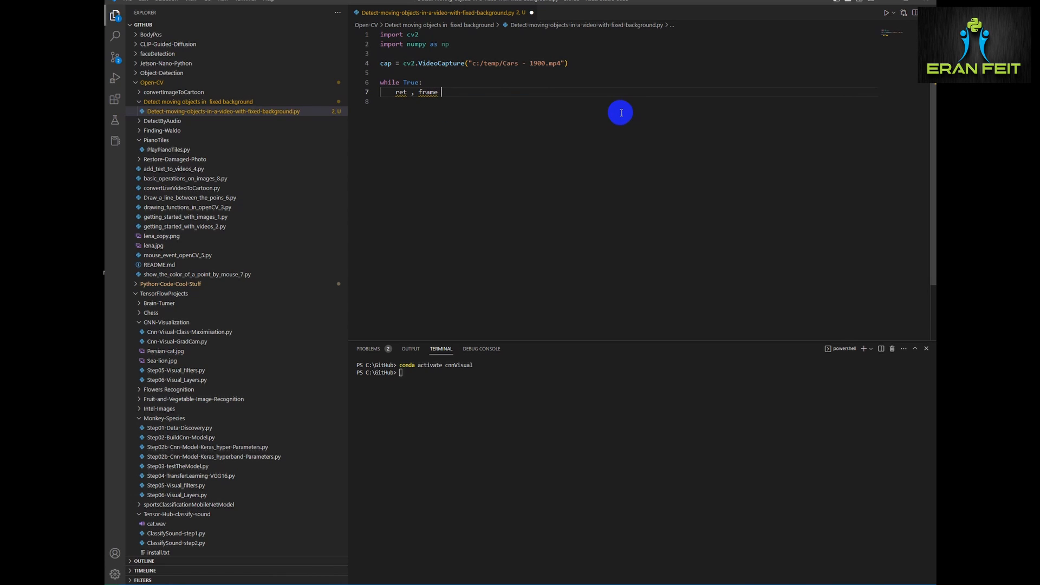
pyautogui.write('-')
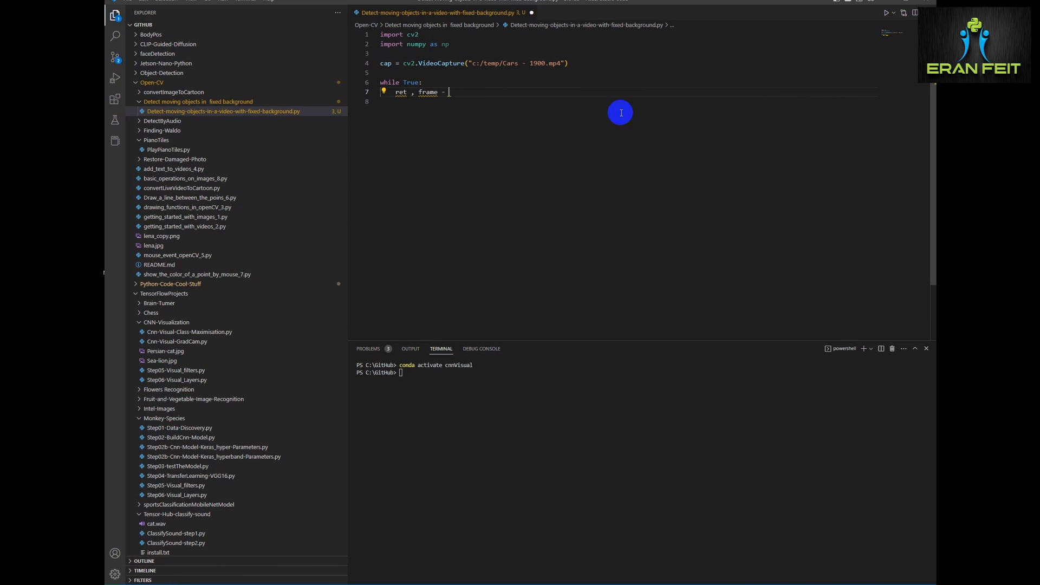
pyautogui.write('= cap')
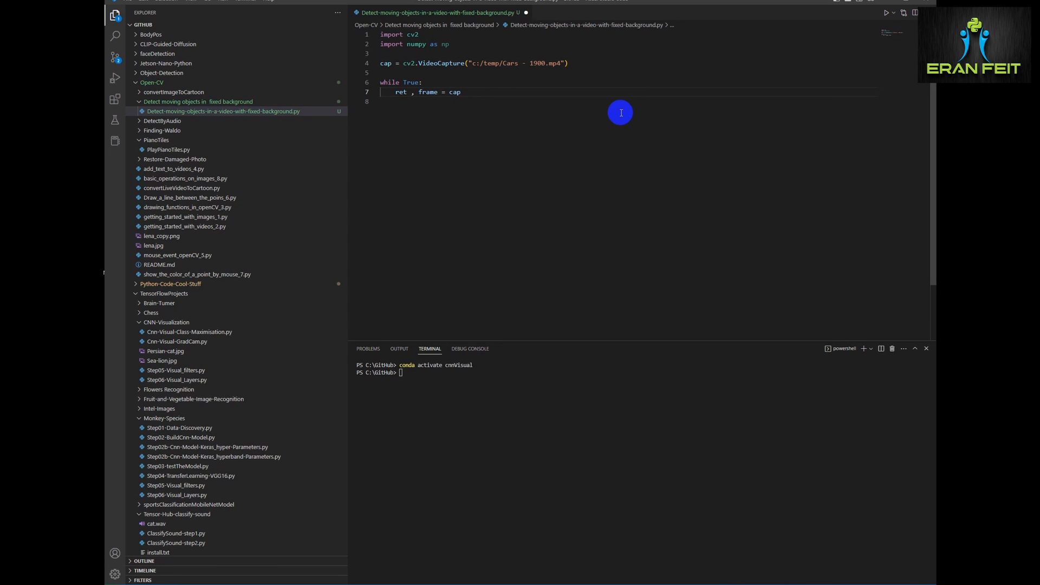
pyautogui.write('.read')
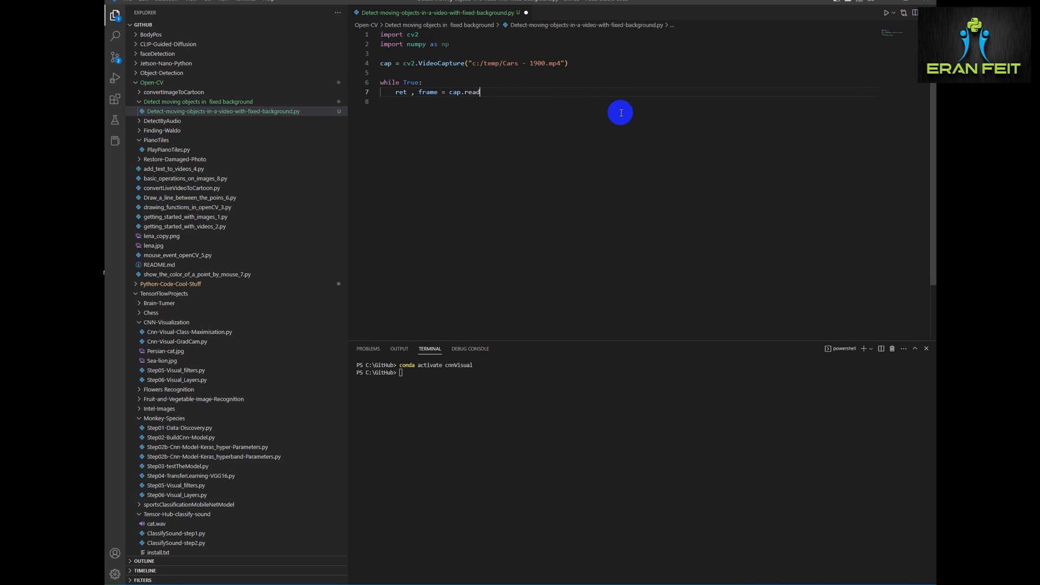
pyautogui.write('if')
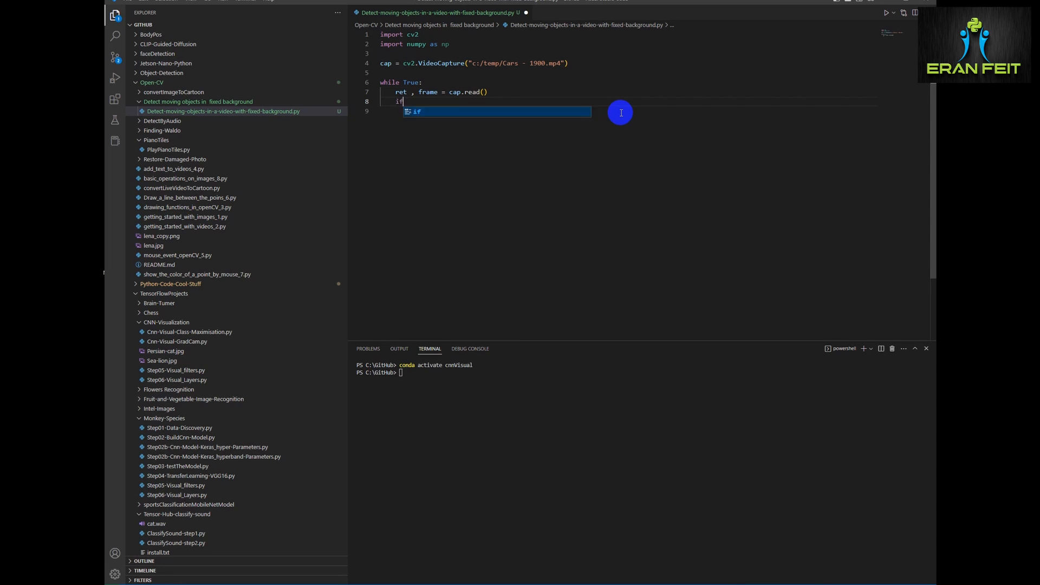
pyautogui.write('not ret :')
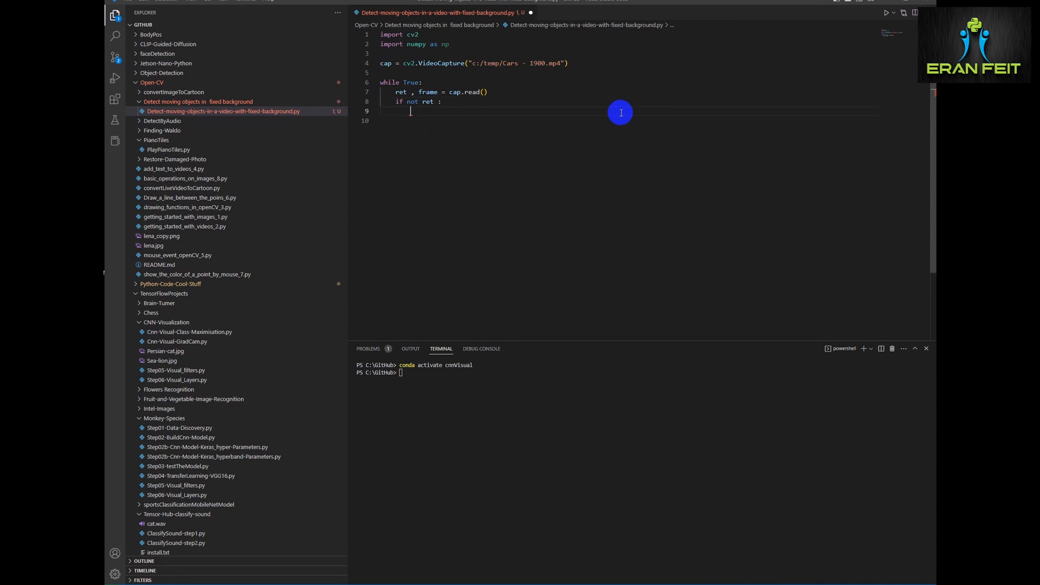
pyautogui.write('break')
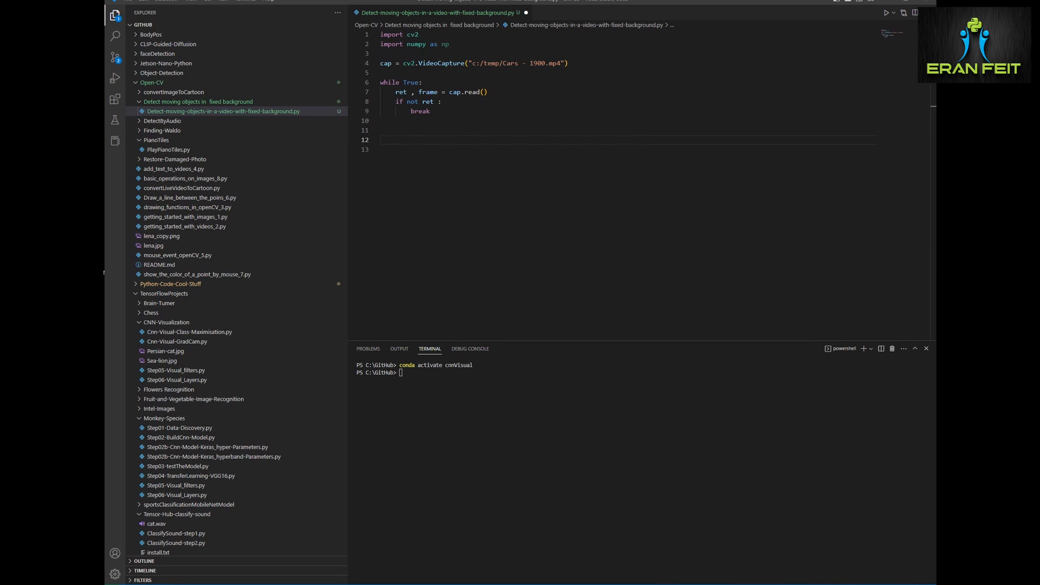
# Step: Show each frame in an "img" window, break on 'q', then release the capture
pyautogui.write('cv')
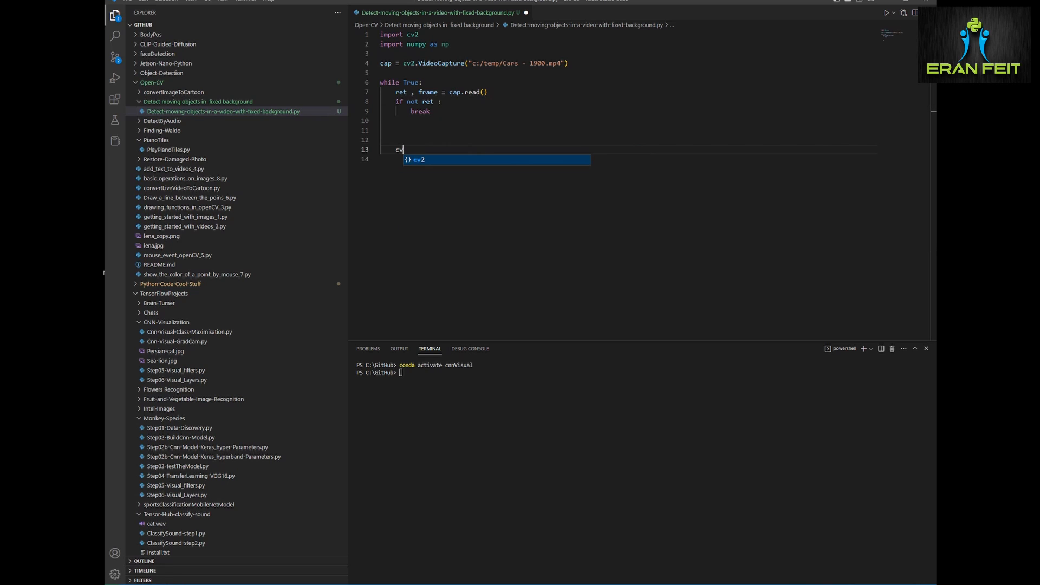
pyautogui.write('.imshow("')
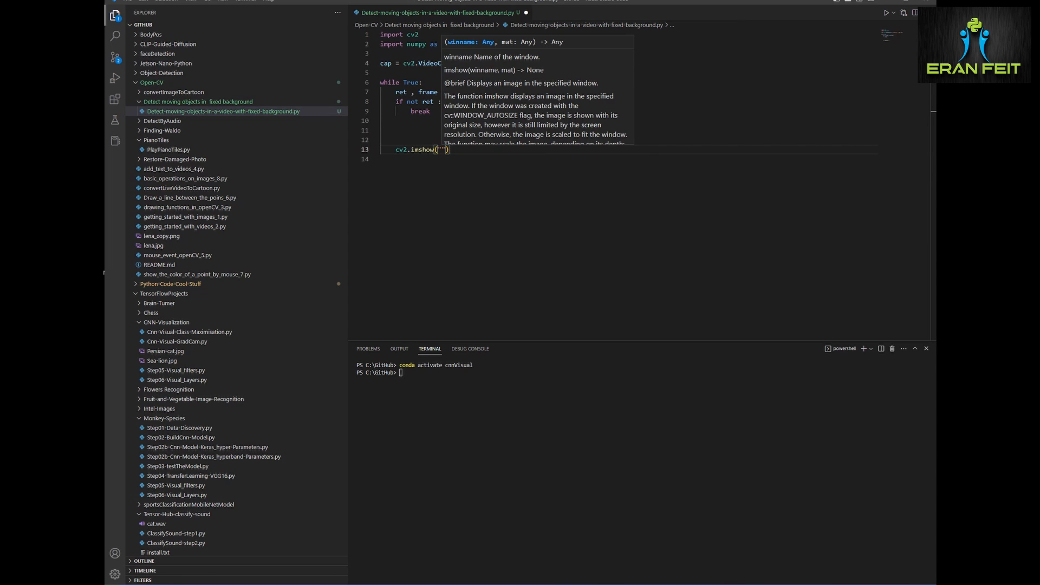
pyautogui.write('img')
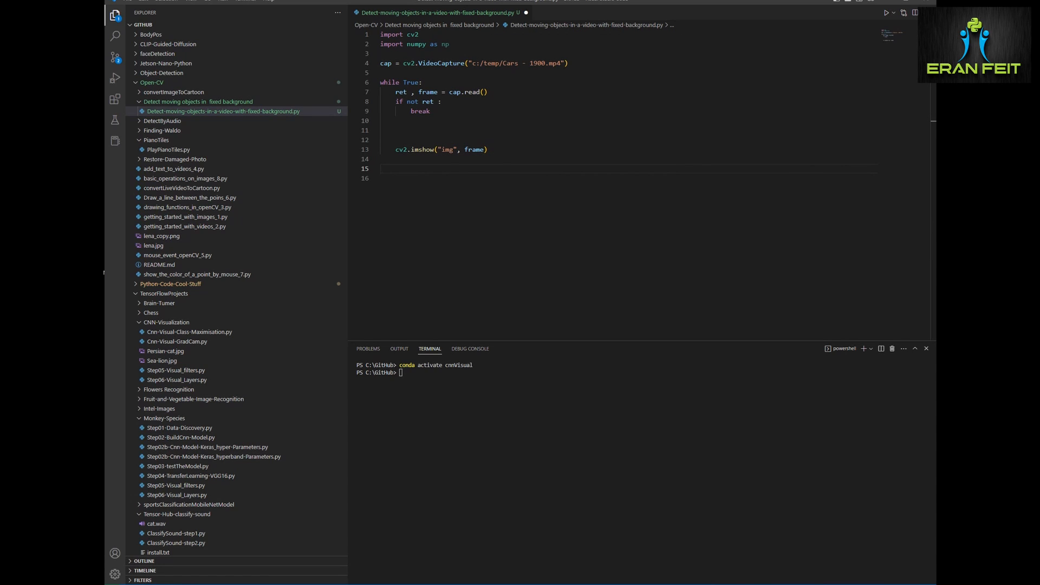
pyautogui.write('if cv2,')
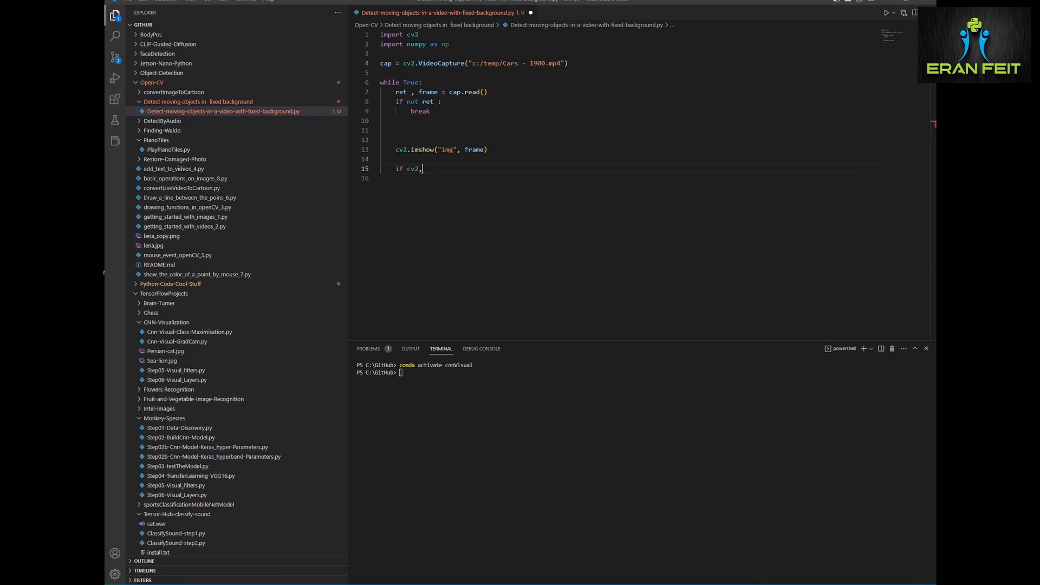
pyautogui.write('waitKey(')
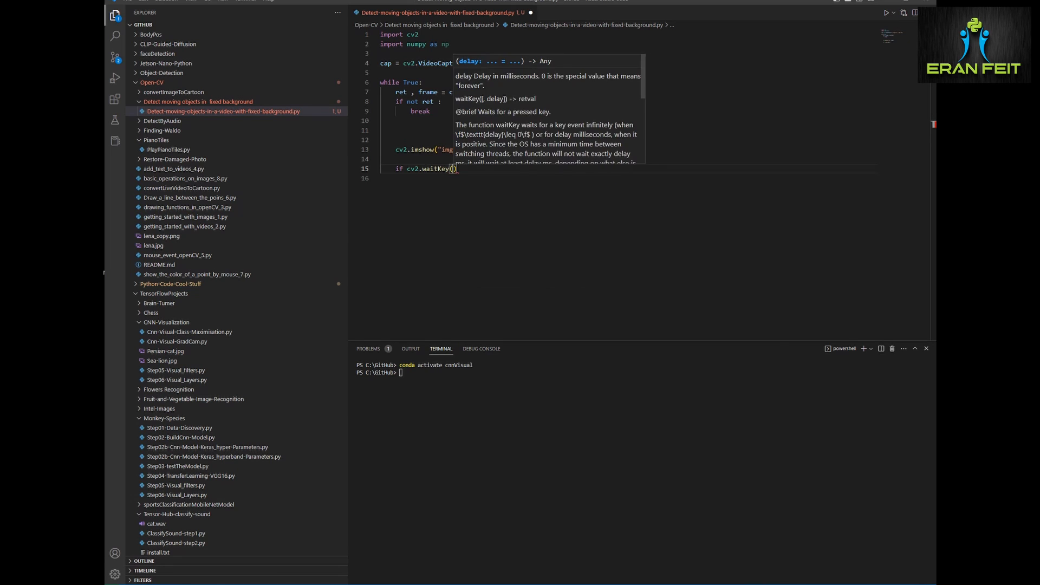
pyautogui.write('1) == ord')
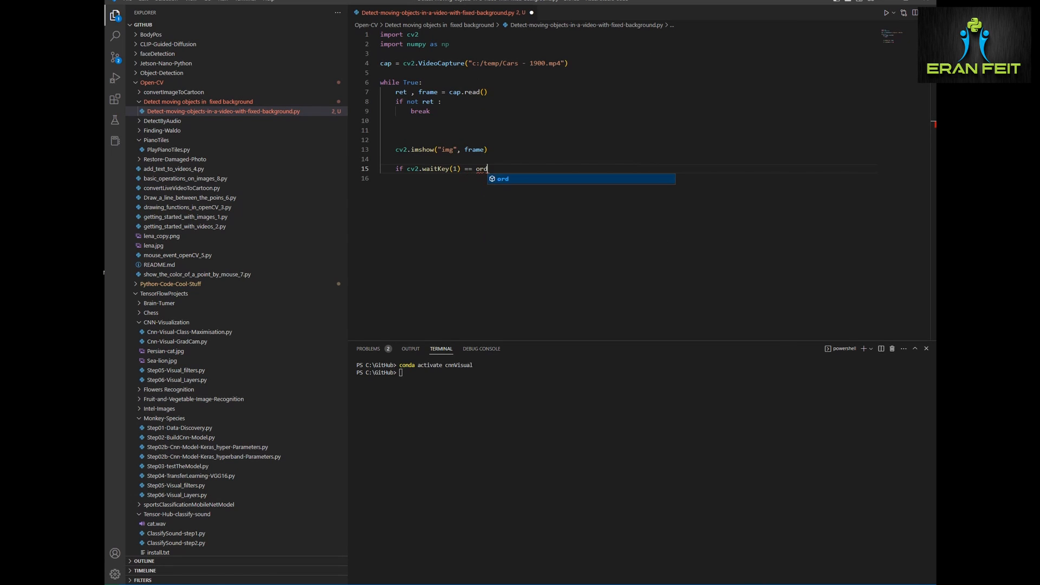
pyautogui.write("('q'):")
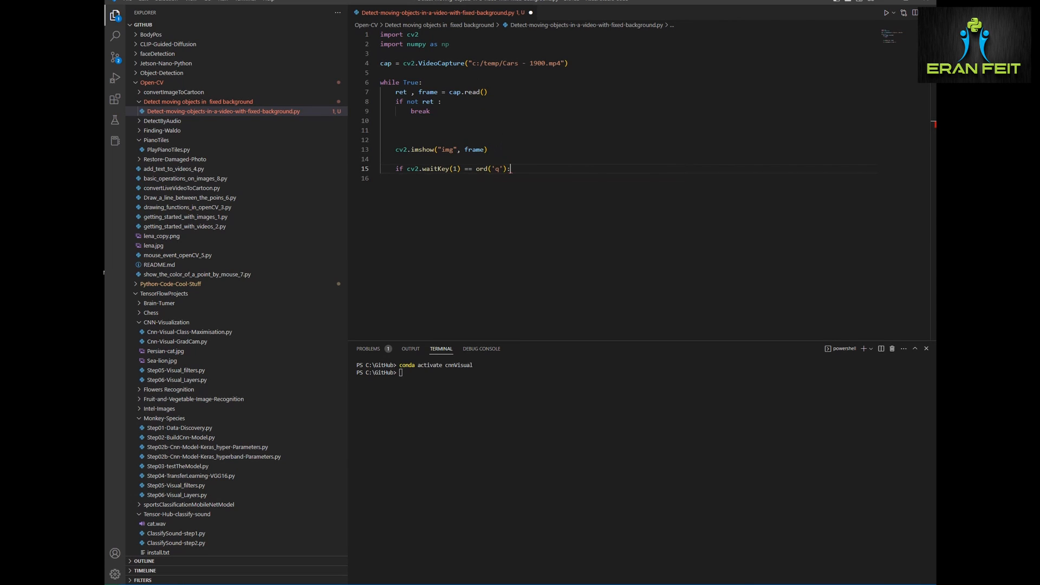
pyautogui.write('break')
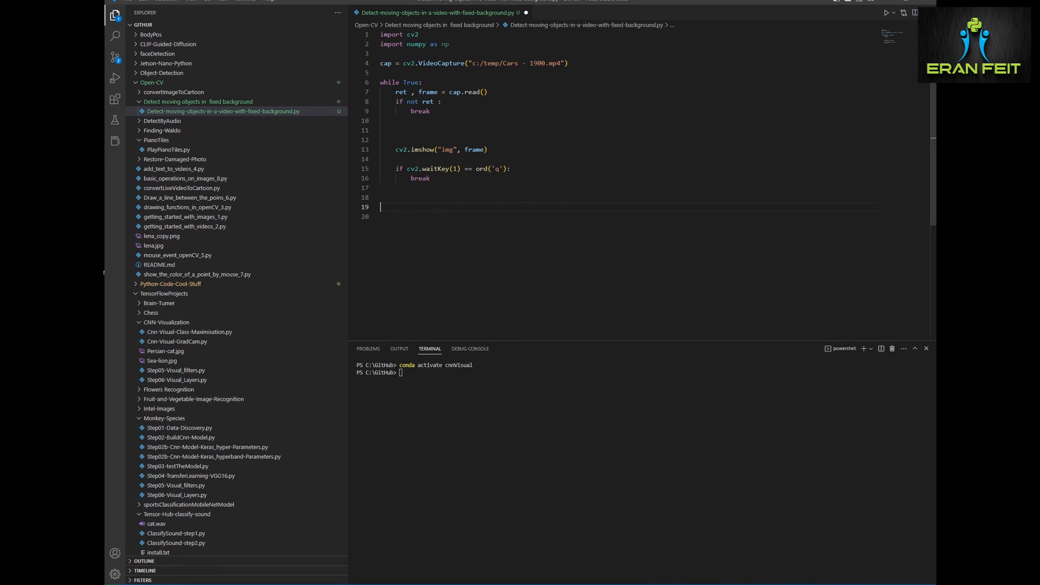
pyautogui.write('cap.re')
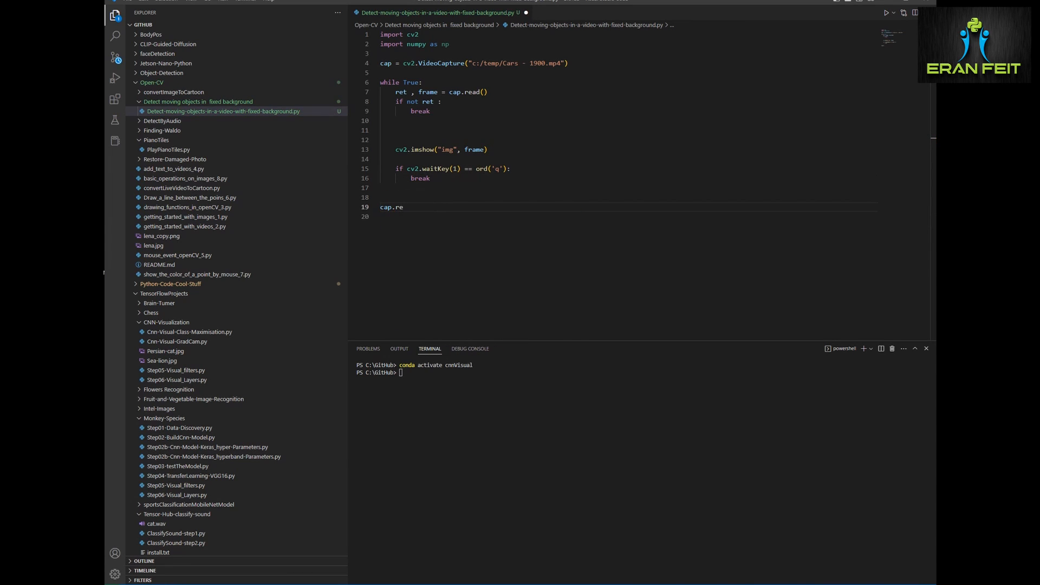
pyautogui.write('lease()')
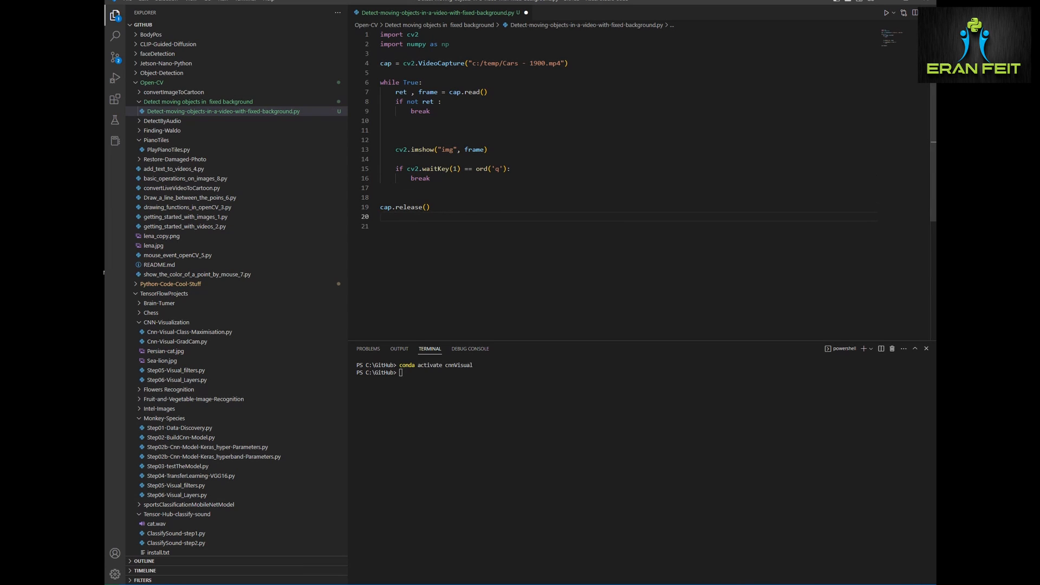
pyautogui.write('cv2.destroyAllWindows(')
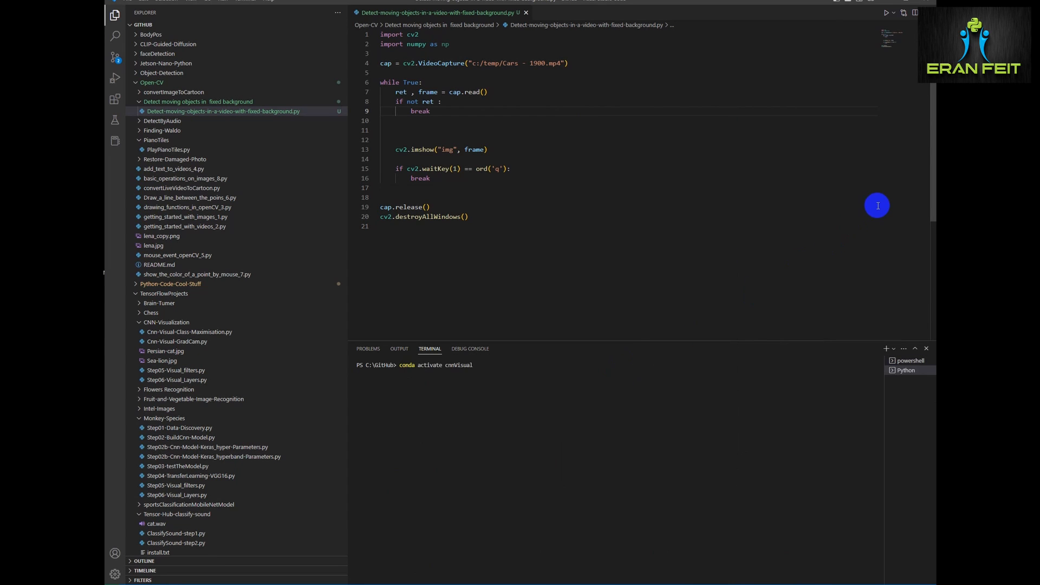
# Step: Run the Python file and add a blank line below the VideoCapture line
pyautogui.click(886, 12)
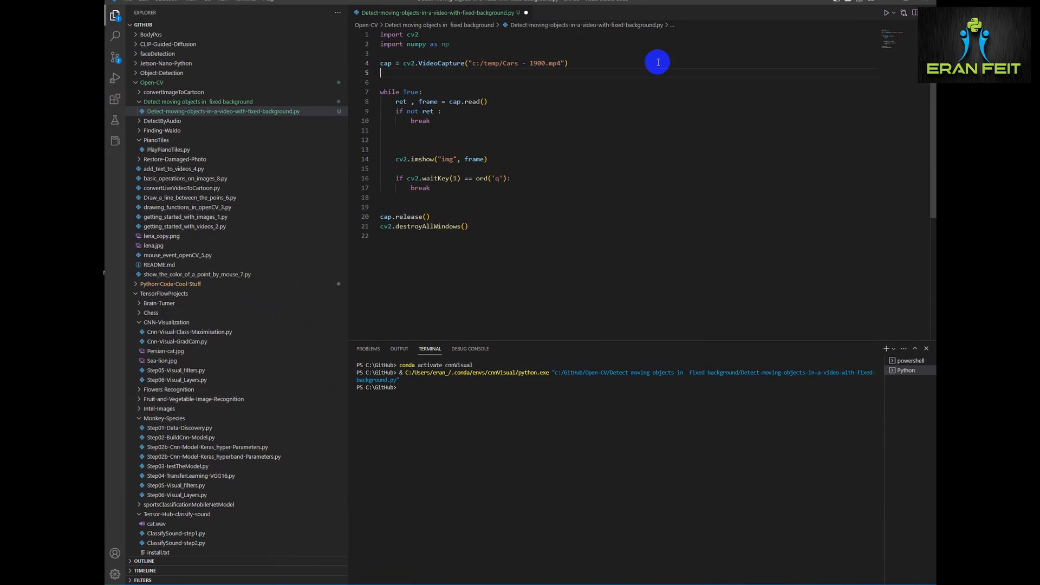
pyautogui.press('enter')
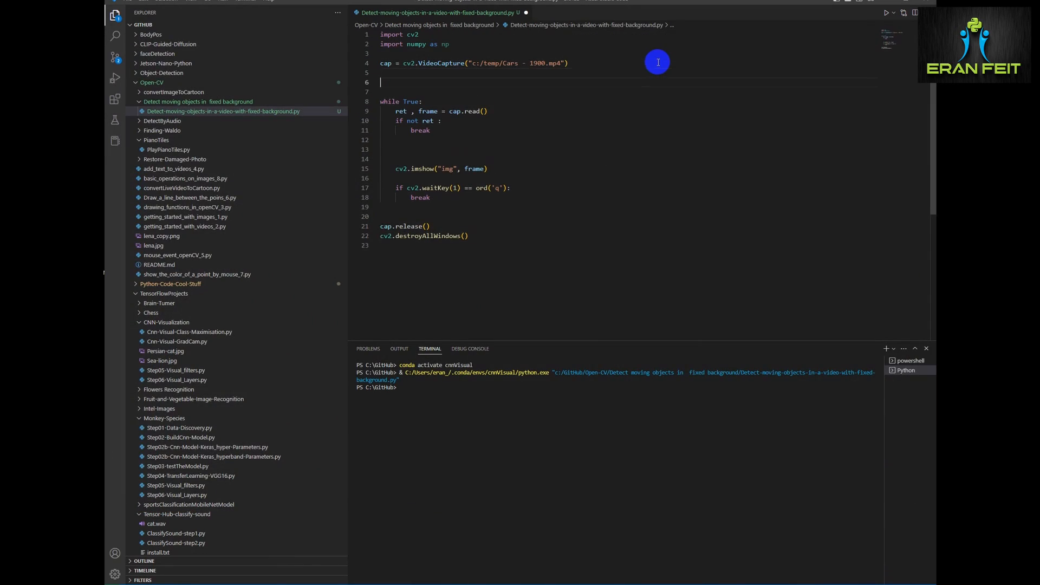
# Step: Add backgroundObject = createBackgroundSubtractorMOG2(history=2) and kernel = np.ones((3,3),np.uint8)
pyautogui.write('# create a background objkec')
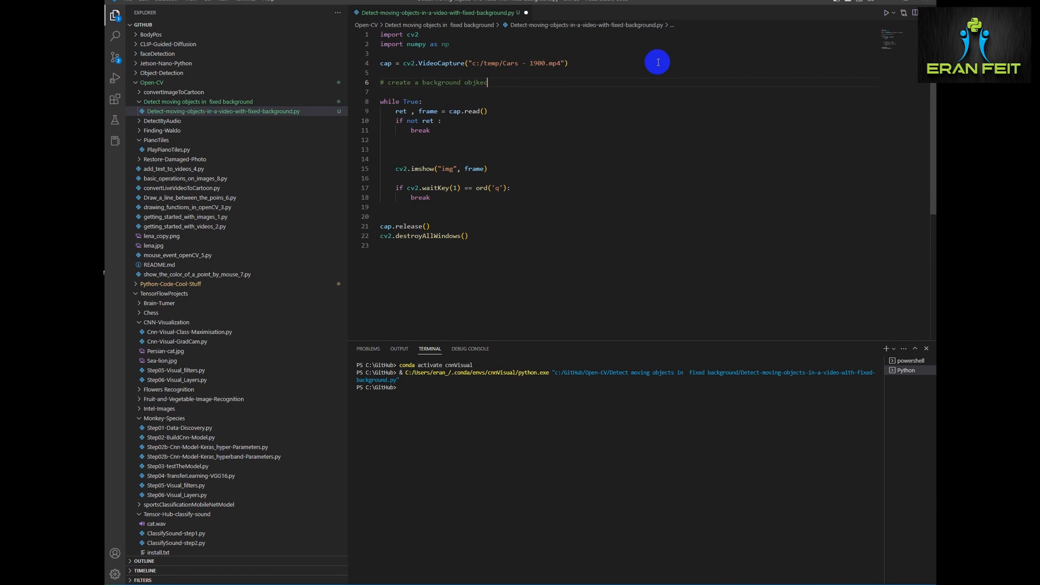
pyautogui.press('BackSpace')
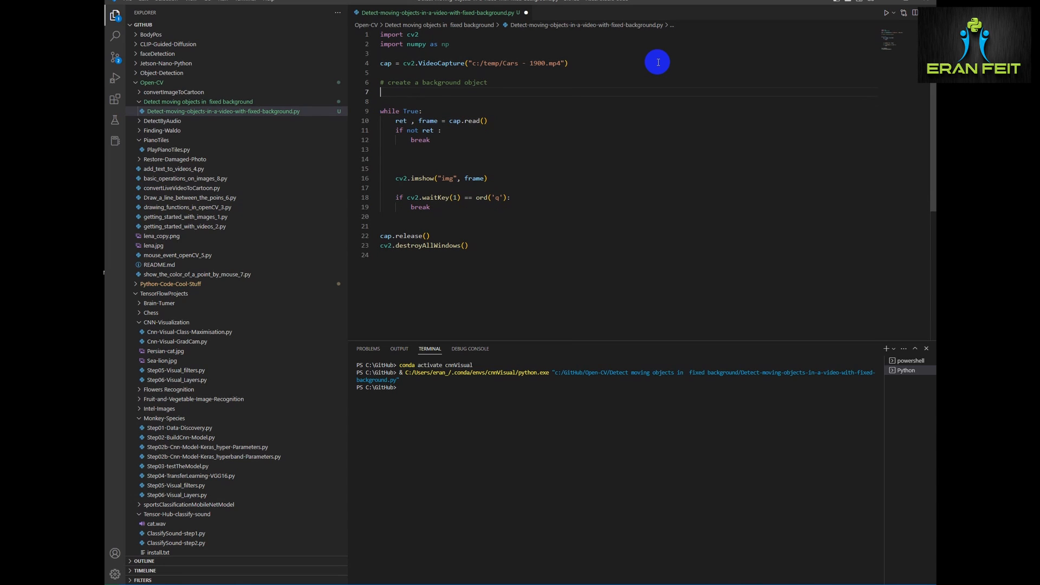
pyautogui.write('backgroundObject = cv2.createBackgroundSubtractorMOG2(history')
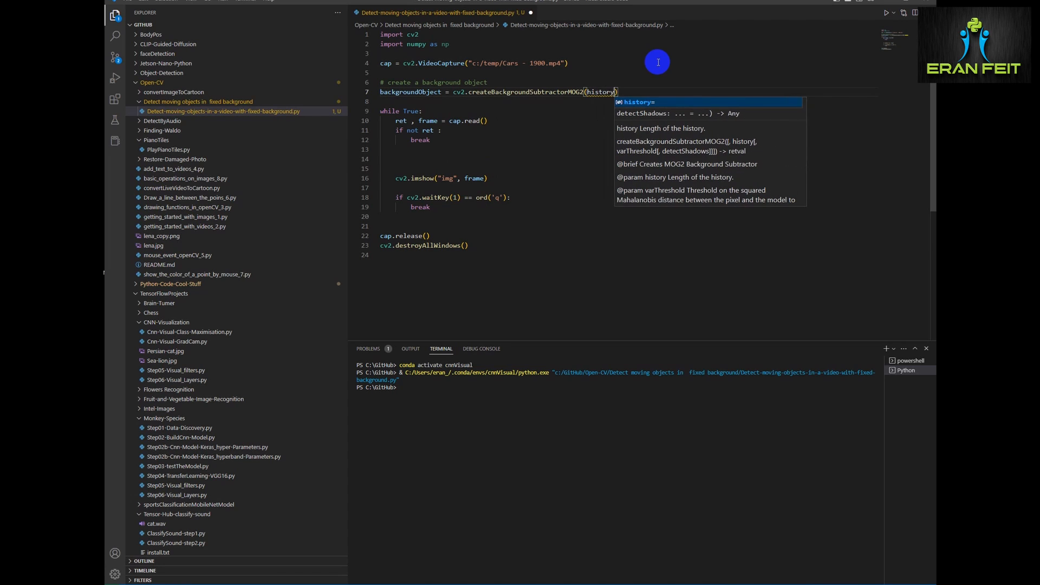
pyautogui.write('=2')
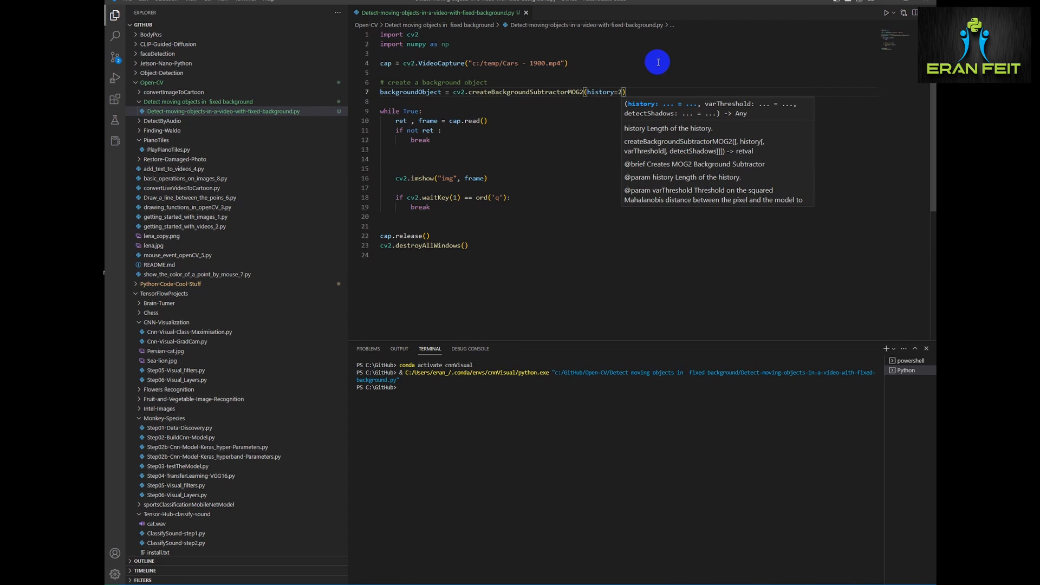
pyautogui.write('kernel = np.ones((3,3),')
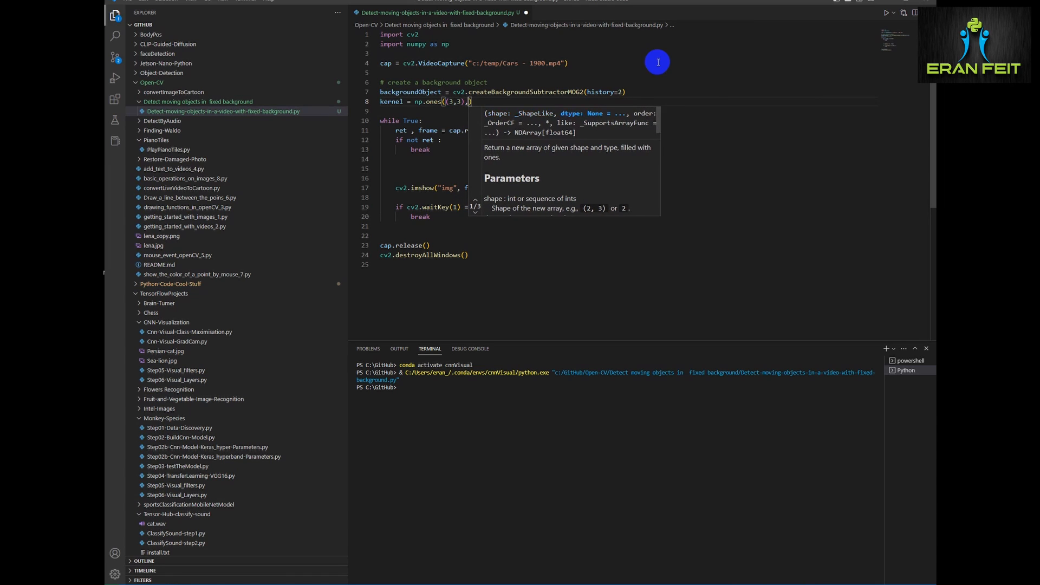
pyautogui.write(',np.uint8')
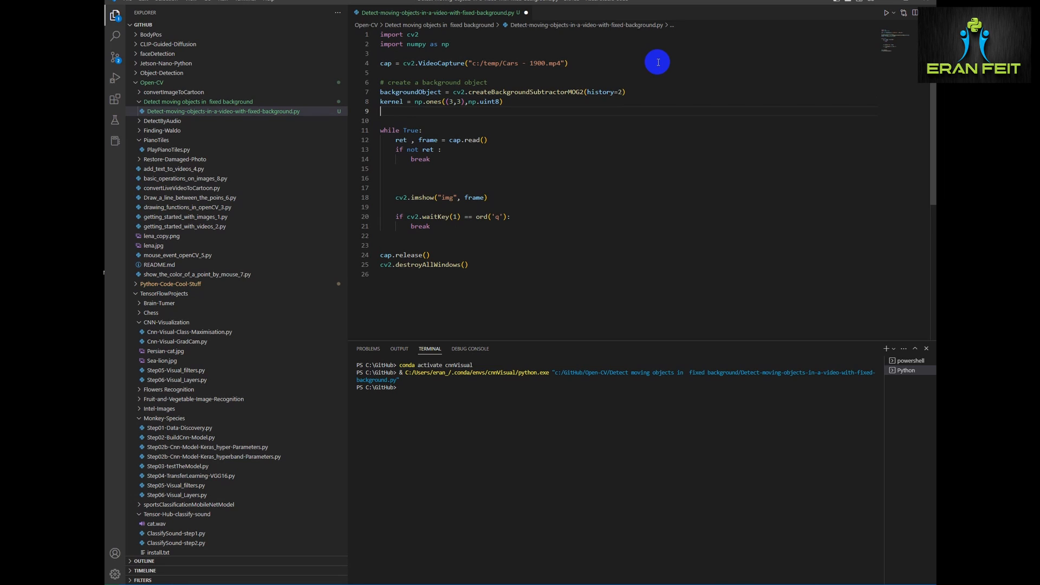
pyautogui.moveTo(852, 171)
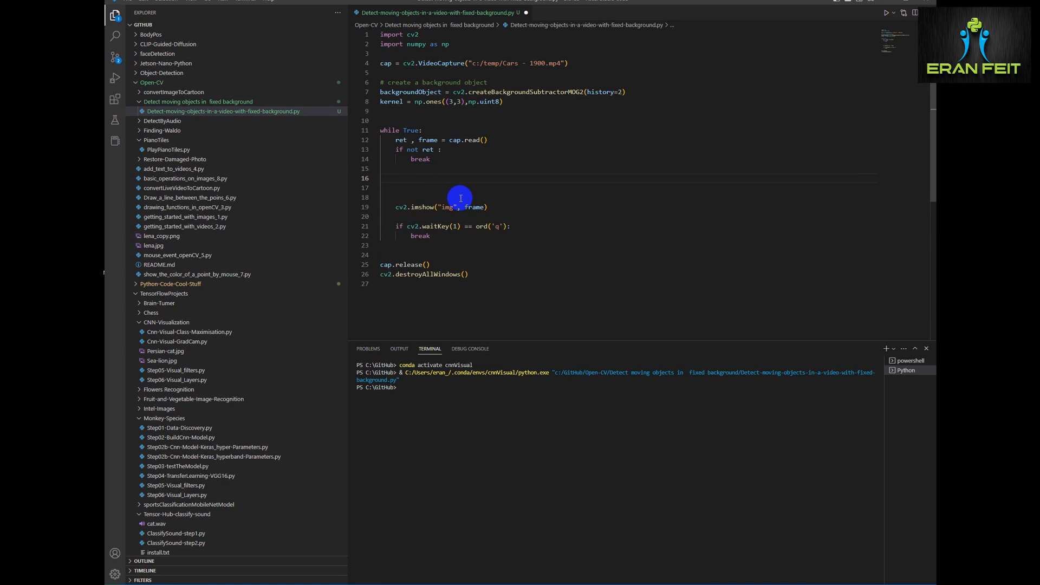
# Step: Apply the background subtractor to each frame and binary-threshold the mask at 20/255
pyautogui.write('fgmak')
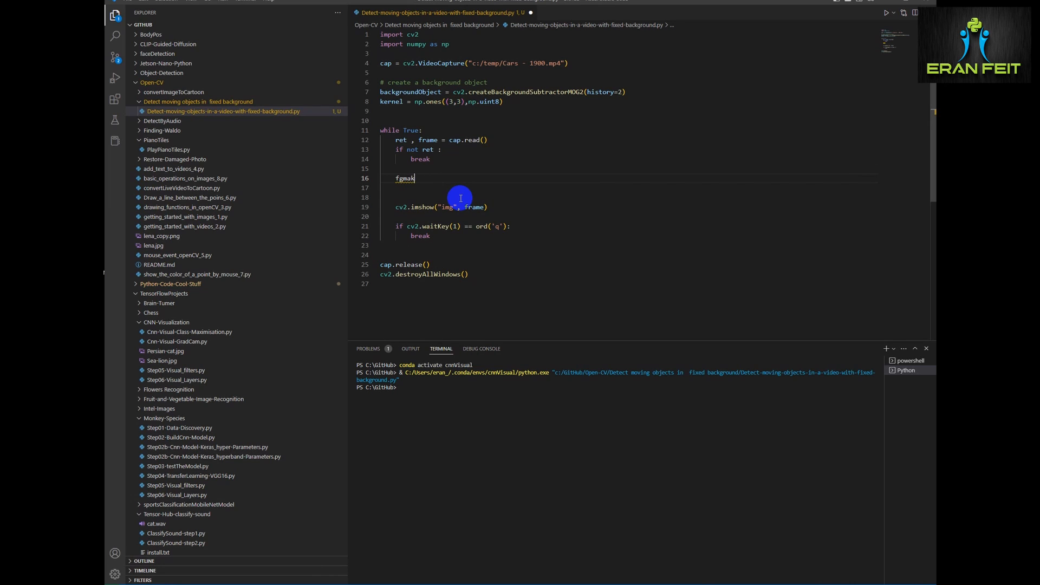
pyautogui.write('=')
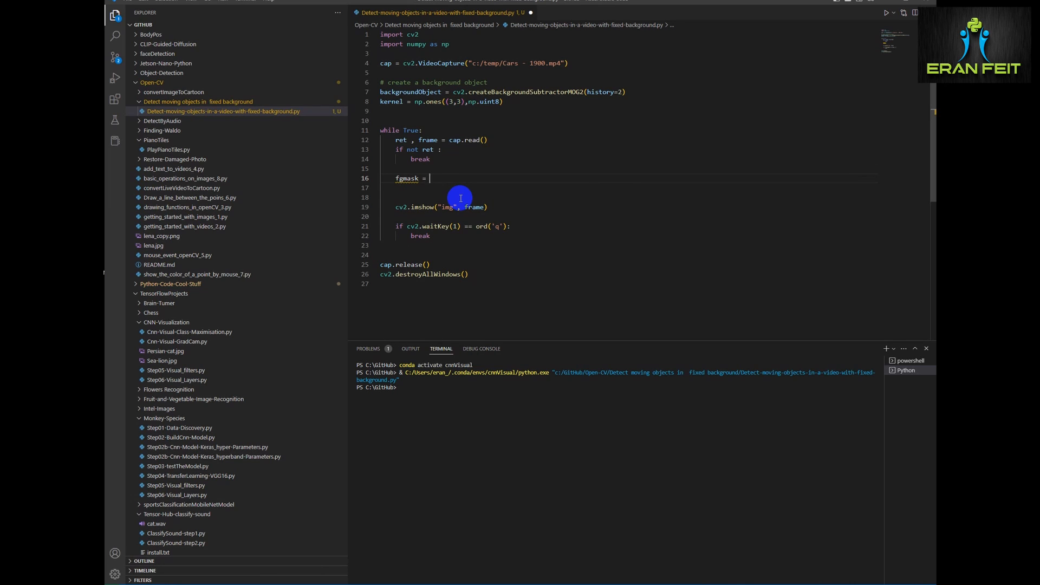
pyautogui.write('backgroundObject')
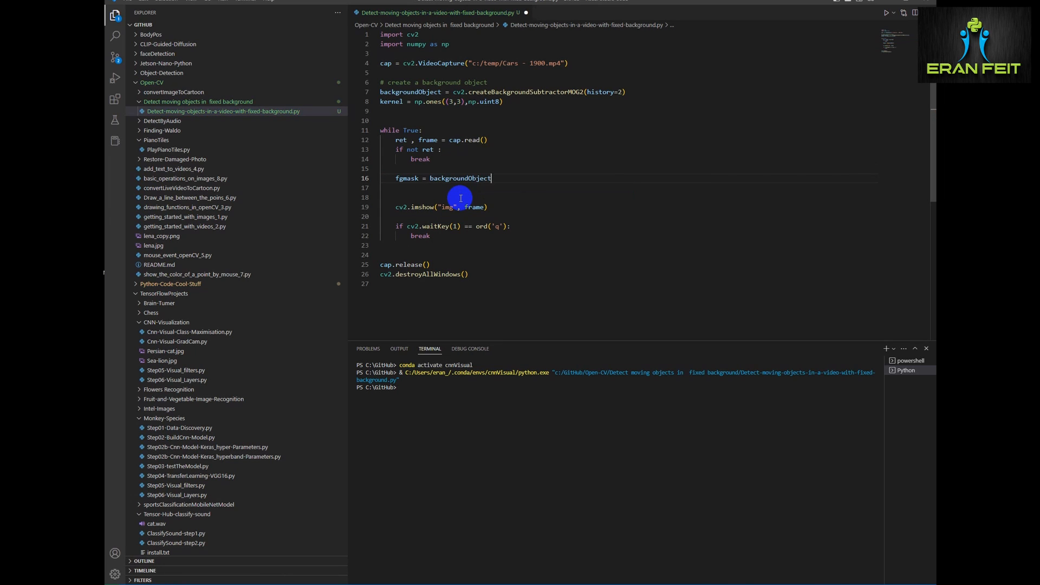
pyautogui.write('.apply(frame')
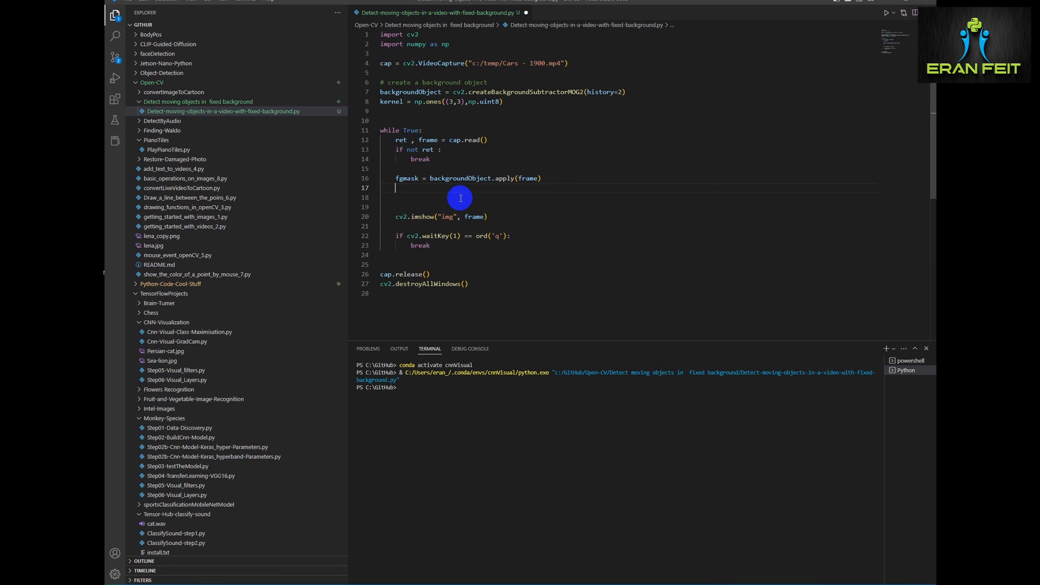
pyautogui.write('="')
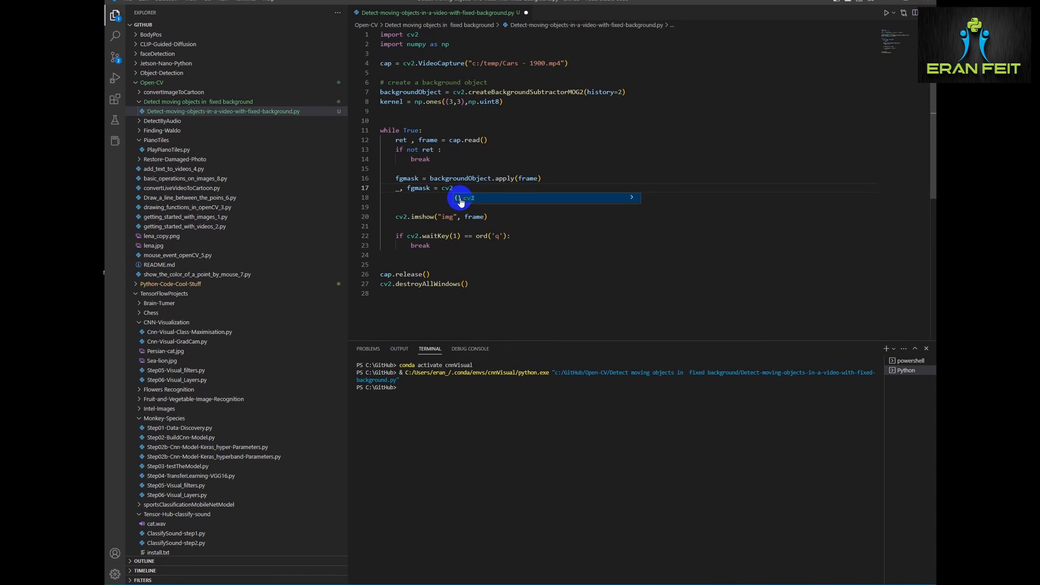
pyautogui.write('.threshold(fgmask')
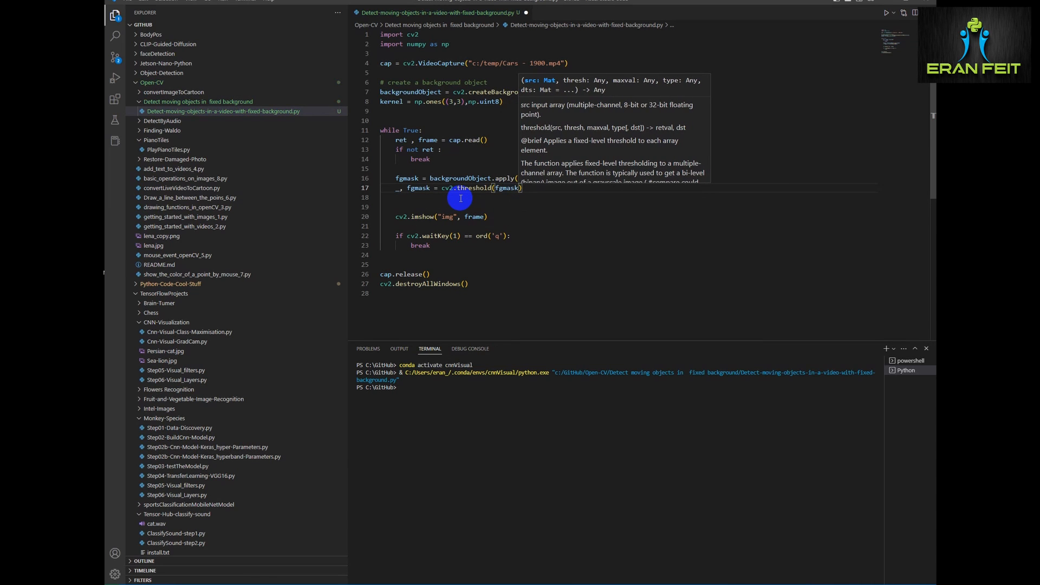
pyautogui.write(',20 , 255')
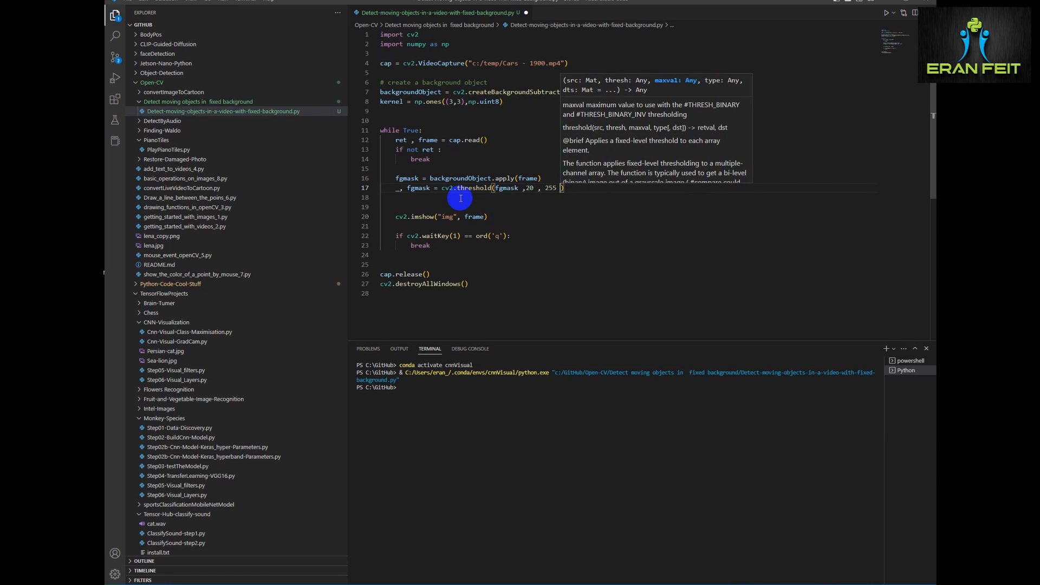
pyautogui.write('cv2.')
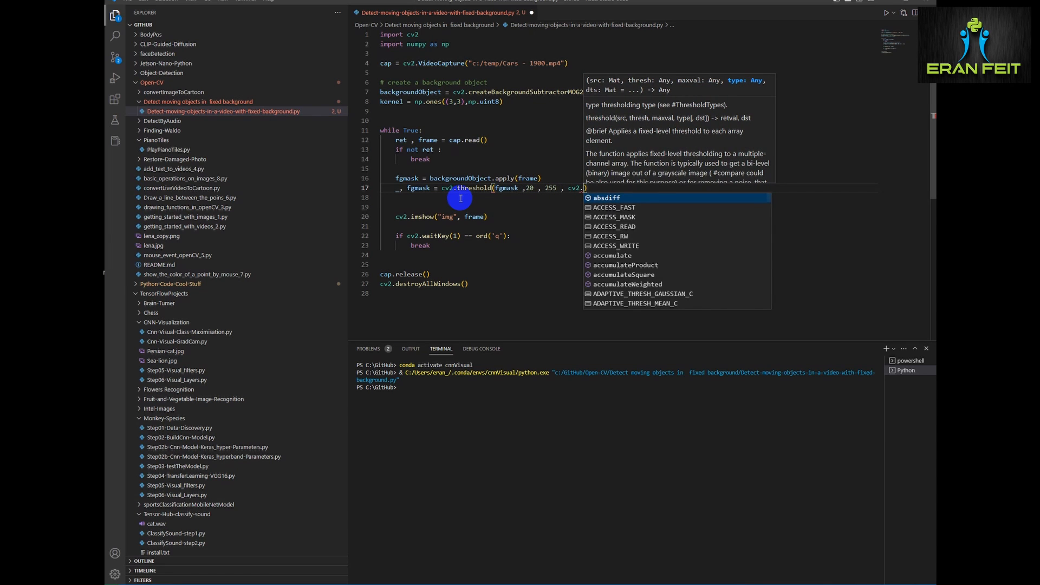
pyautogui.write('THE')
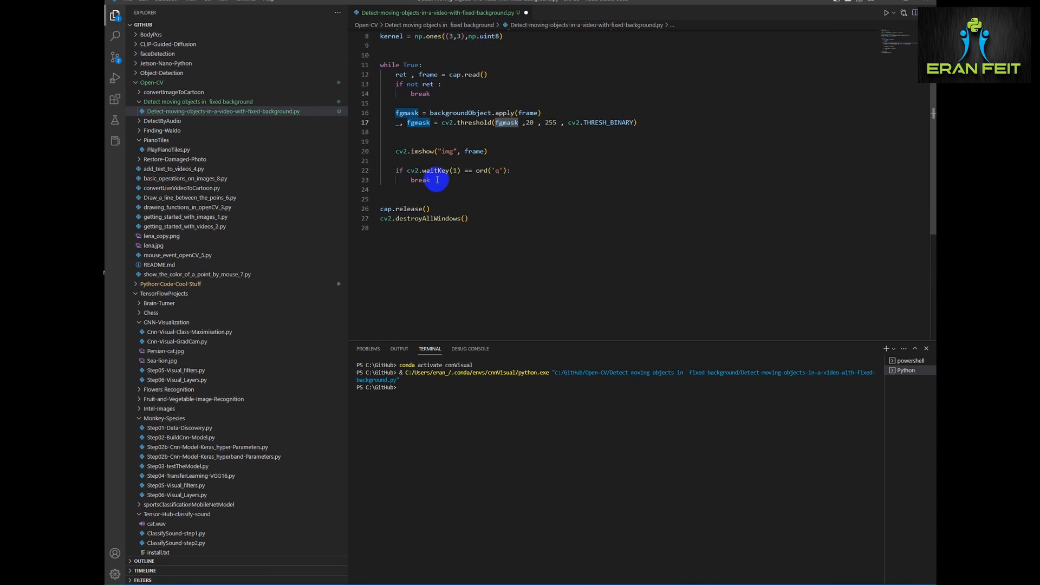
# Step: Display the mask in an "fgmask" window alongside the frame imshow
pyautogui.write('fgmask')
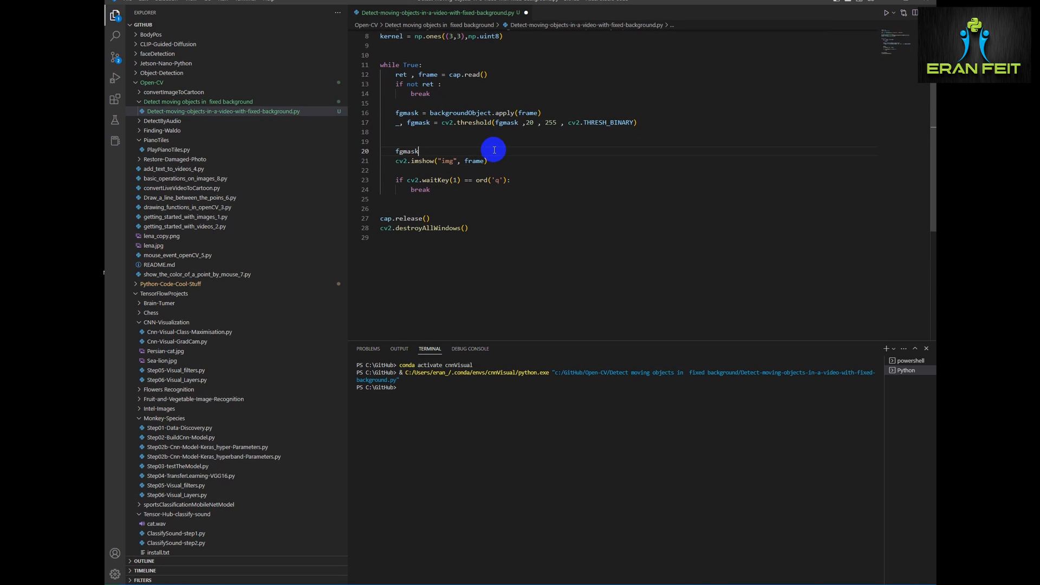
pyautogui.doubleClick(405, 151)
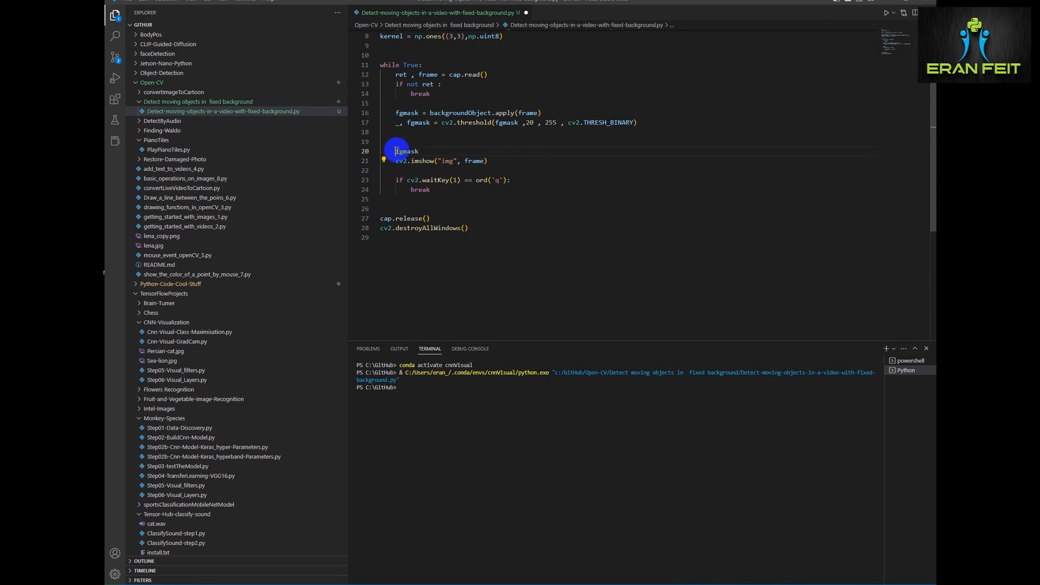
pyautogui.write('cv2.imshow("img", frame)')
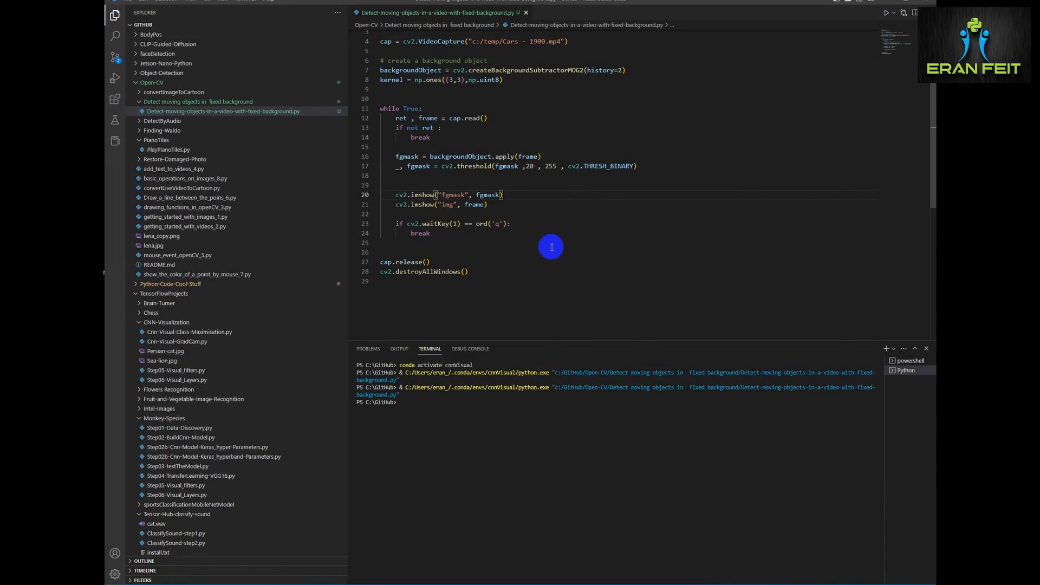
# Step: Erode fgmask with the kernel for one iteration and run the script
pyautogui.click(413, 177)
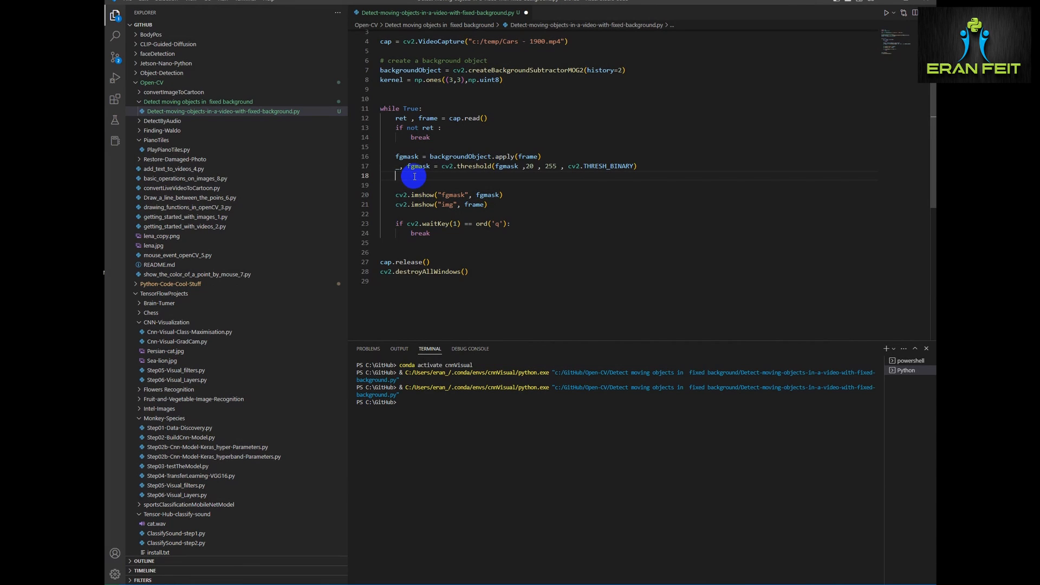
pyautogui.write('fgmask = cv2.erod(fgmask, kernel,')
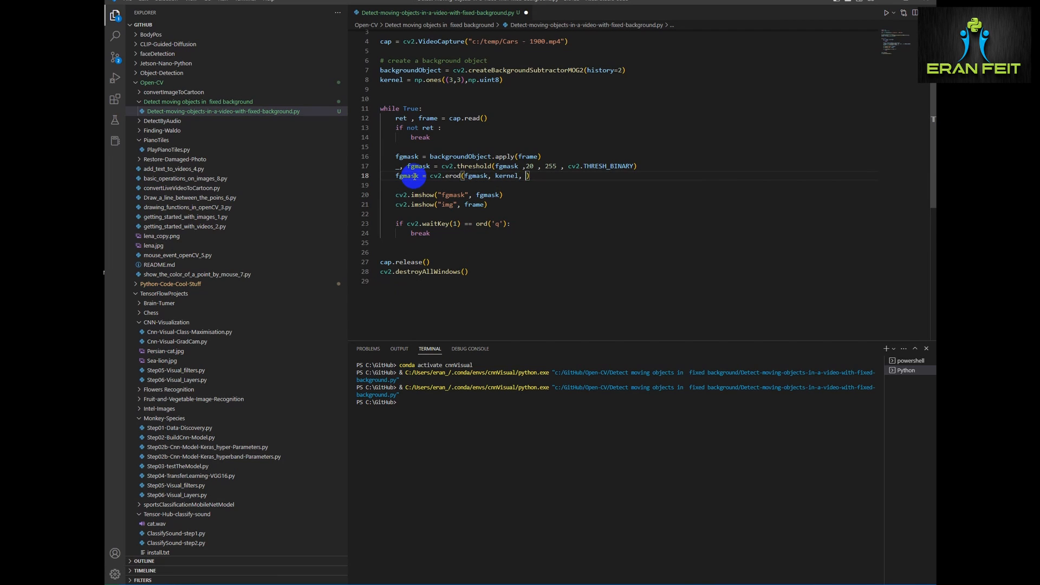
pyautogui.write('iteration=1')
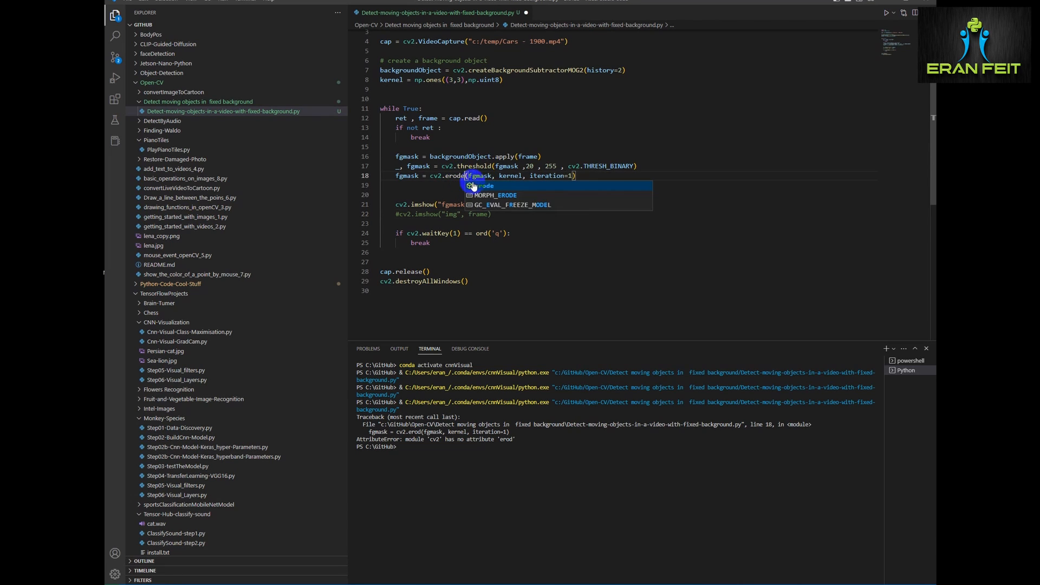
pyautogui.press('f5')
pyautogui.write('s')
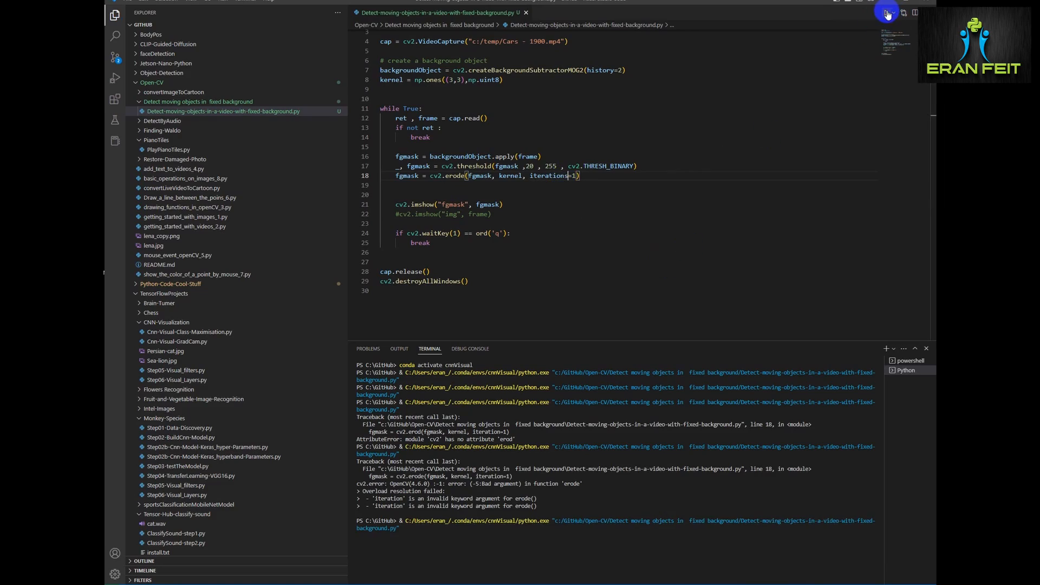
pyautogui.click(886, 12)
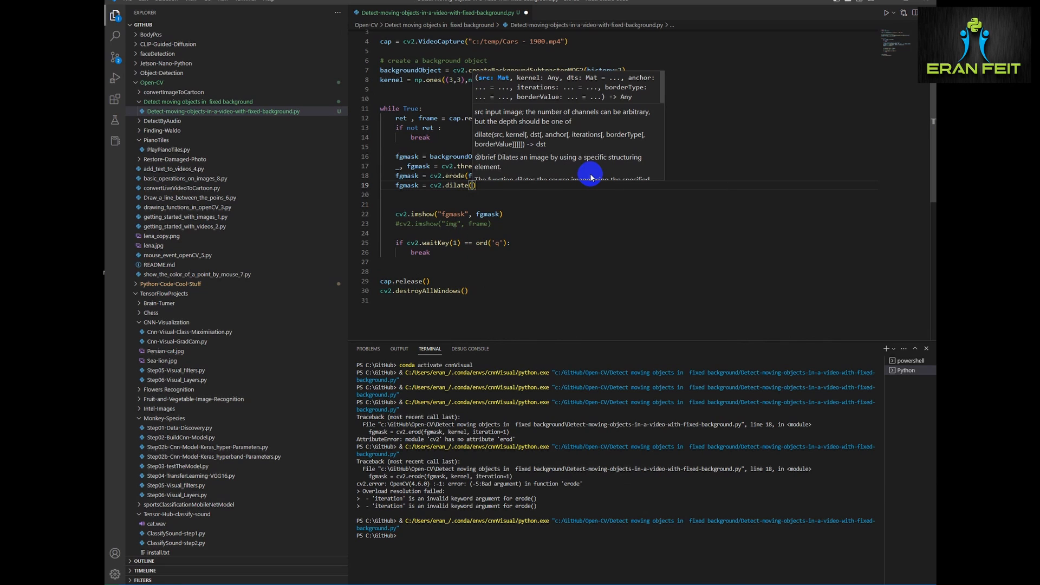
# Step: Add kernel2 = None and dilate fgmask with kernel2 after the erode line
pyautogui.write('fgmask,kernel2')
pyautogui.click(629, 89)
pyautogui.write('kernel2 =')
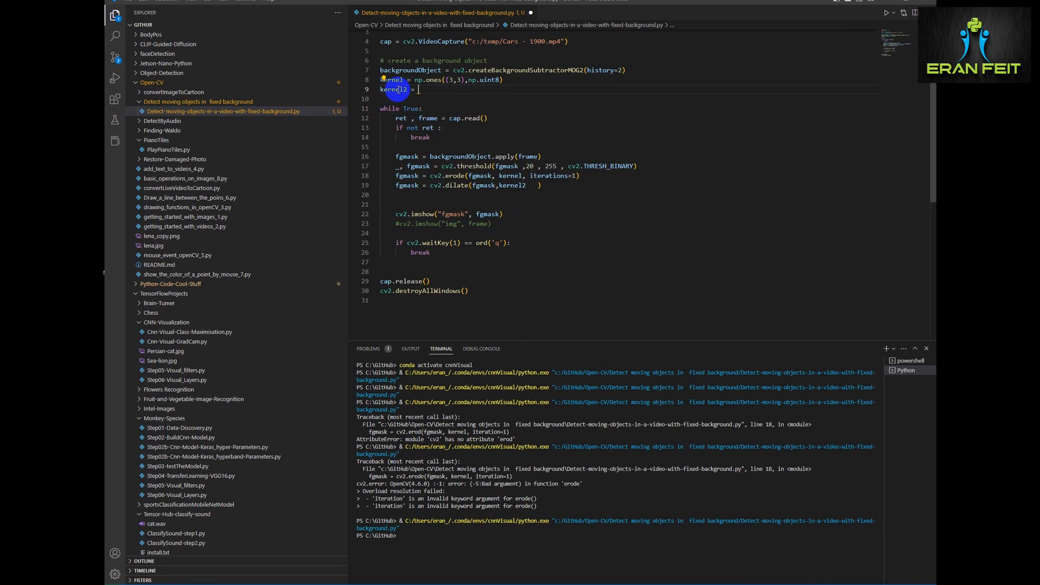
pyautogui.write('None')
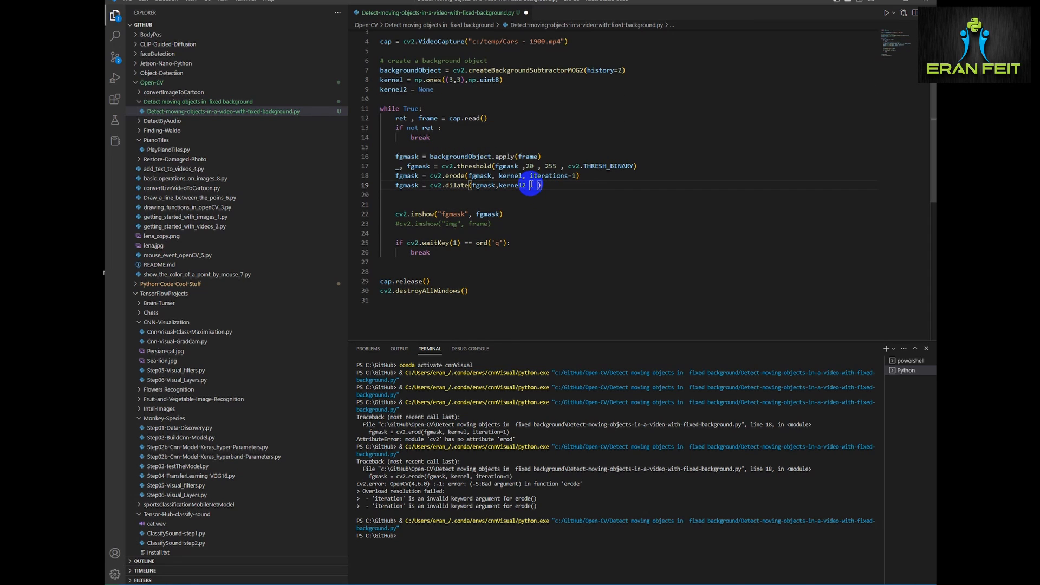
pyautogui.write('iterations=6')
pyautogui.write('countors =')
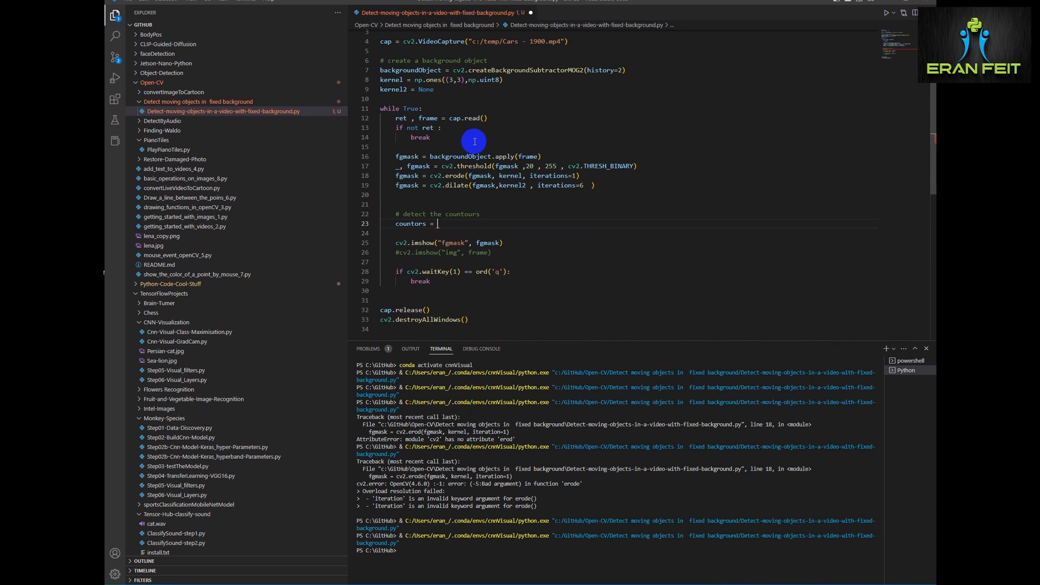
# Step: Finish cv2.findContours on the mask with RETR_EXTERNAL and CHAIN_APPROX_SIMPLE, then begin a frameCopy line
pyautogui.write(', _')
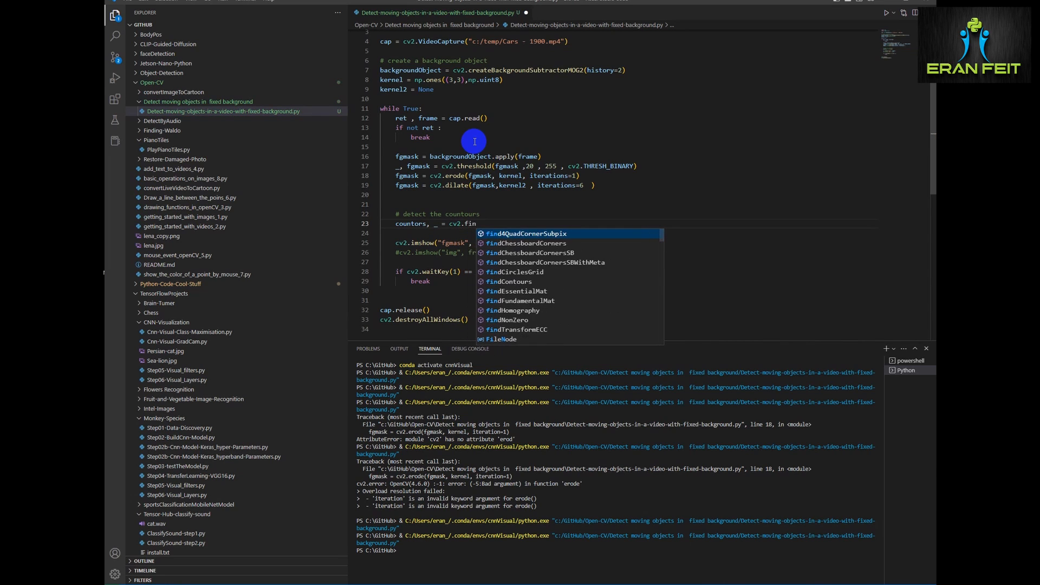
pyautogui.write('d')
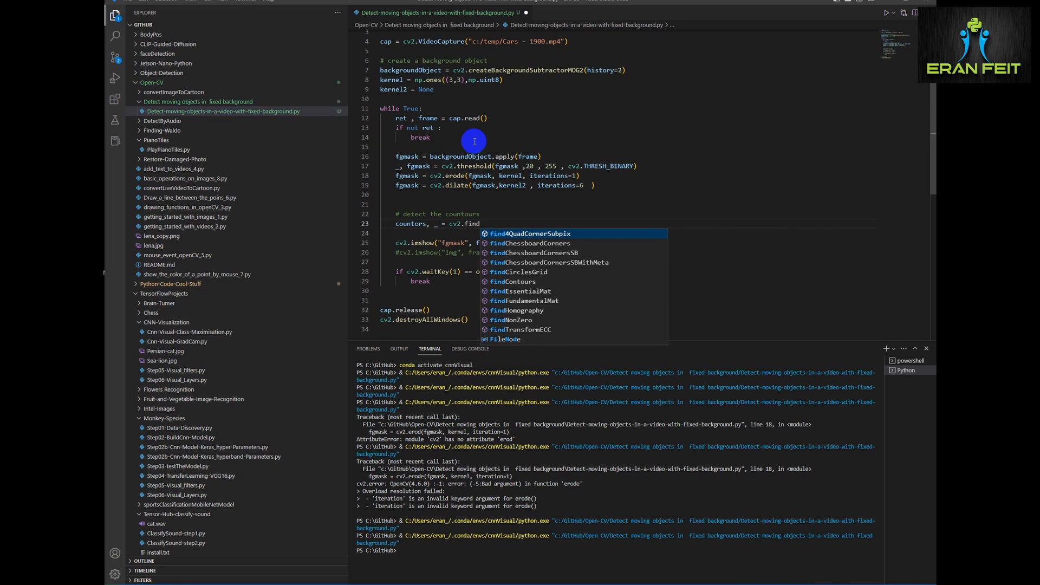
pyautogui.write('Contours(fg')
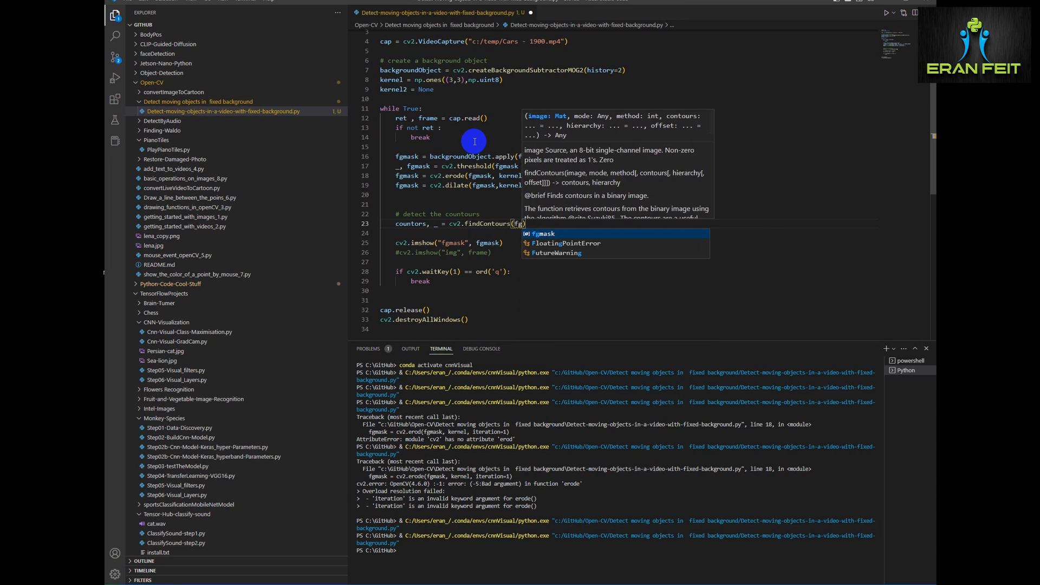
pyautogui.write('cv2.T')
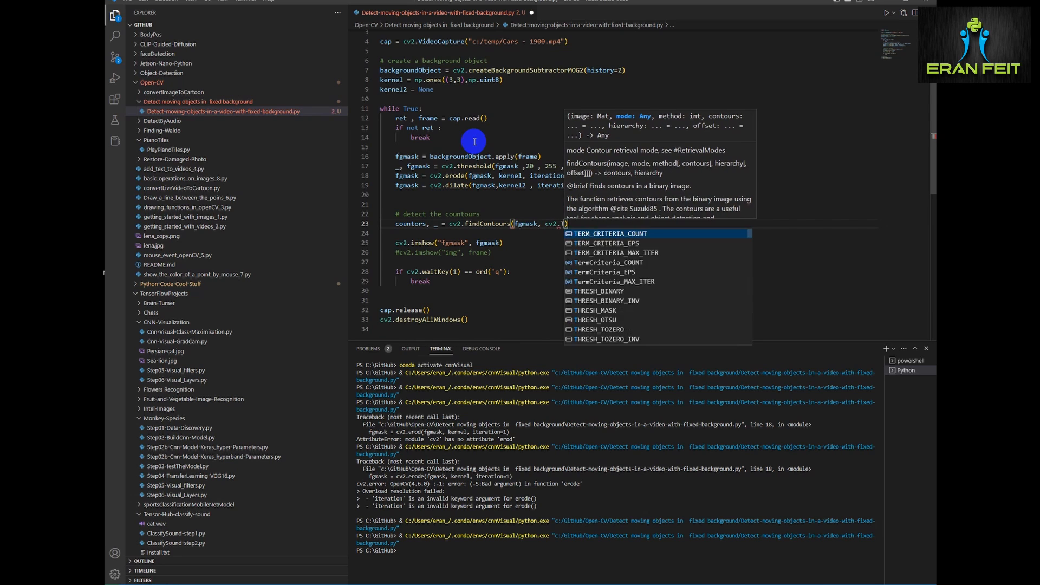
pyautogui.write('RETR_EXTERNAL, cv2.')
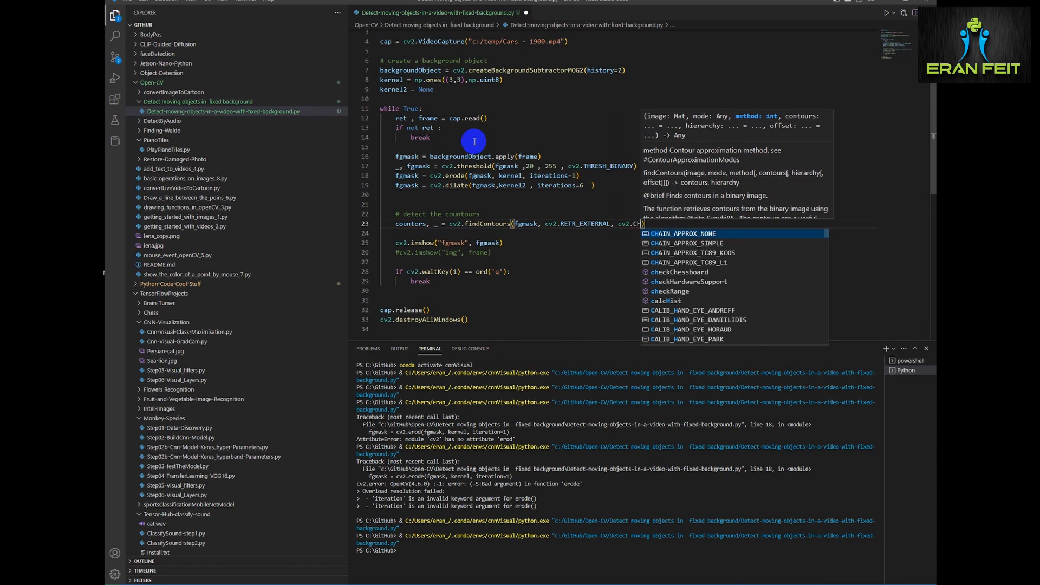
pyautogui.write('CHAIN_APPROX_SIMPLE')
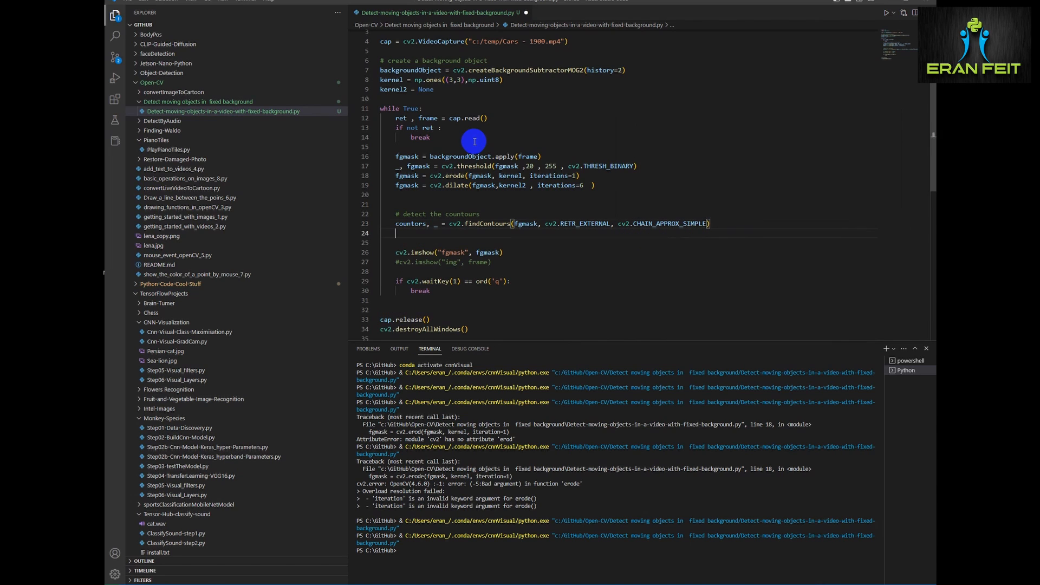
pyautogui.write('frameCopy =')
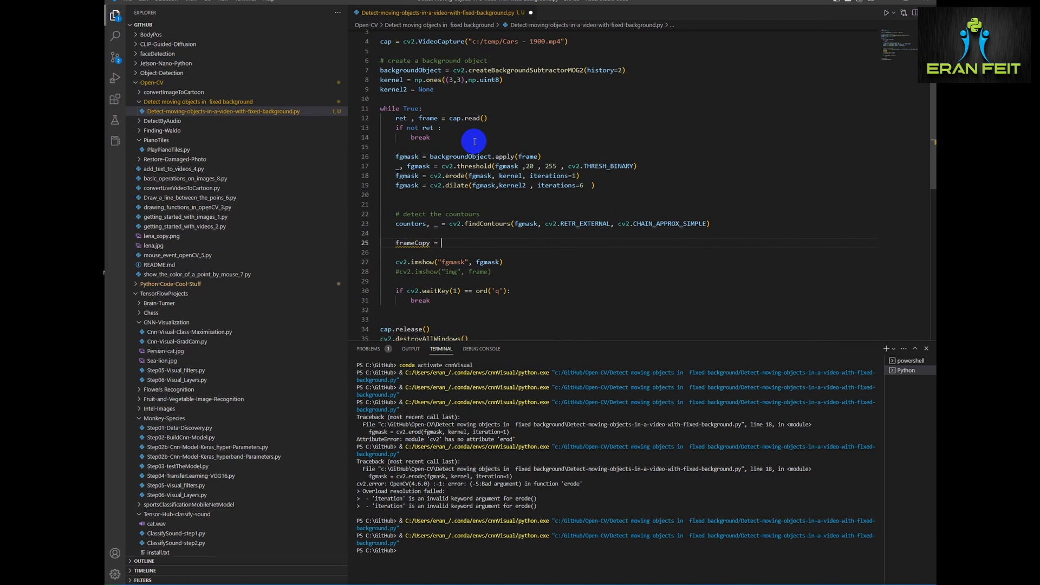
# Step: Assign frameCopy = frame.copy() and start a commented for loop over the contours
pyautogui.write('frame.cop')
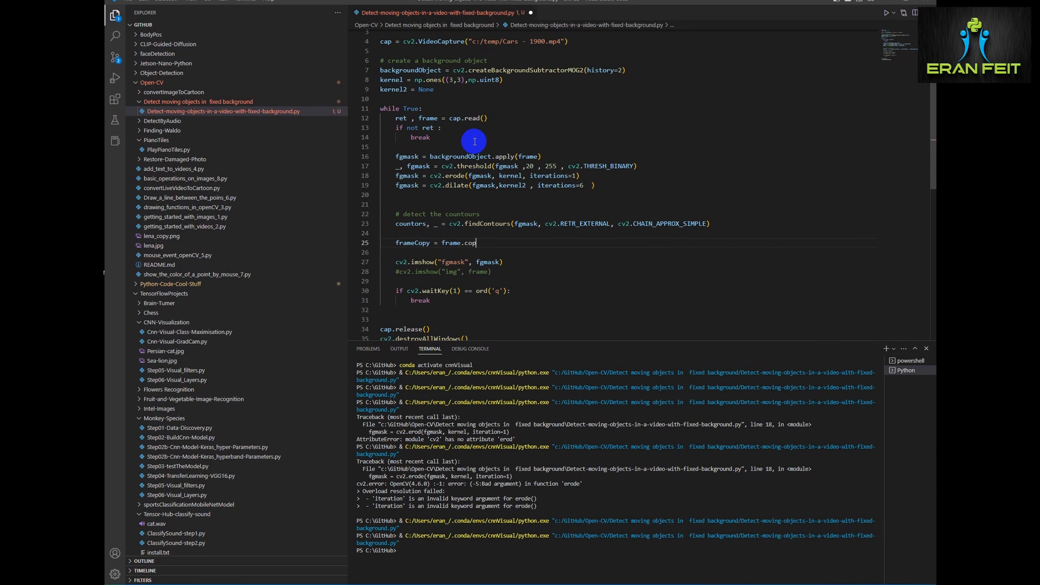
pyautogui.write('()')
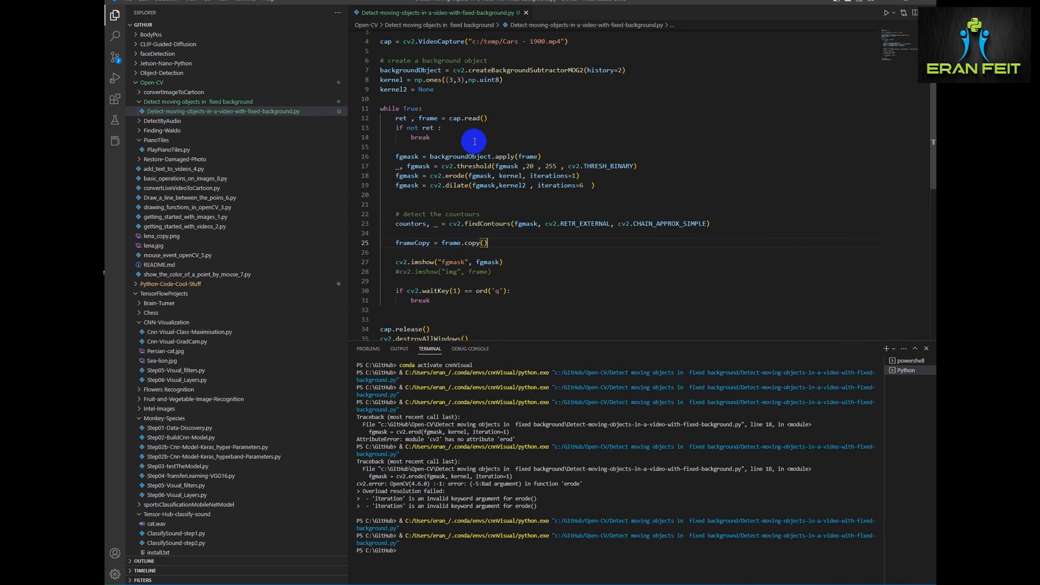
pyautogui.write('# loop inside t')
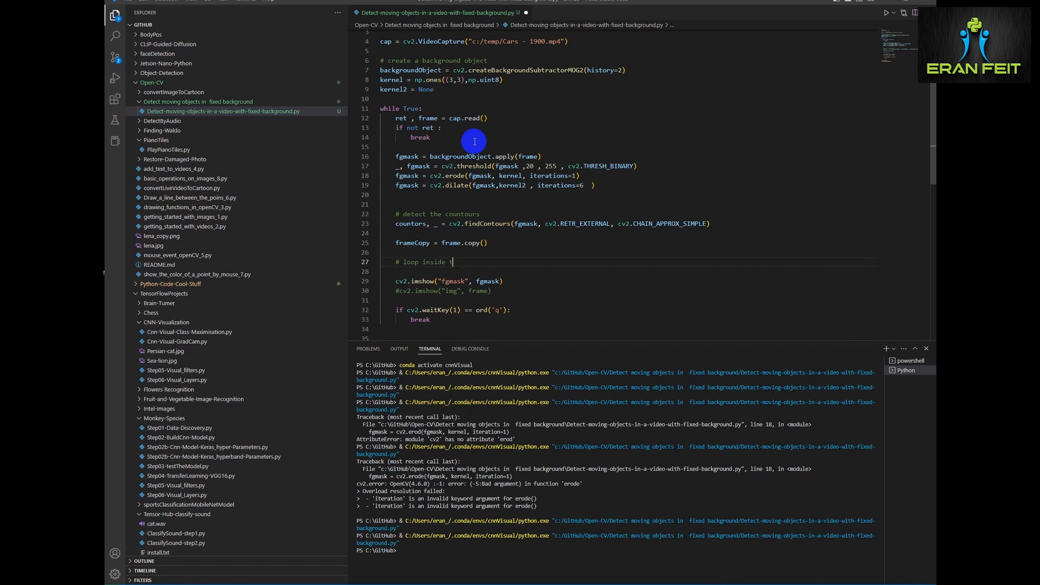
pyautogui.write('he countor and search for v')
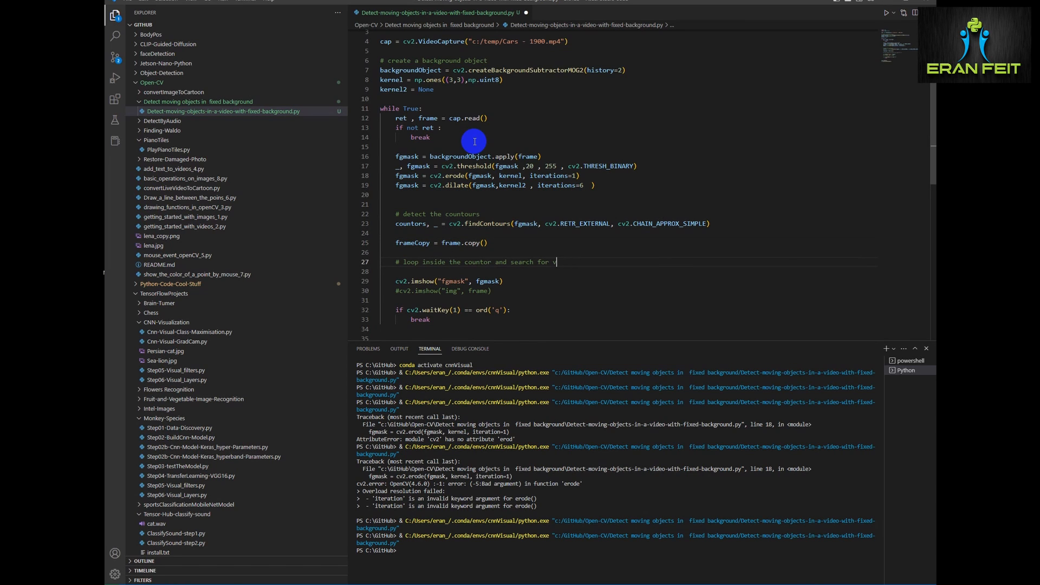
pyautogui.write('bigger ones')
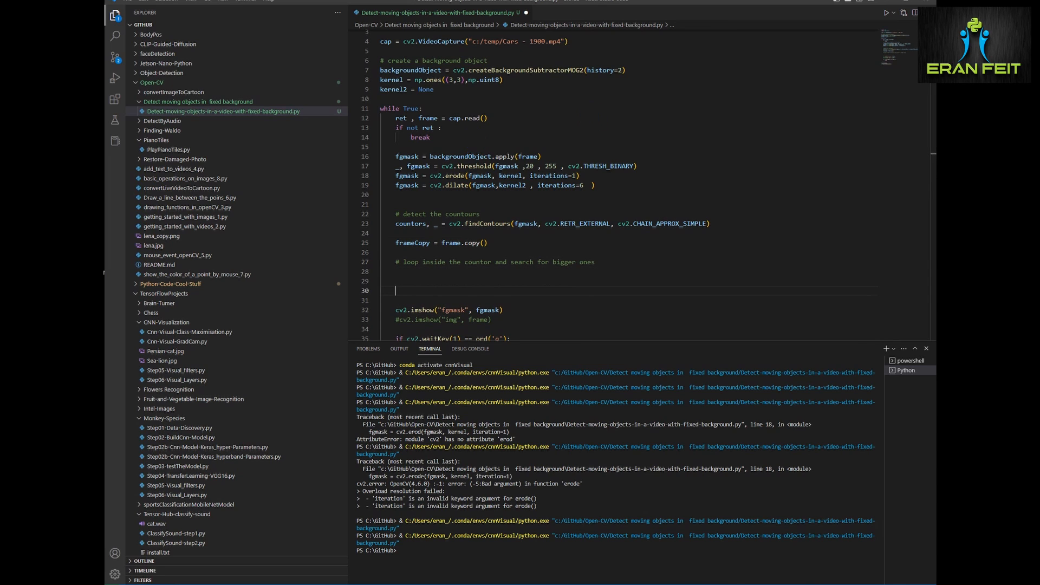
pyautogui.write('f')
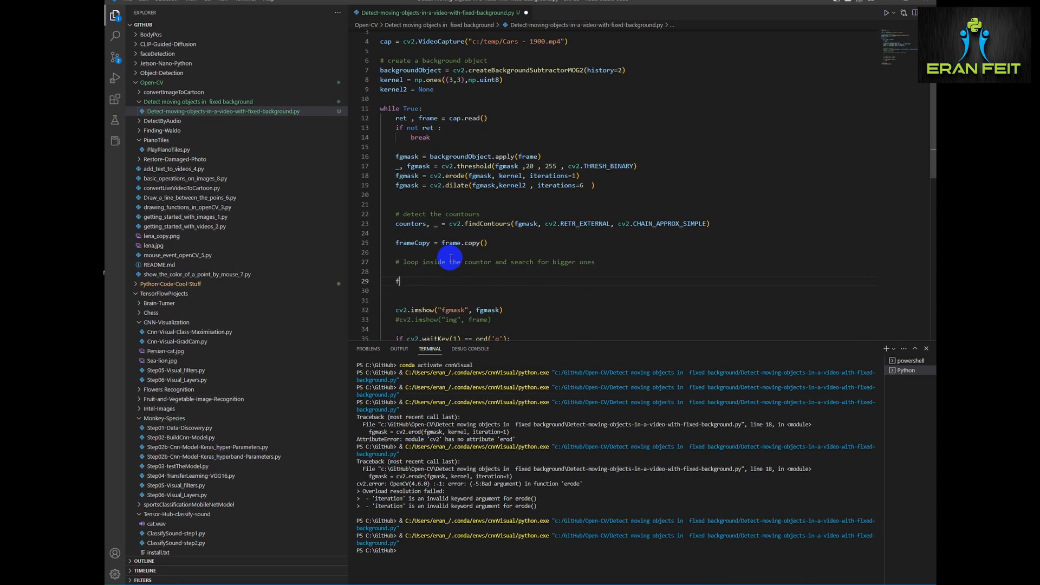
pyautogui.write('or cnt in countors:')
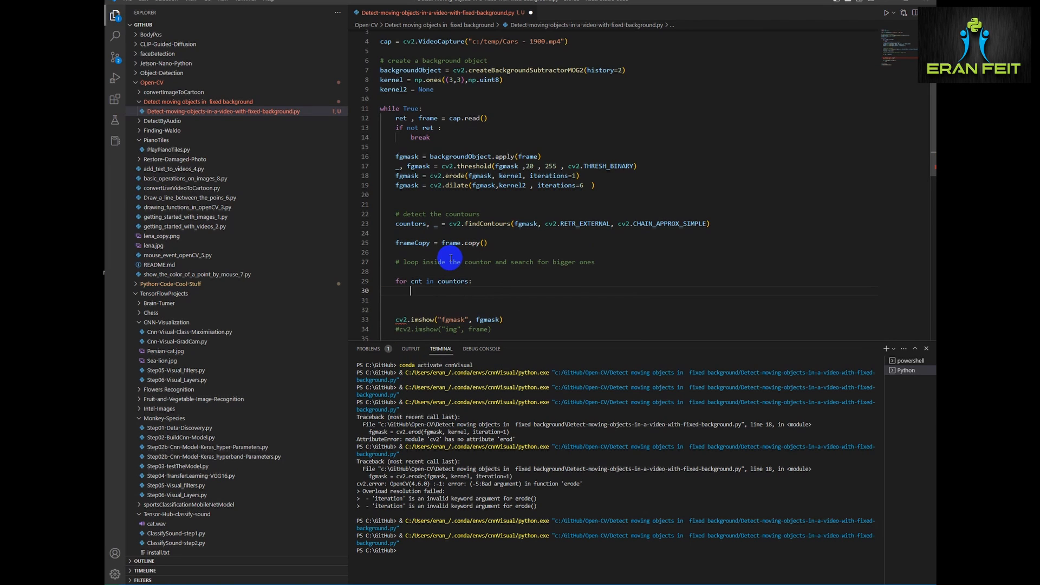
# Step: Keep contours with contourArea above 20000 and get x, y, width, height via boundingRect
pyautogui.write('if cv2.')
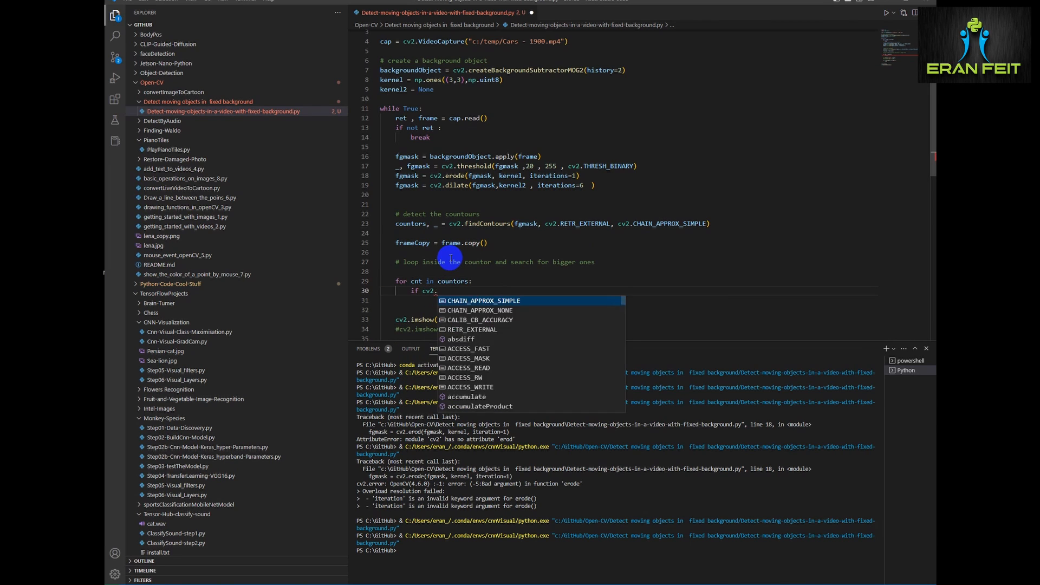
pyautogui.write('countrare')
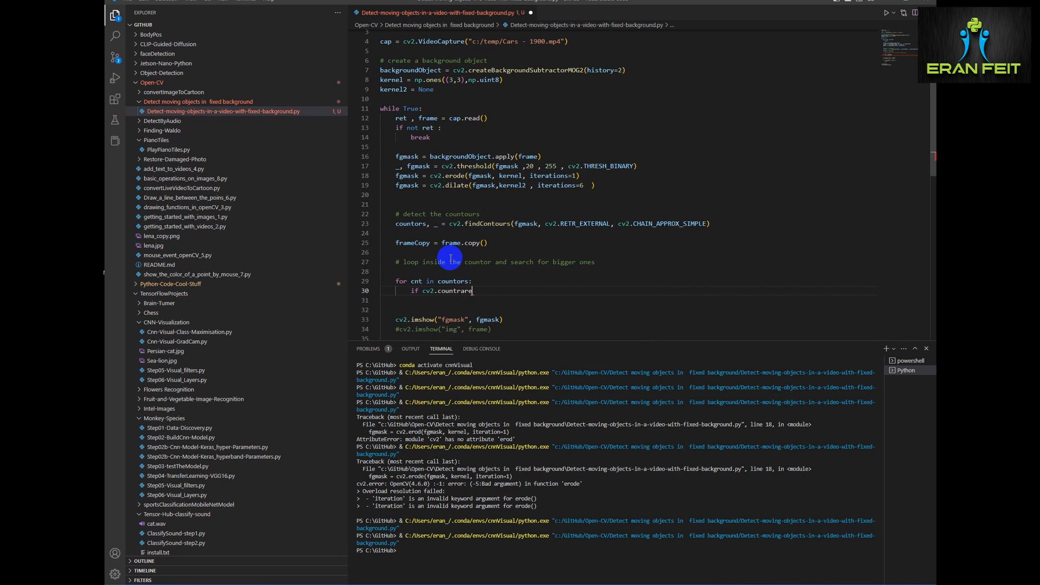
pyautogui.press('BackSpace')
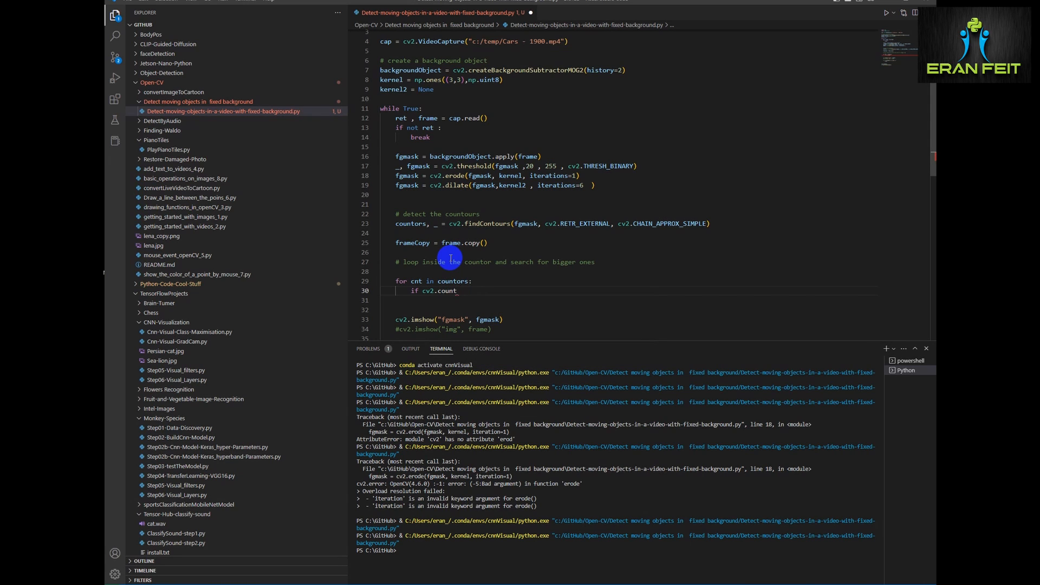
pyautogui.press('Backspace')
pyautogui.write('ourArea(cnt) >')
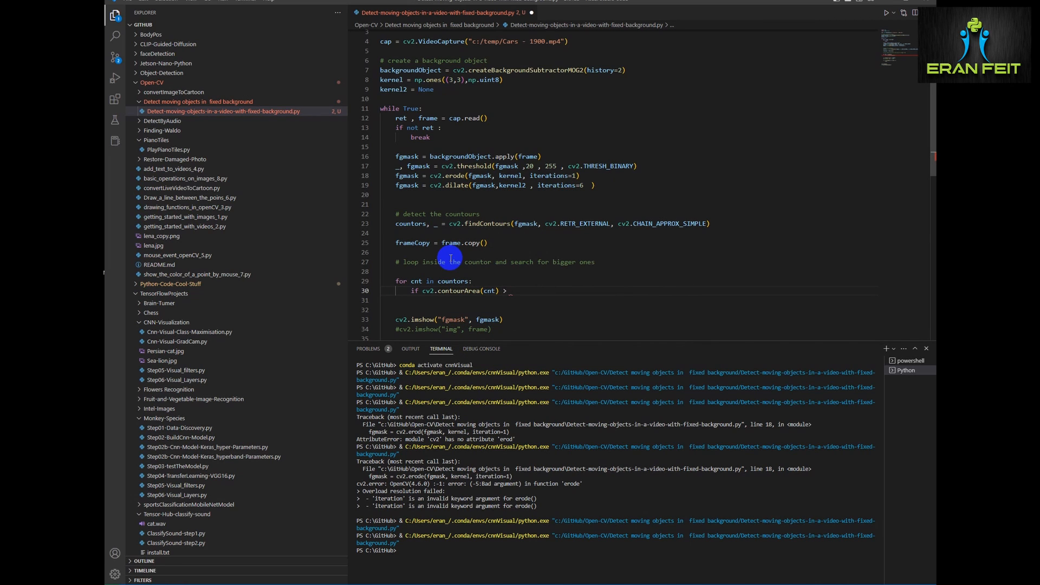
pyautogui.write('20000:')
pyautogui.write('# get the')
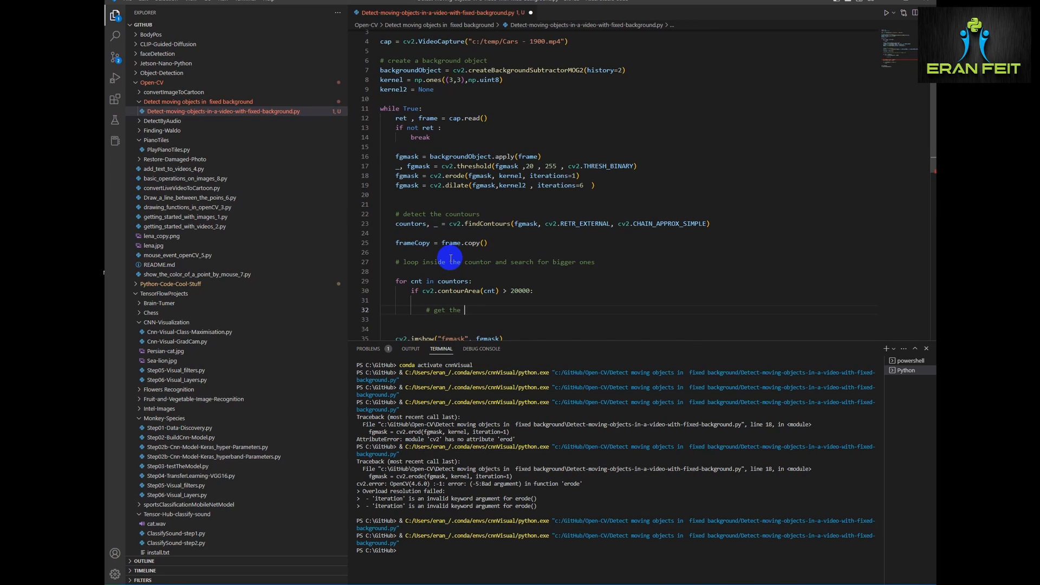
pyautogui.write('area coordinates')
pyautogui.click(628, 329)
pyautogui.write('x ,')
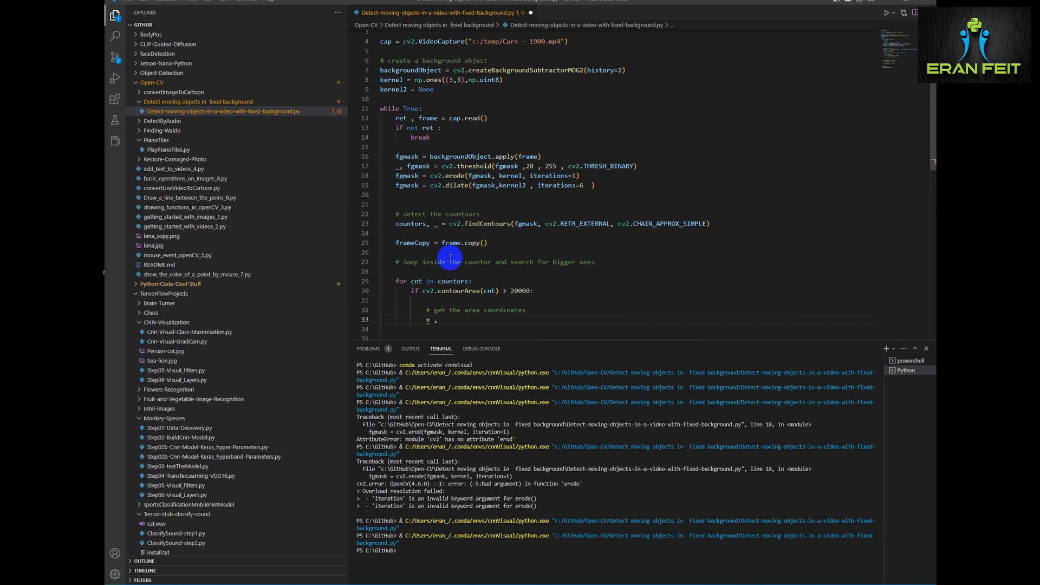
pyautogui.write('y, width ,')
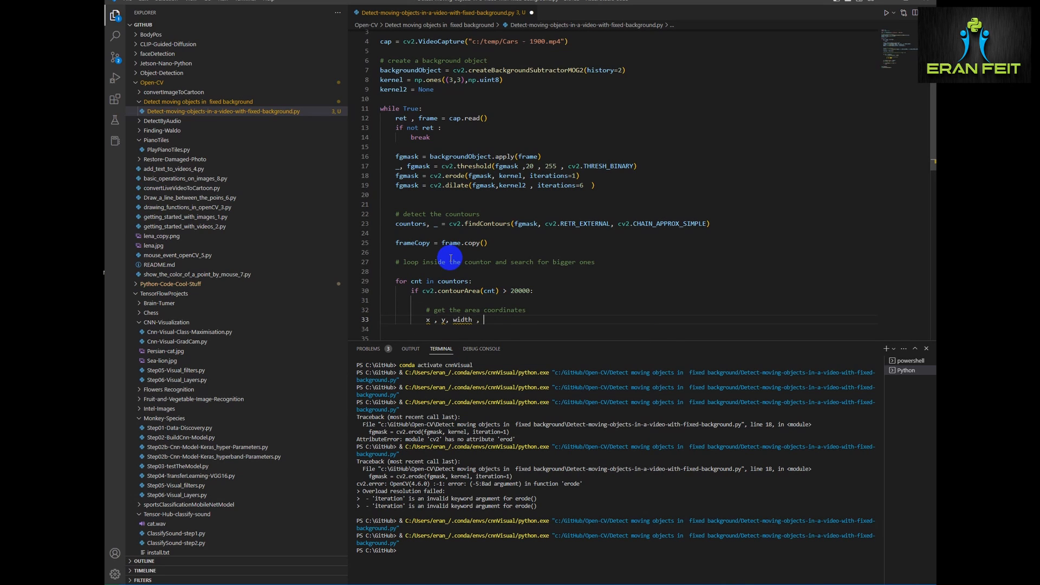
pyautogui.write('height = cv')
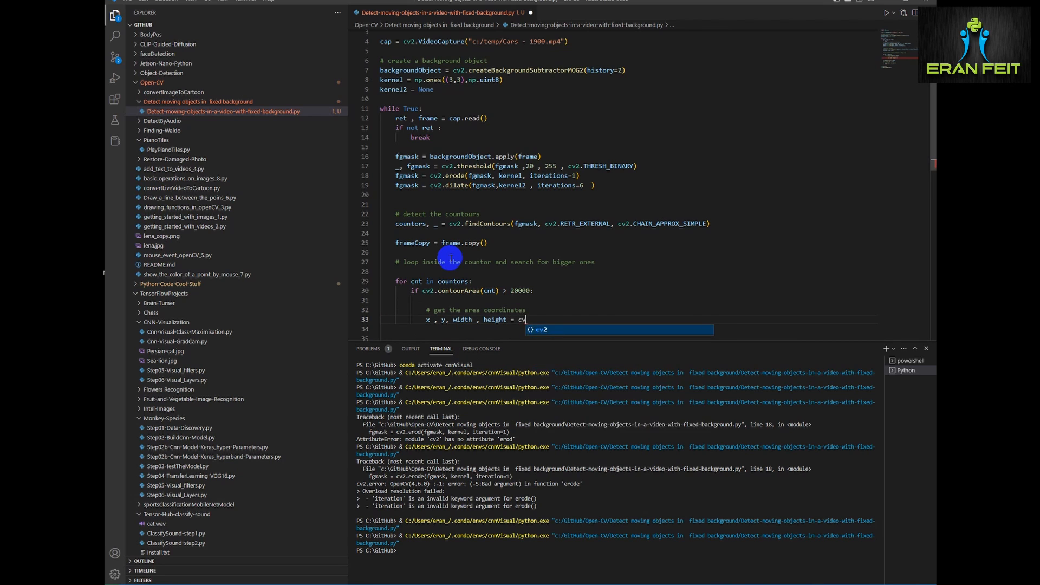
pyautogui.write('.boundingRect(cnt')
pyautogui.write('# draw a rectangle around the area')
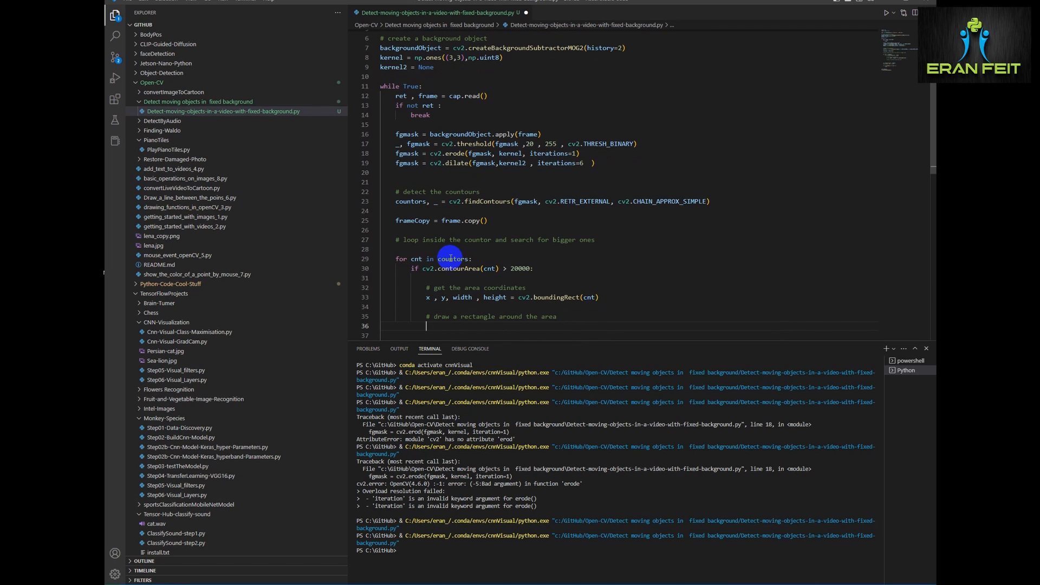
# Step: Draw a (0,0,255) thickness-2 rectangle from (x,y) to (x+width, y+height) on frameCopy, then comment
pyautogui.write('cv2.rectangle')
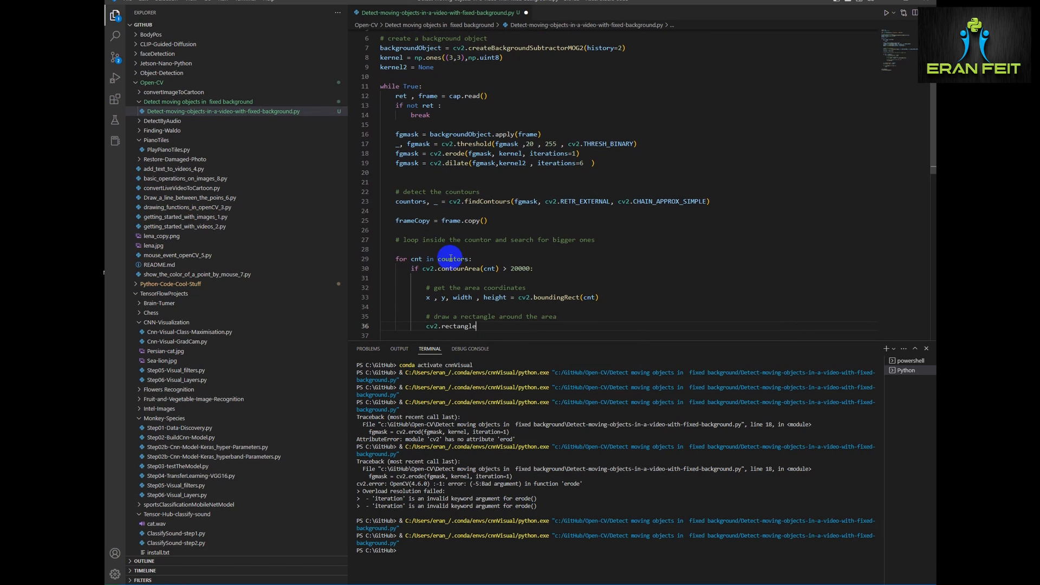
pyautogui.write('(frameCopy, (')
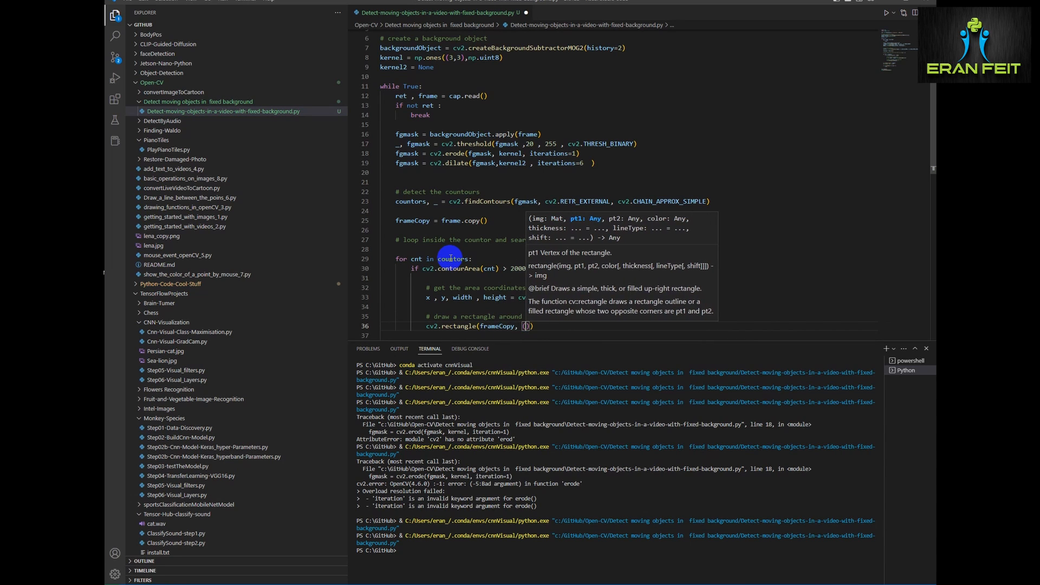
pyautogui.write('(x,y),')
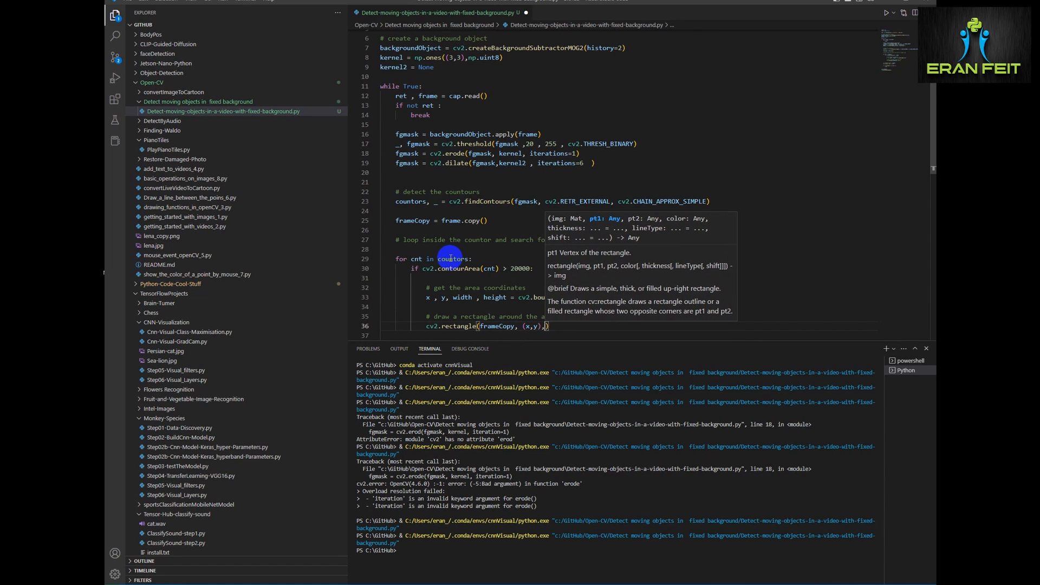
pyautogui.write('(x+width, y+ height')
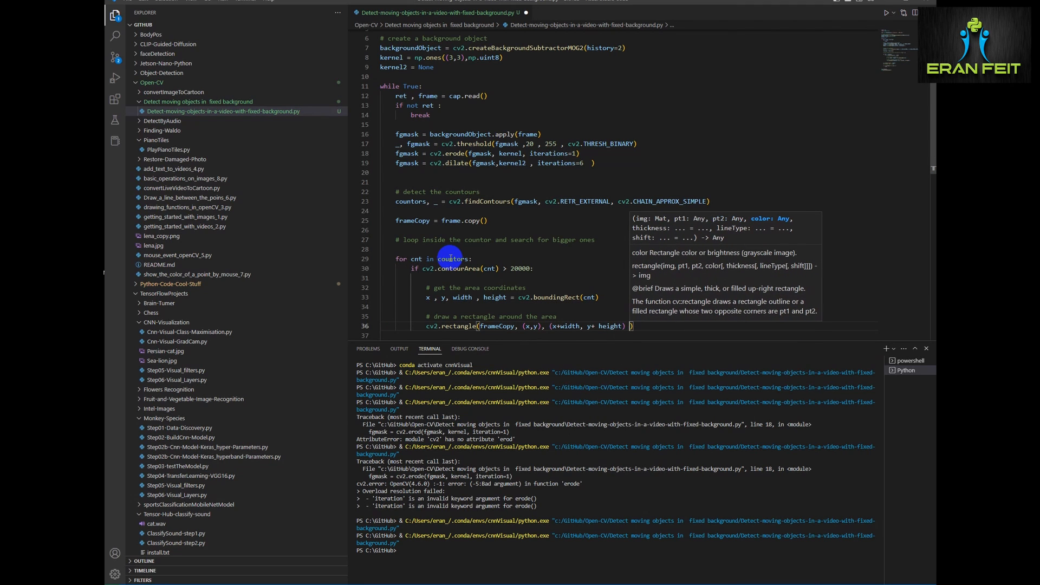
pyautogui.write('(0,0,')
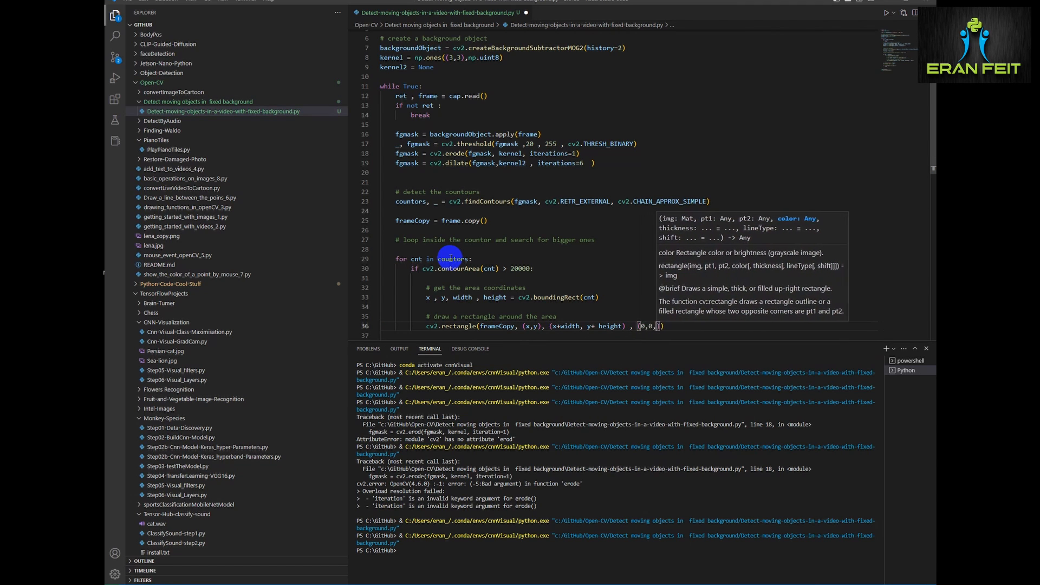
pyautogui.write('255), 2')
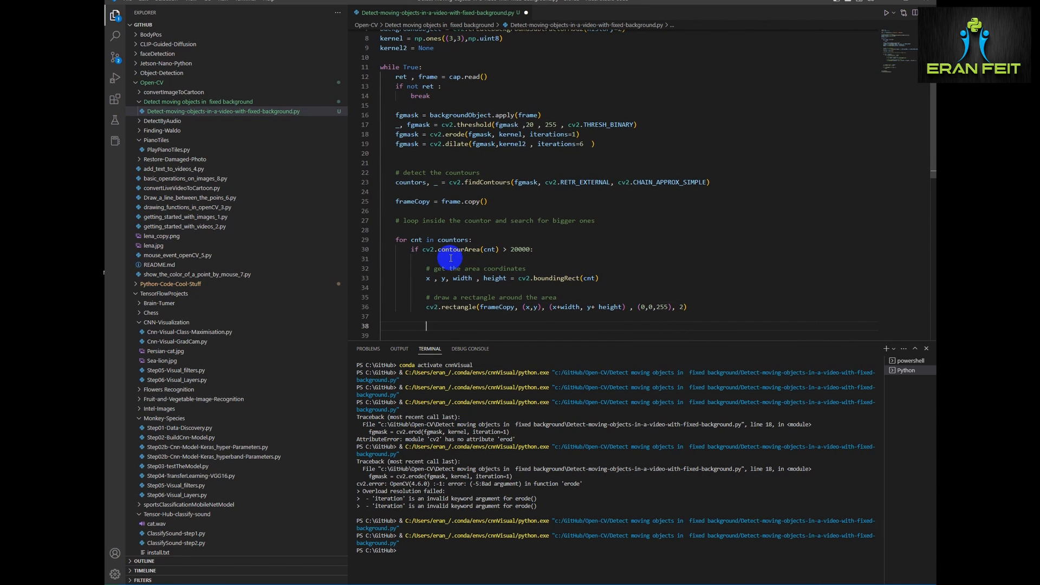
pyautogui.write('# write a text near the object')
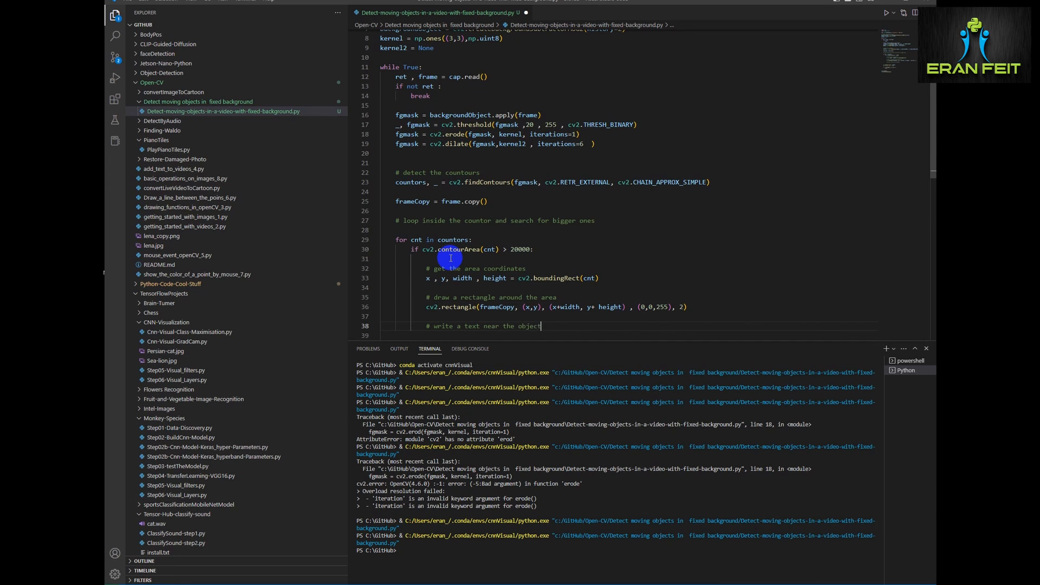
# Step: Add putText 'Car detected' at (x, y-10), FONT_HERSHEY_SIMPLEX 0.3, green, LINE_AA
pyautogui.write('cv2.')
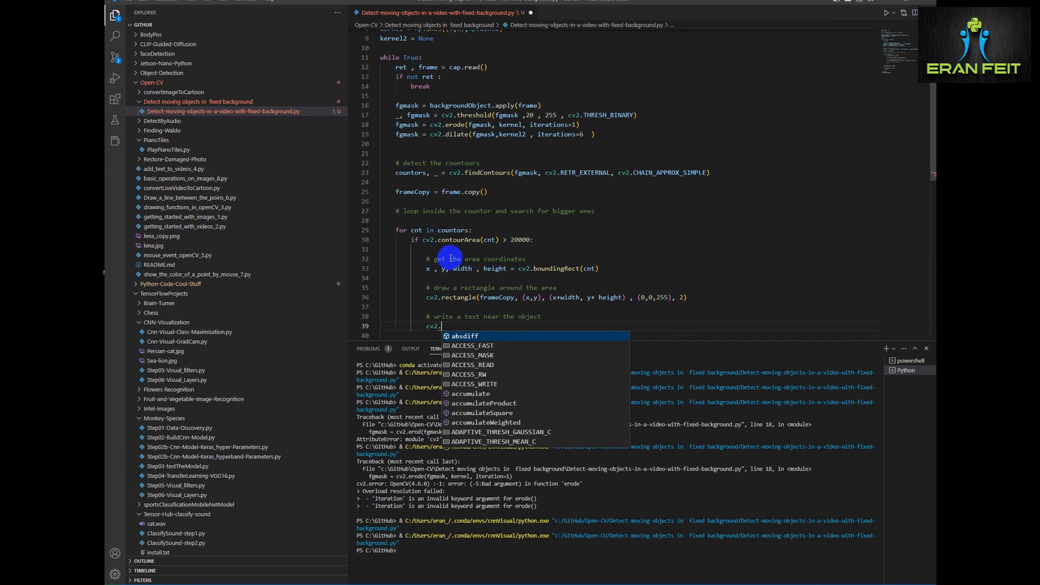
pyautogui.write('putText')
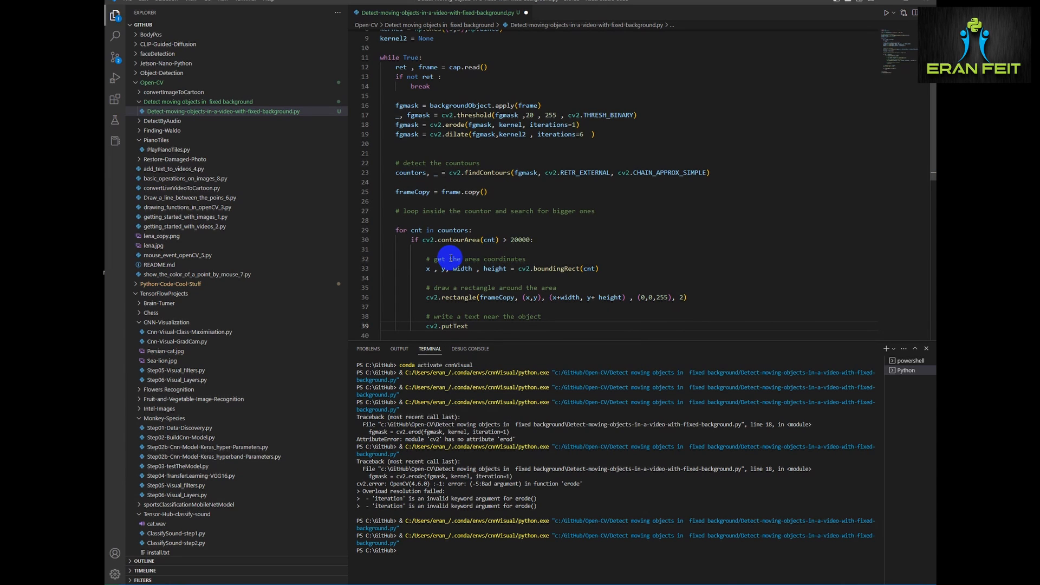
pyautogui.write('(frameCopym "Car detected", (x, y-10), cv2.FONT_HERESHEY')
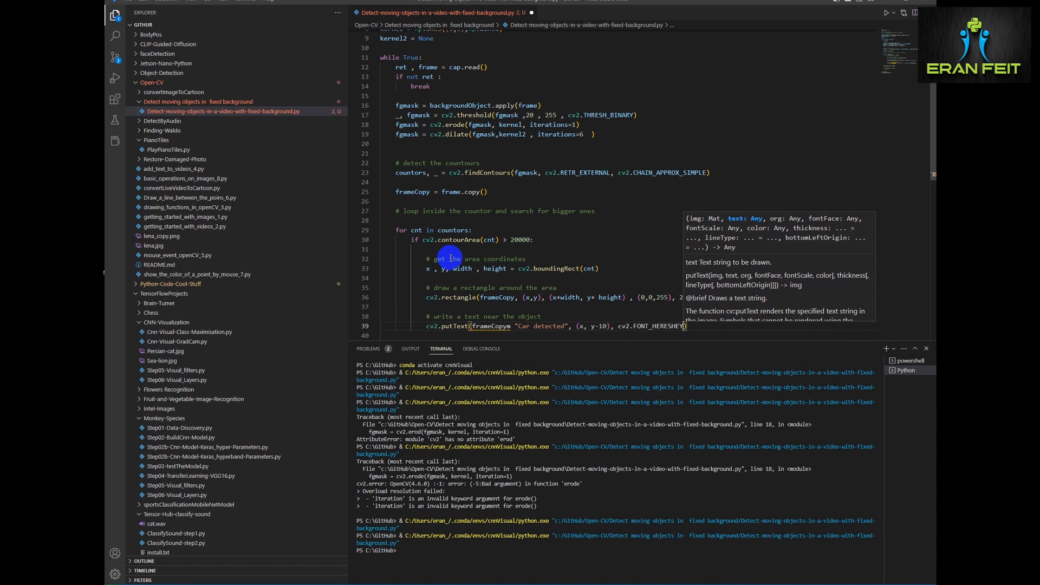
pyautogui.write('_SIMPLEX')
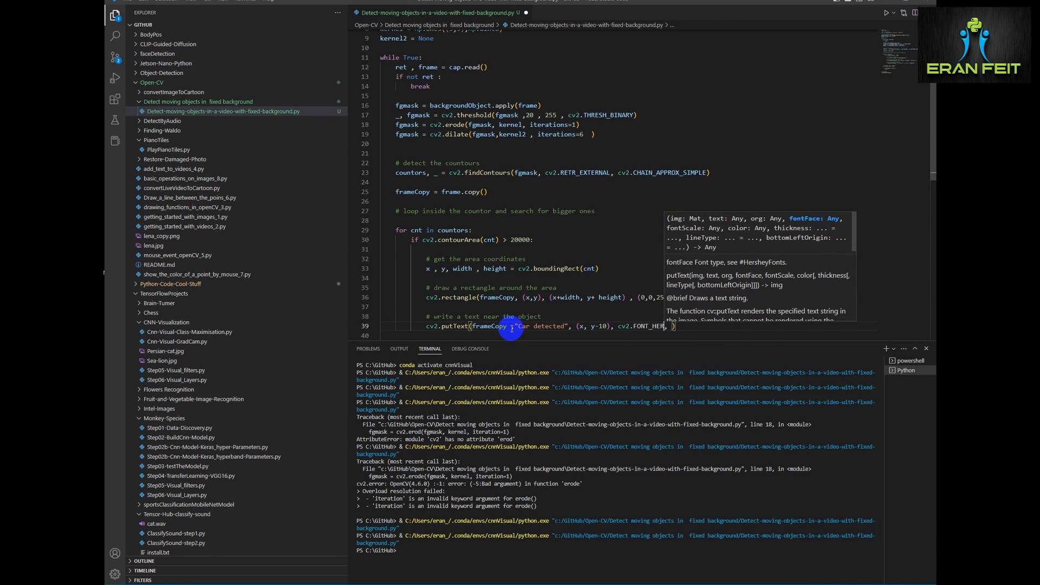
pyautogui.write('FONT_')
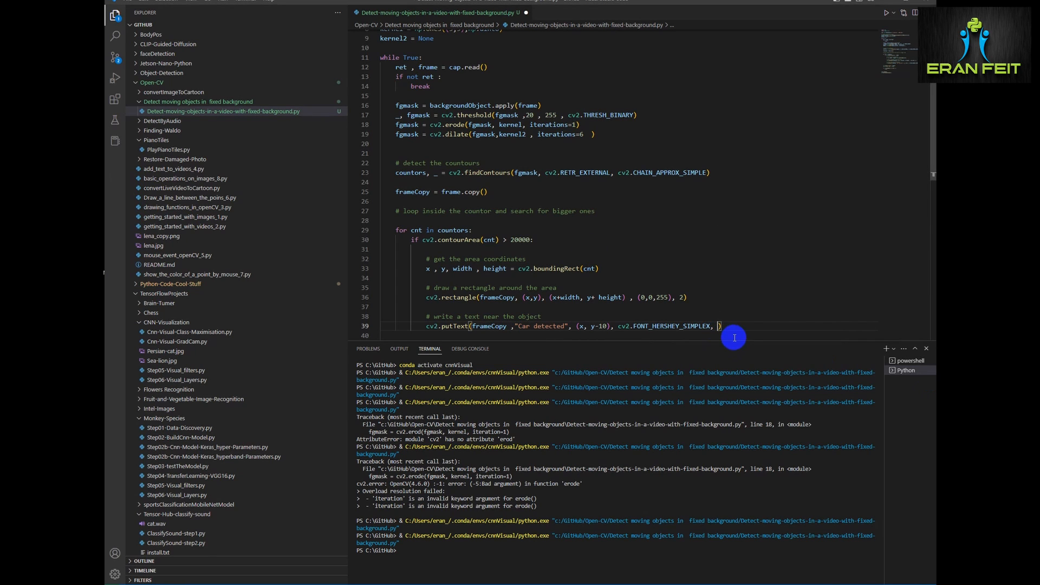
pyautogui.write('0.3 , (0,255,0')
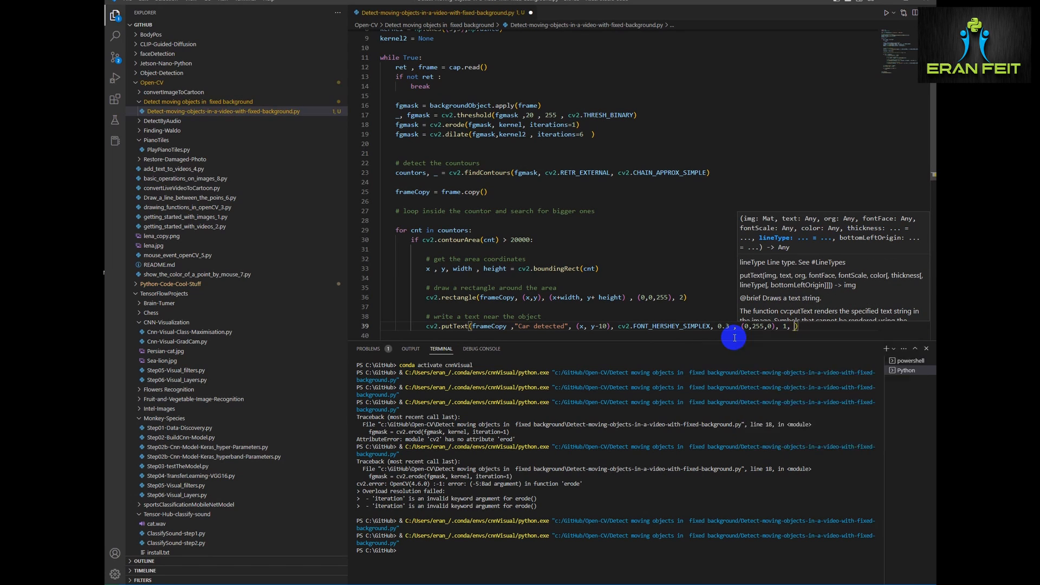
pyautogui.write('cv2.line')
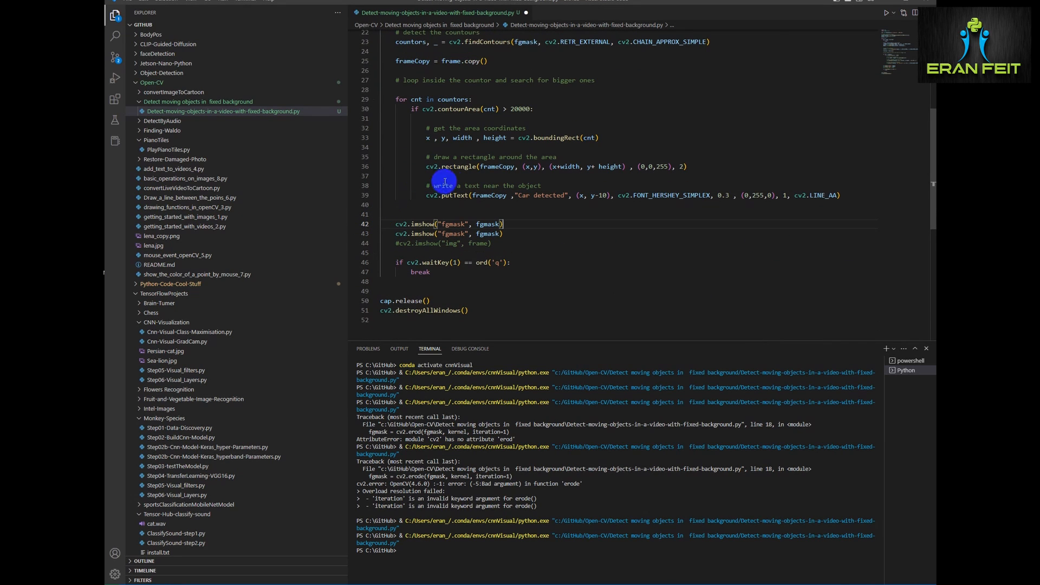
# Step: Show frameCopy in the first imshow window and run the Python file
pyautogui.write('frameCopy')
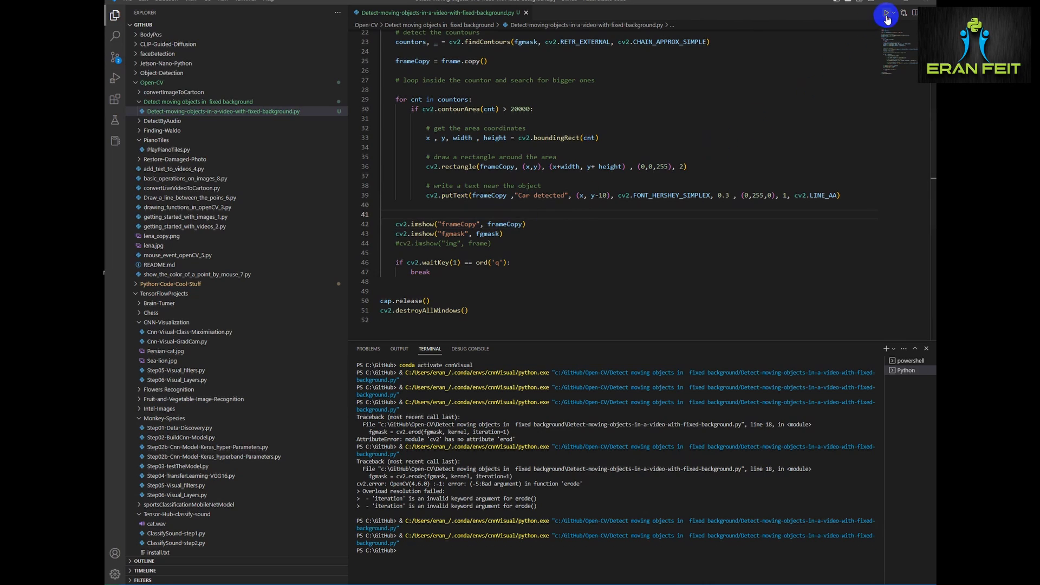
pyautogui.click(885, 12)
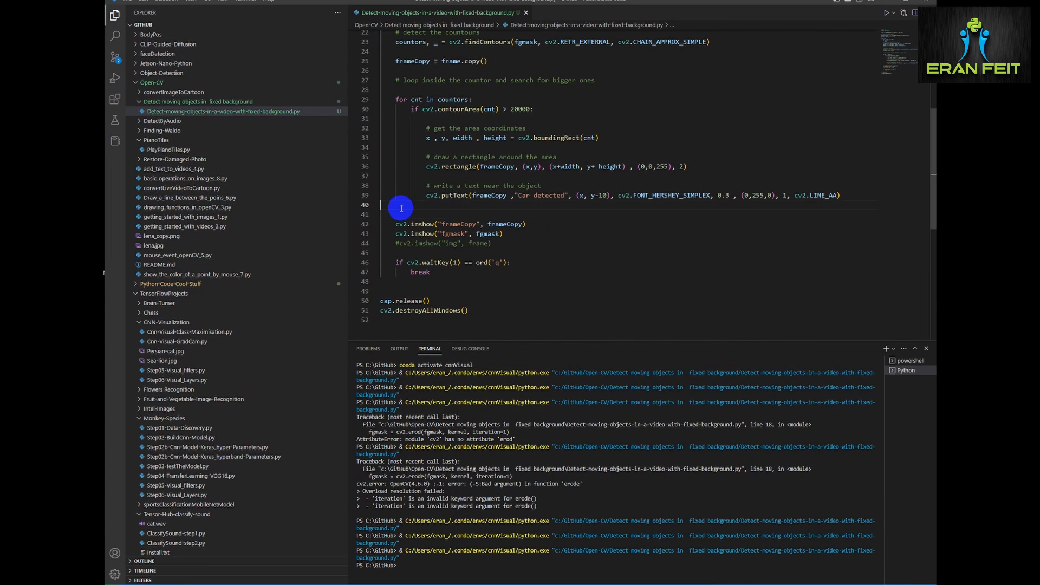
# Step: Compute forground = cv2.bitwise_and(frame, frame, mask=fgmask), correcting the mask keyword typo
pyautogui.press('enter')
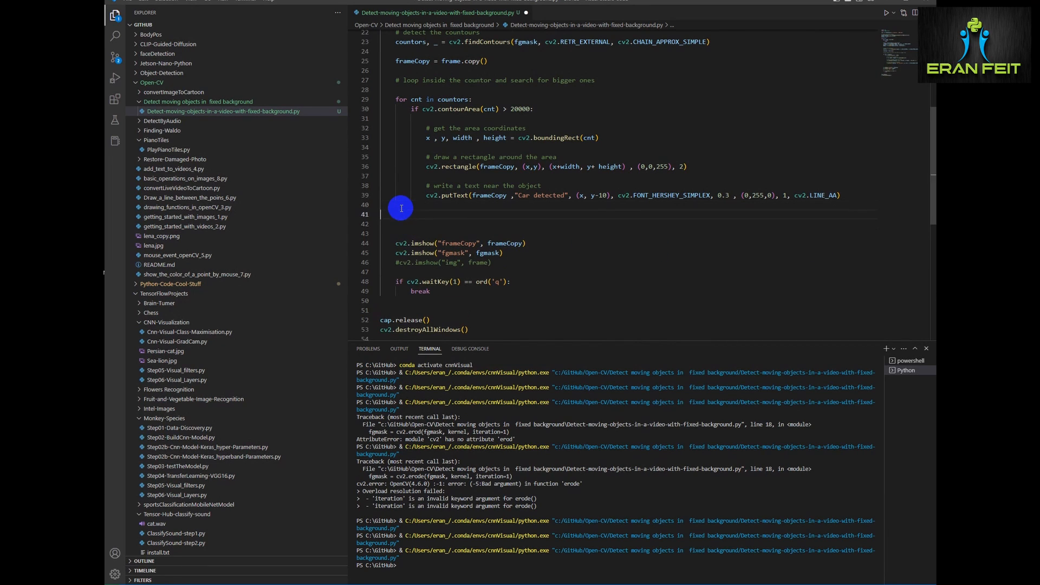
pyautogui.write('for')
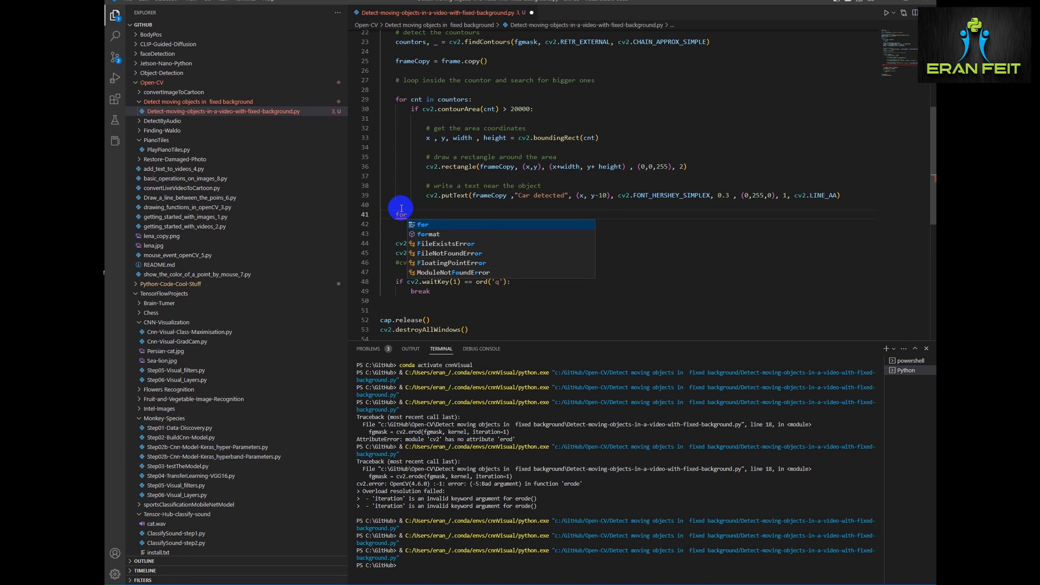
pyautogui.write('ground')
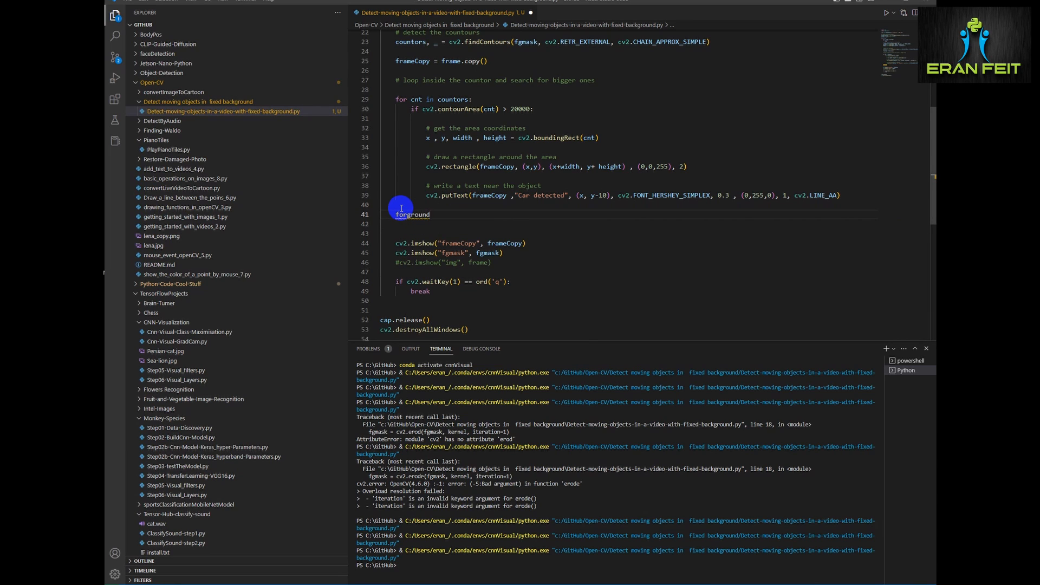
pyautogui.write('=')
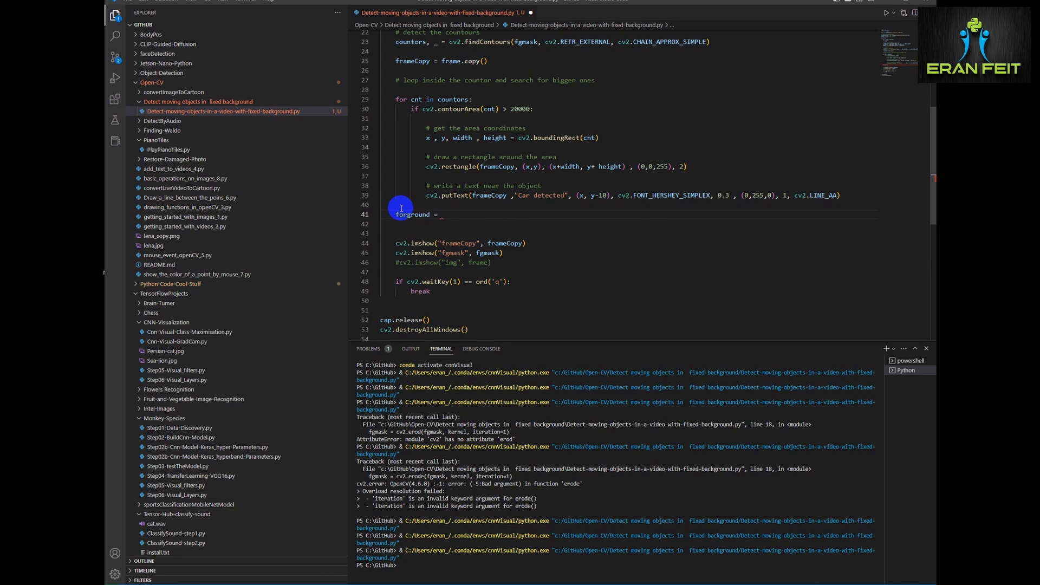
pyautogui.write('cv2.bitwise_and(frame,frame , ma')
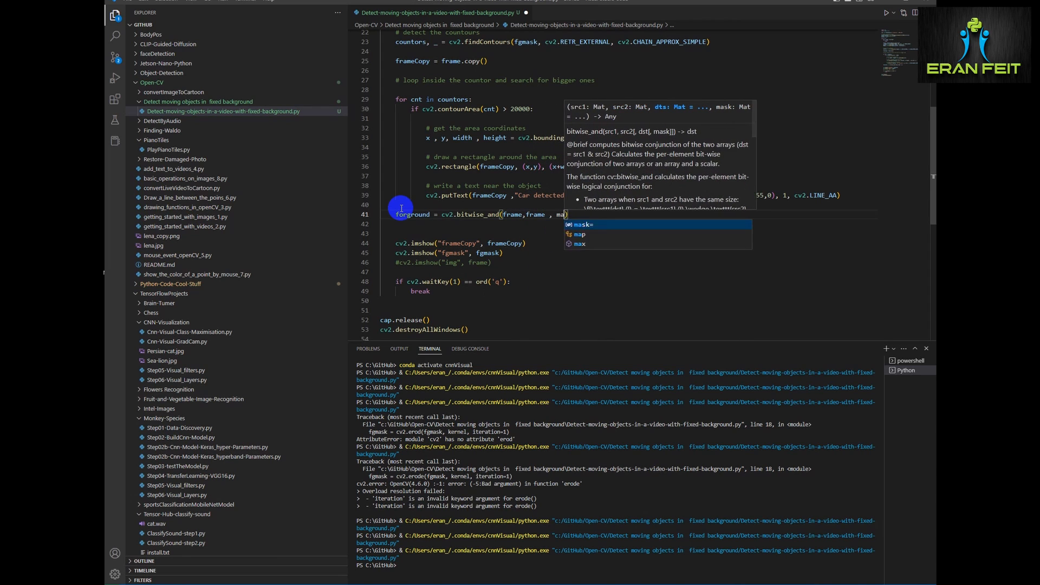
pyautogui.write('ks = fgmask')
pyautogui.write('#')
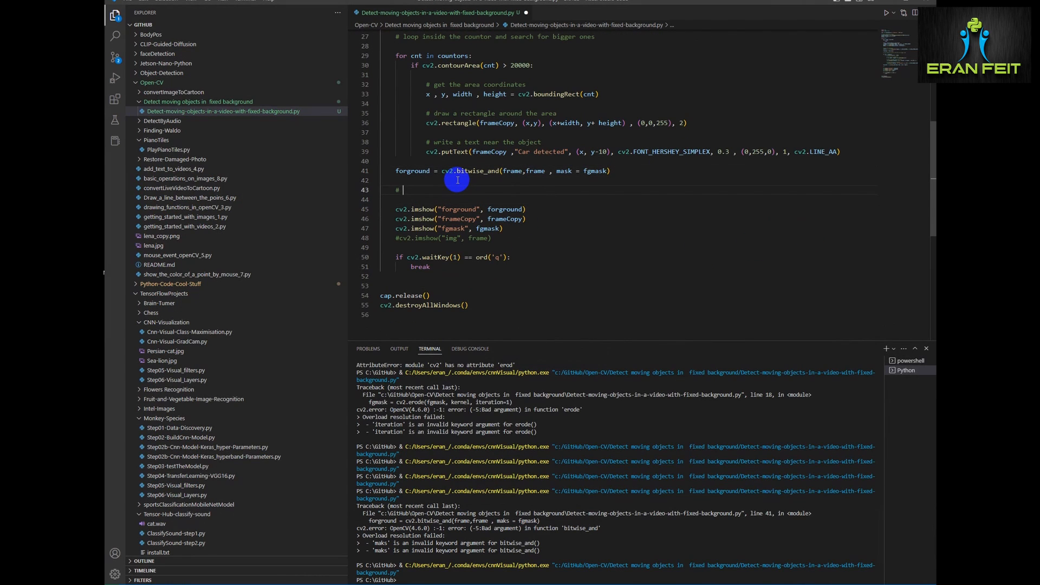
# Step: Add stacked = np.hstack((frame, forground, frameCopy)), fix hstack spelling, and comment out imshow lines
pyautogui.write('combine all together')
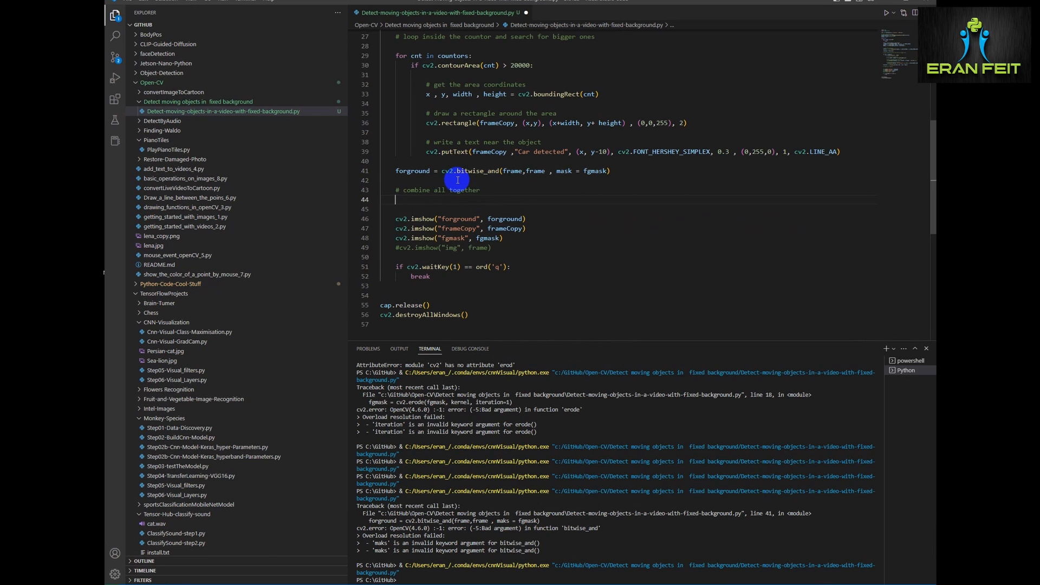
pyautogui.write('stacked')
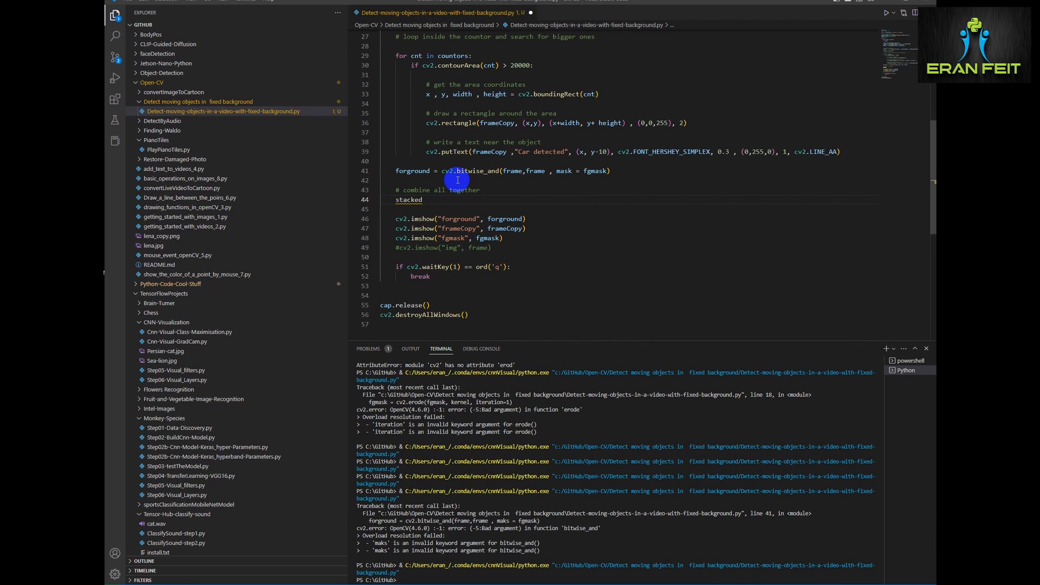
pyautogui.write('=')
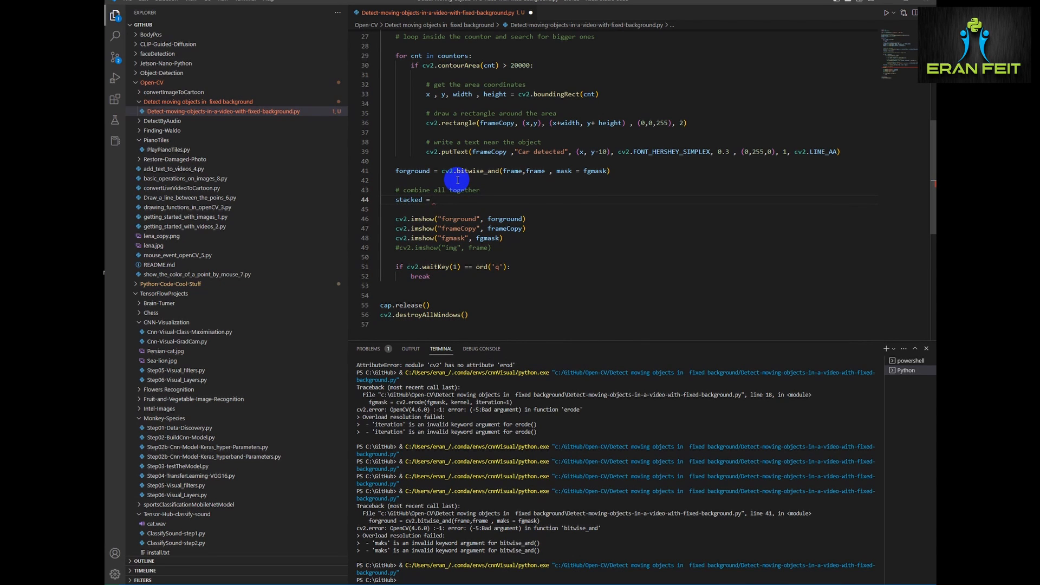
pyautogui.write('np.hastack(')
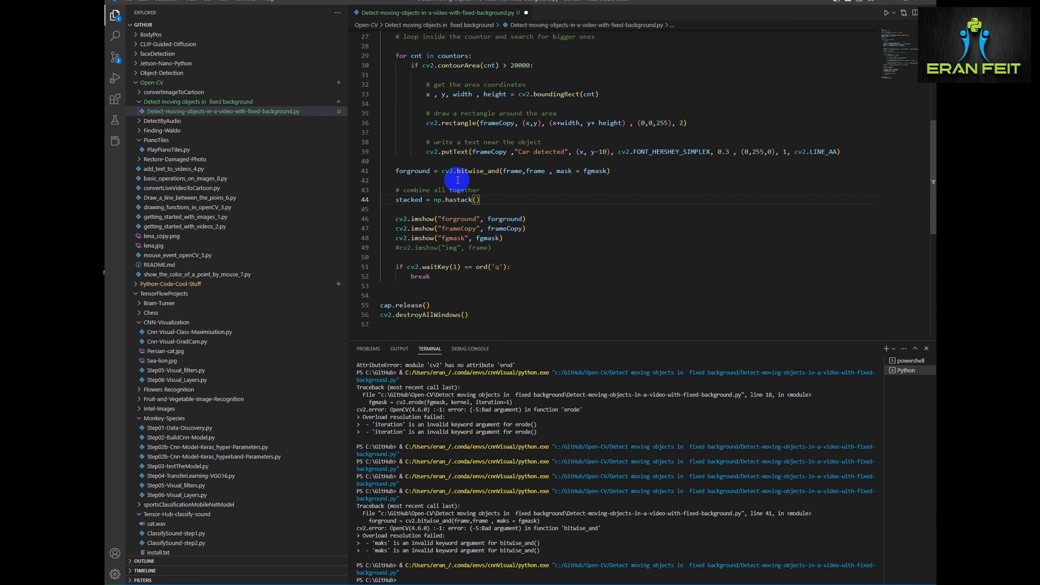
pyautogui.doubleClick(458, 200)
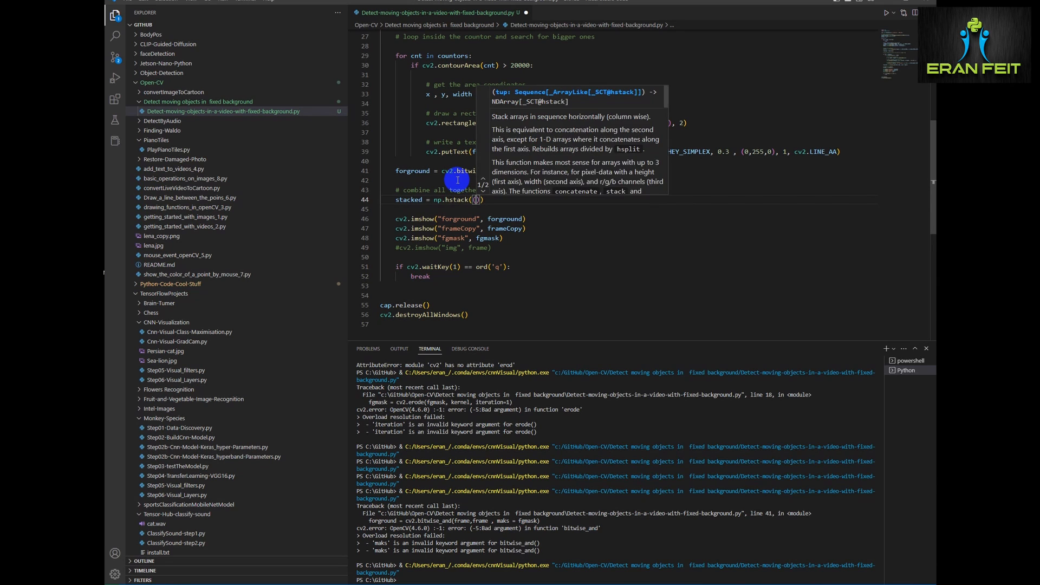
pyautogui.write('(frame,')
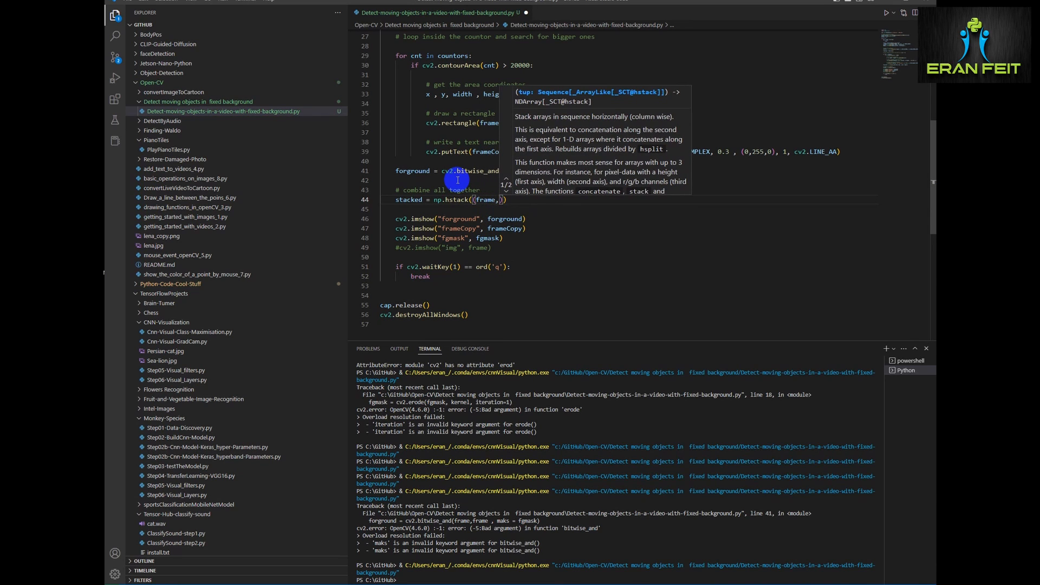
pyautogui.write('fg')
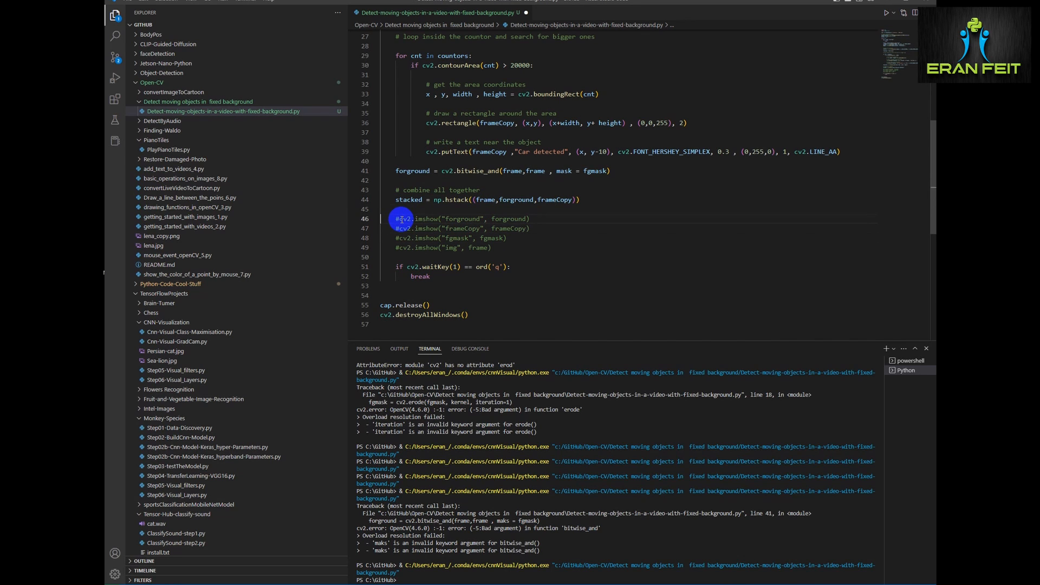
pyautogui.press('enter')
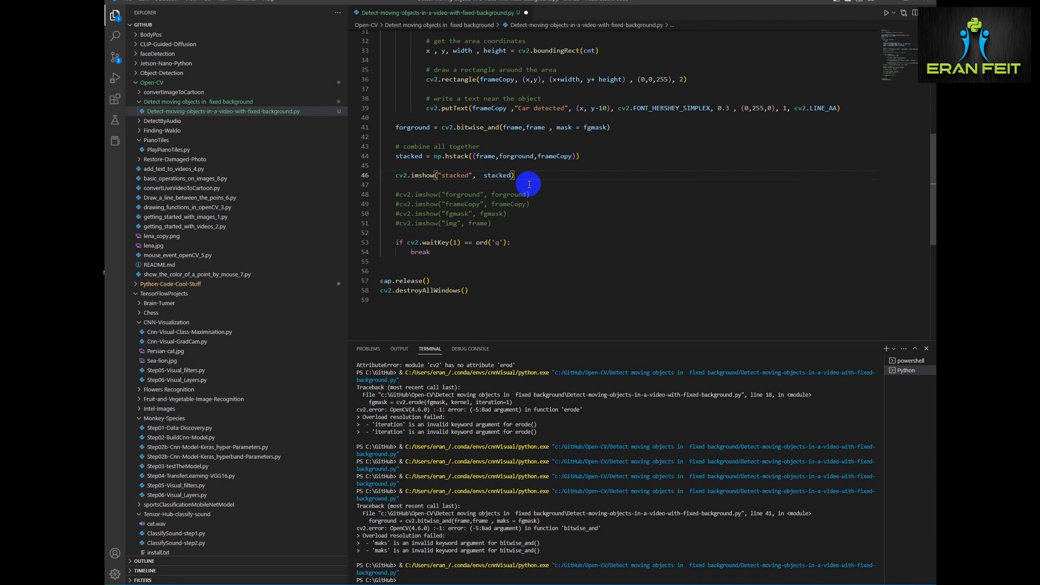
# Step: Display stacked with cv2.imshow("stacked", cv2.resize(stacked, None, fx=...))
pyautogui.write('cv2.resize(')
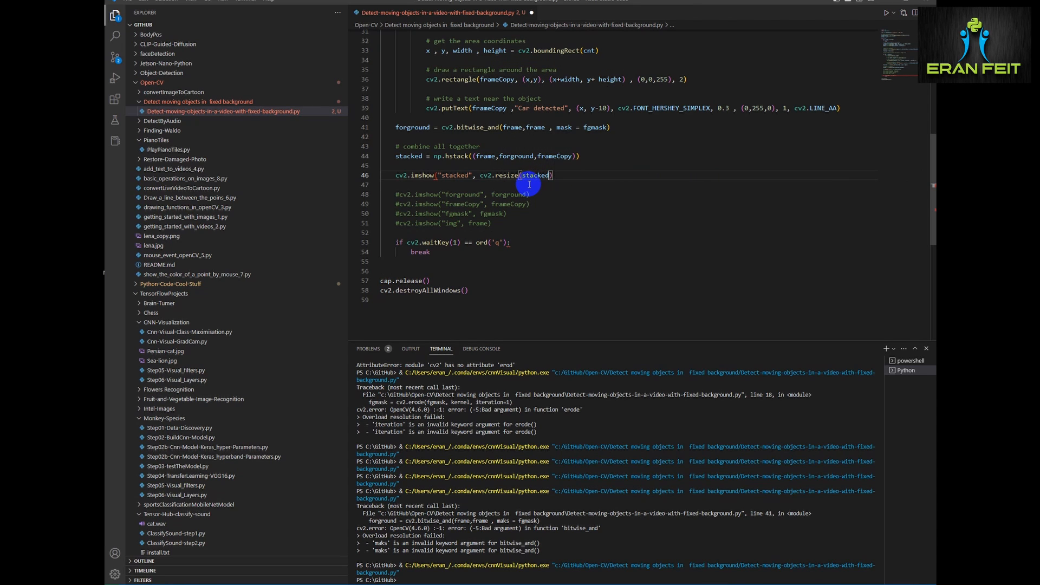
pyautogui.write('None')
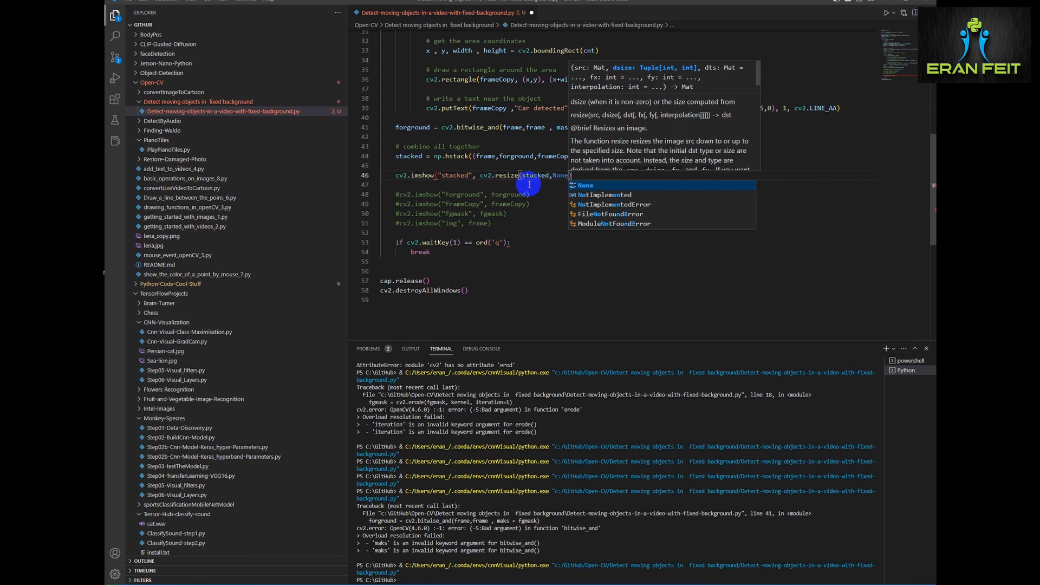
pyautogui.write(',fx')
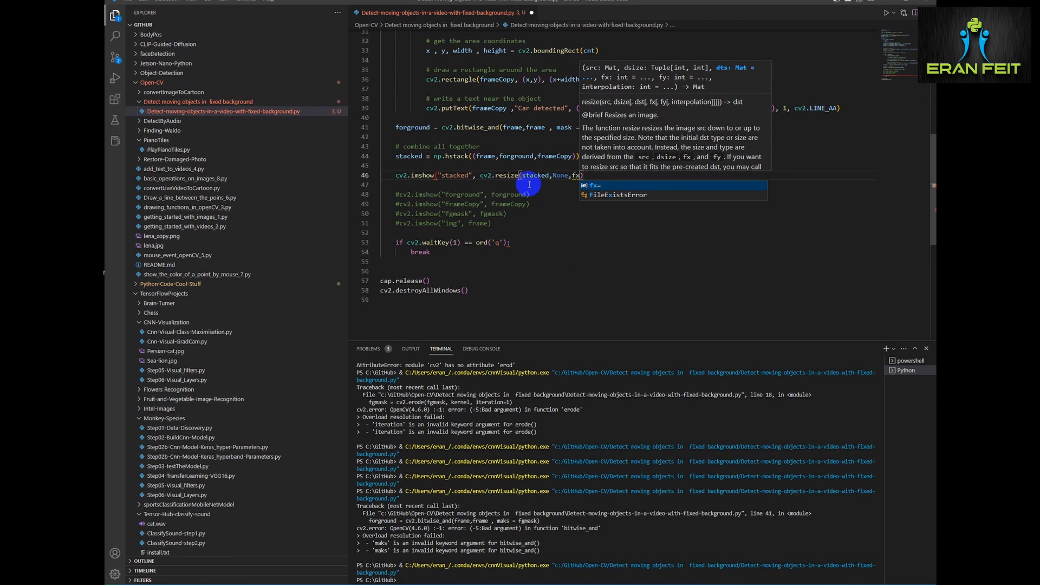